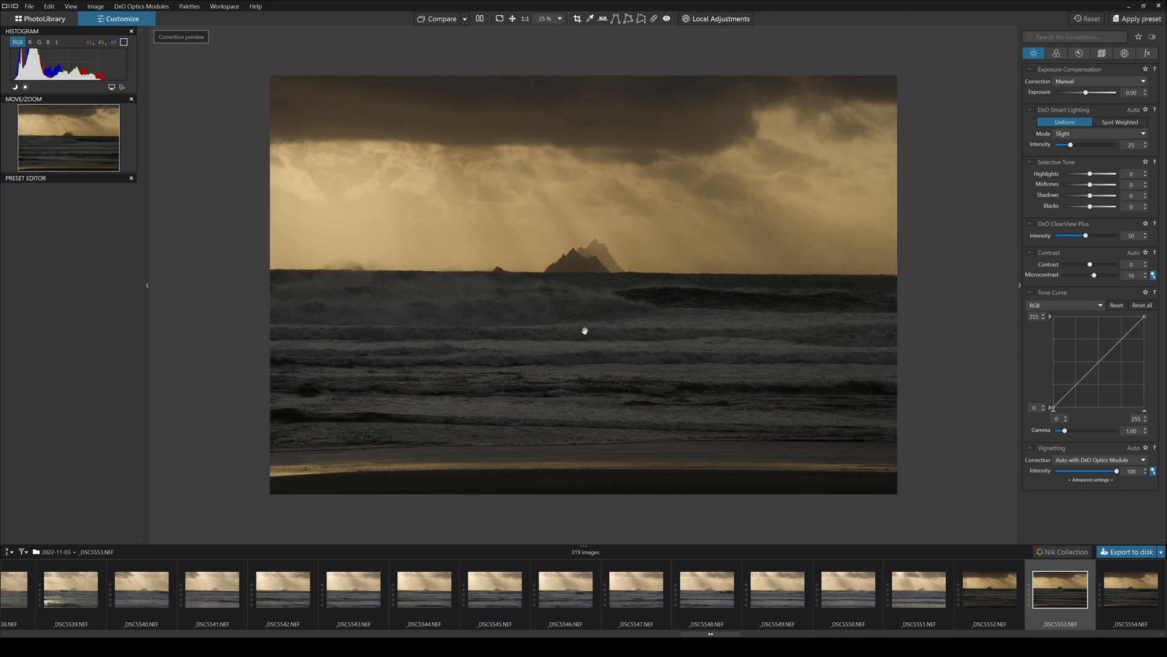
mouse_move(613, 267)
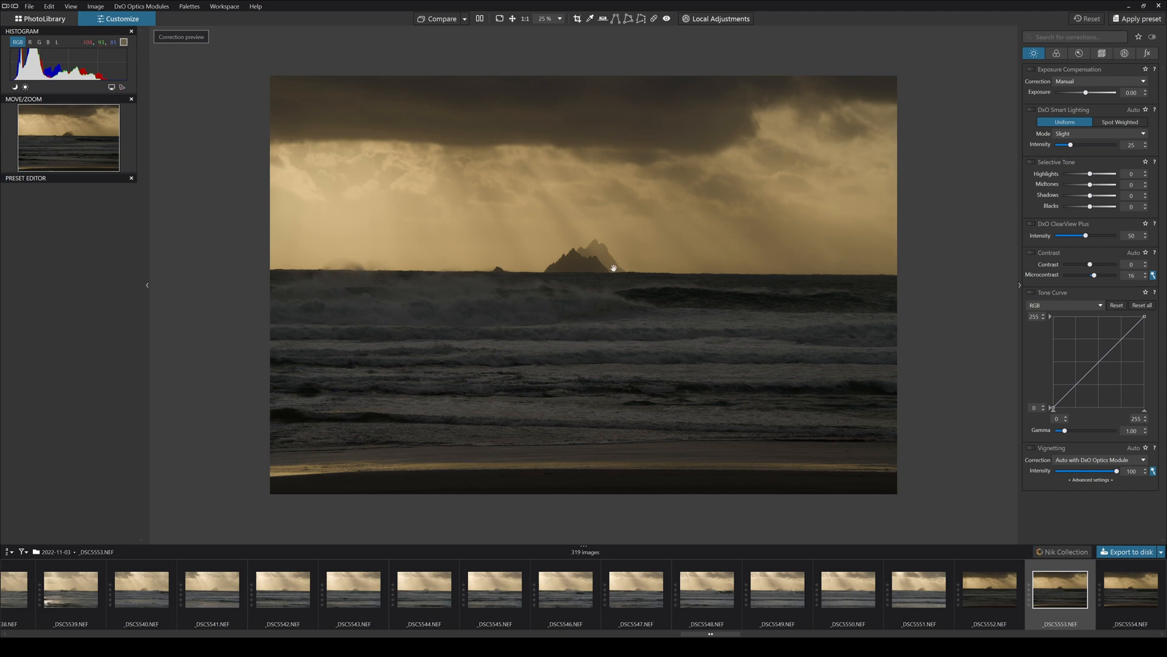
mouse_move(625, 259)
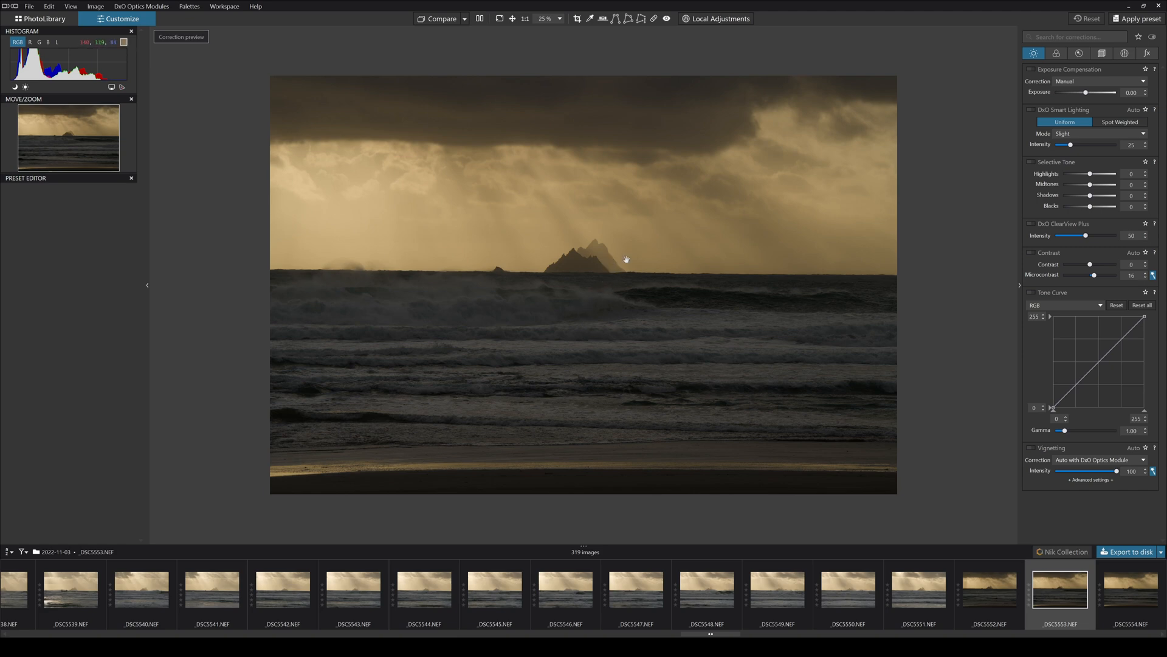
mouse_move(645, 234)
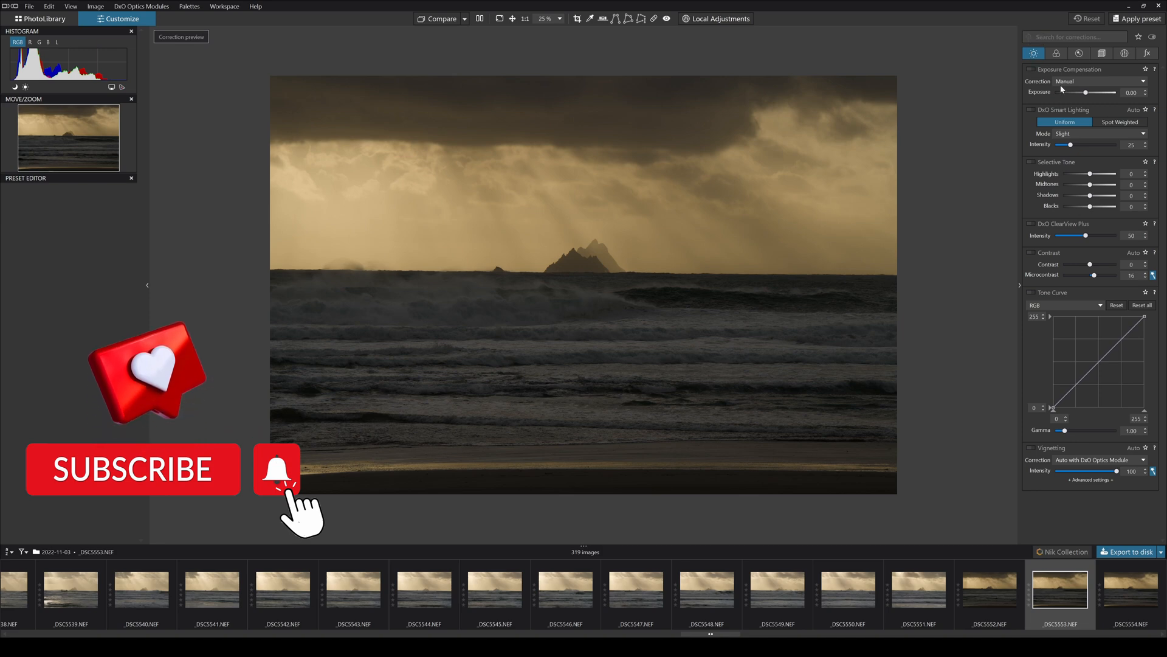
- Tour the Colour, Detail, Geometry, Local Adjustments and Watermark palettes, then return to Light corrections
click(1056, 52)
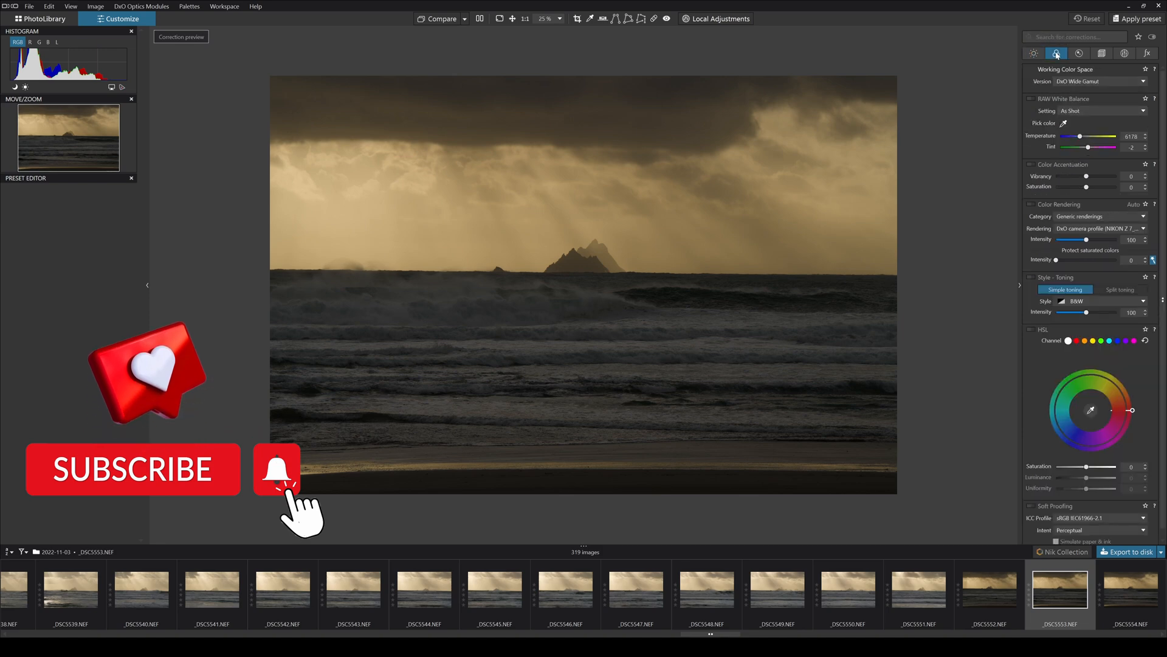
click(1078, 53)
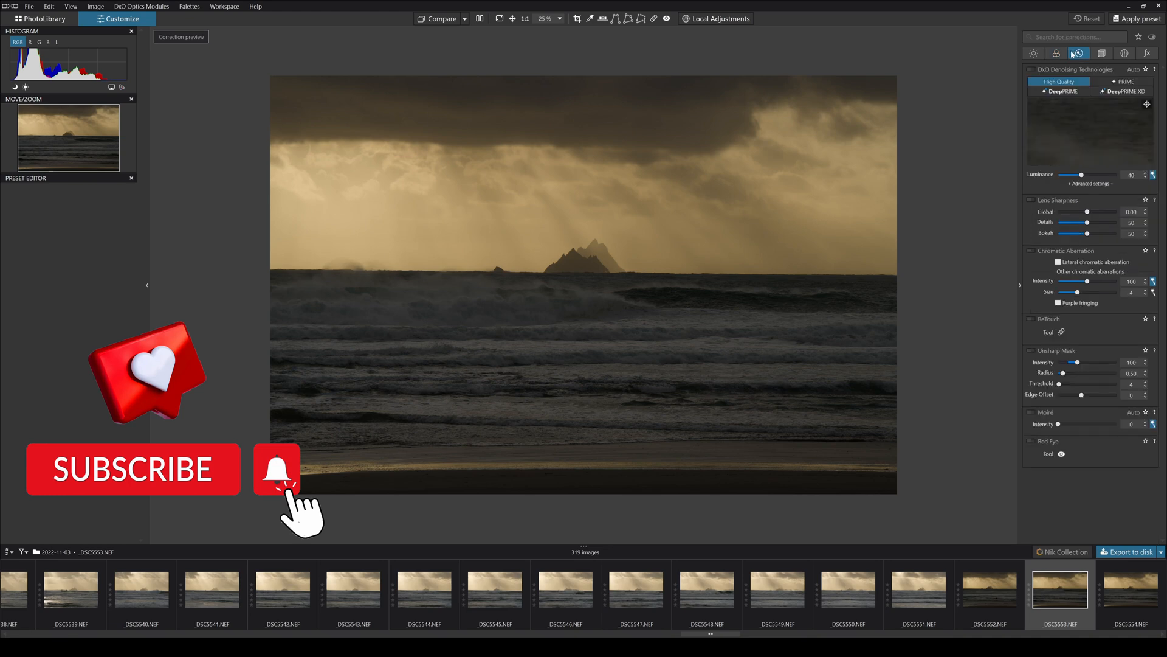
click(1101, 52)
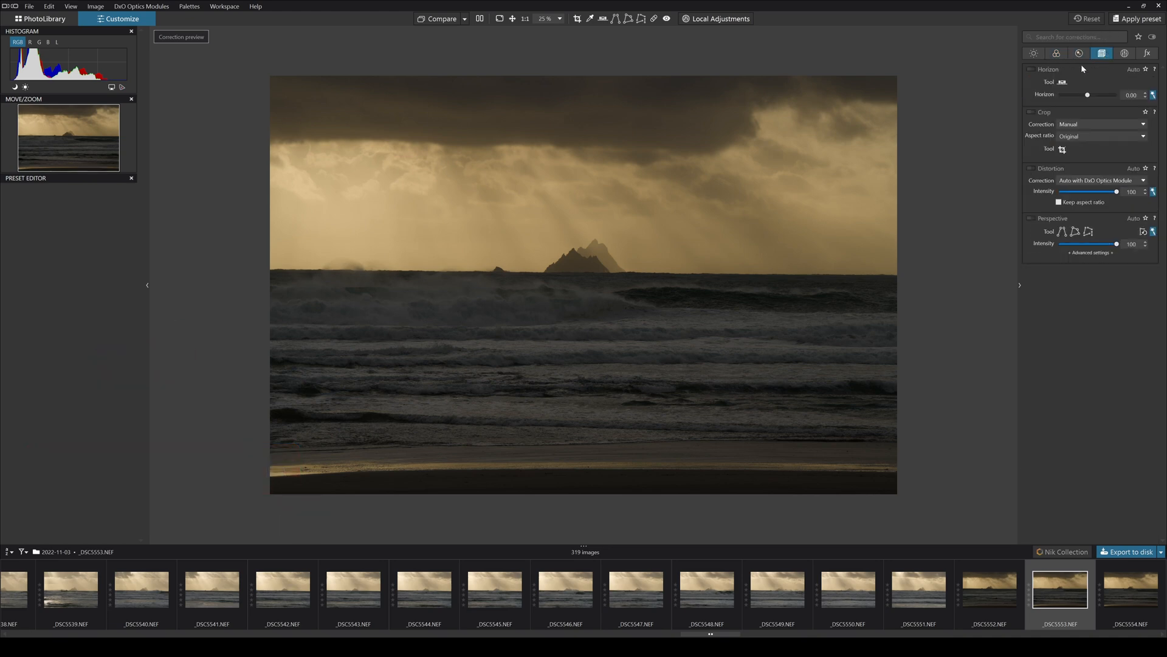
click(1124, 52)
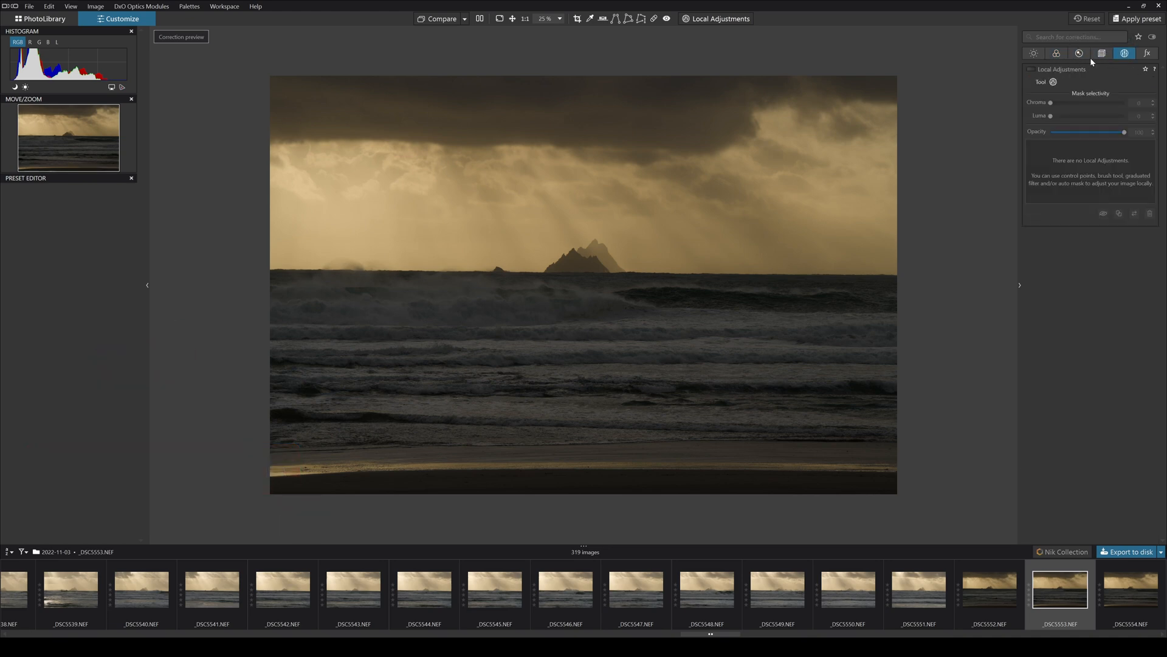
click(1148, 52)
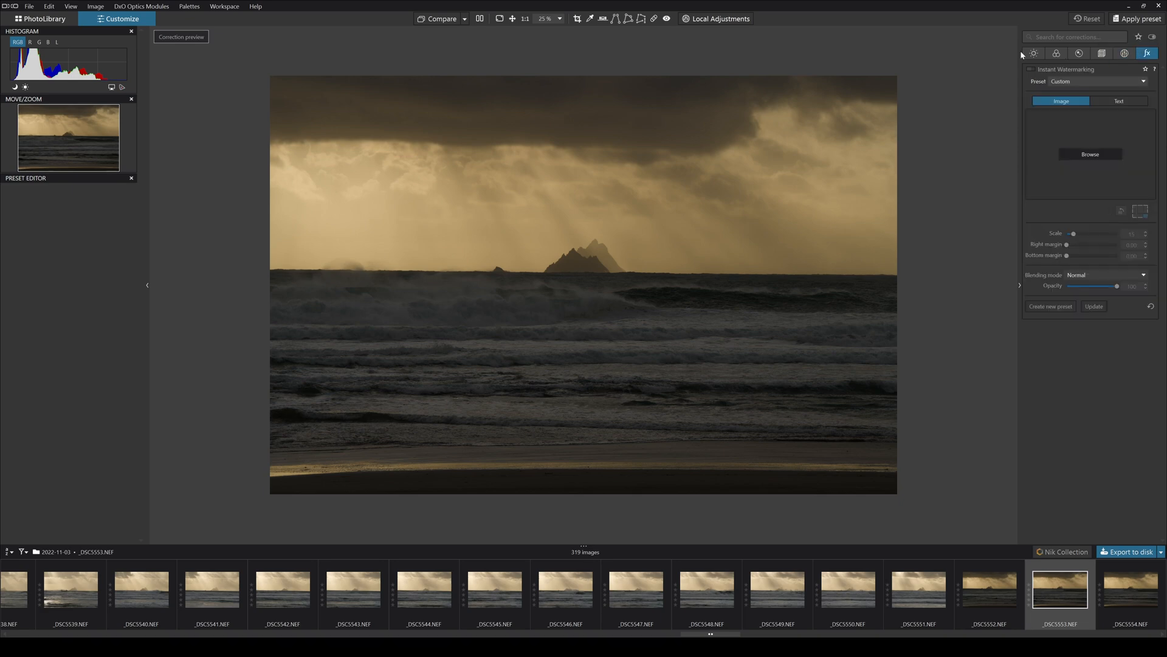
click(1033, 53)
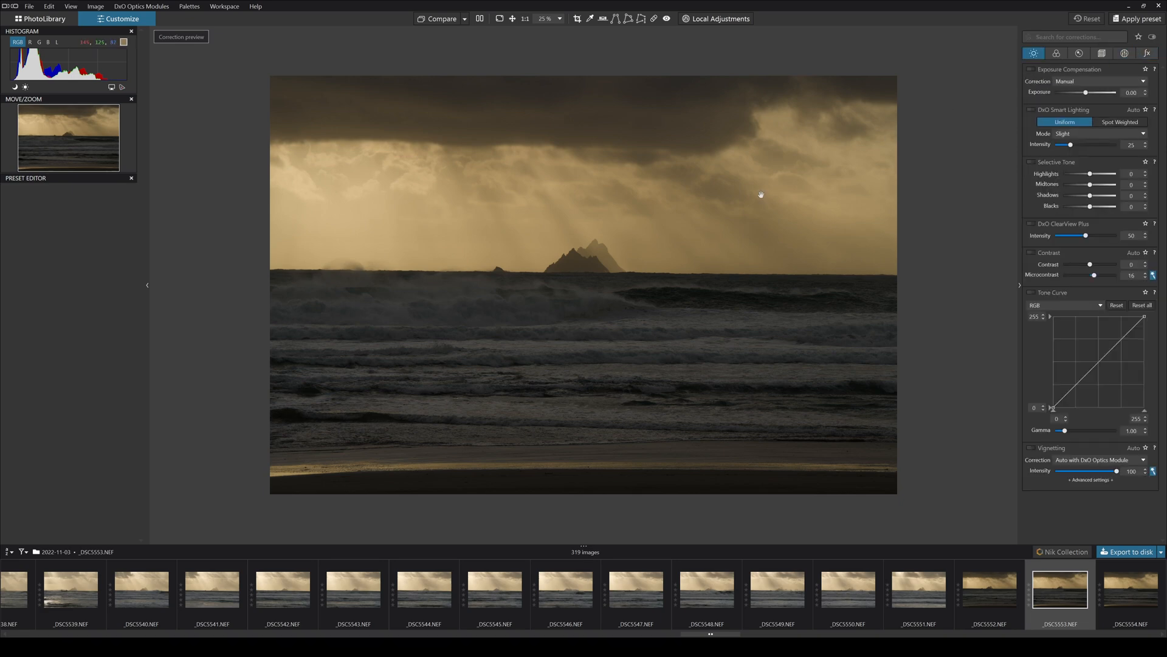
mouse_move(1087, 98)
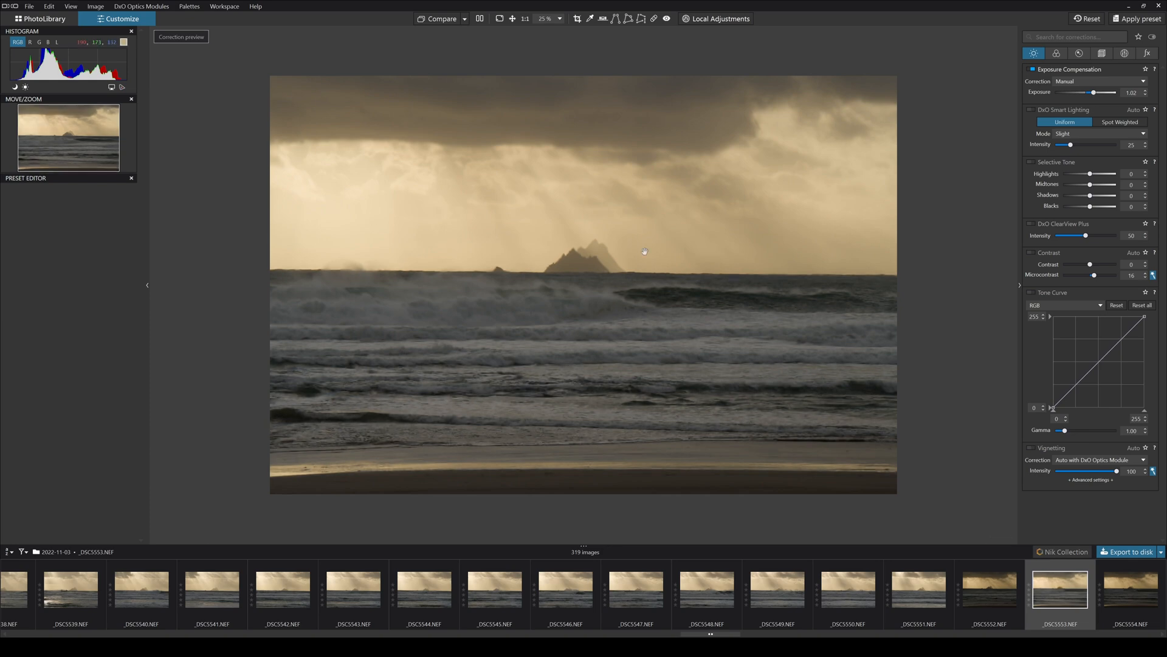
mouse_move(913, 218)
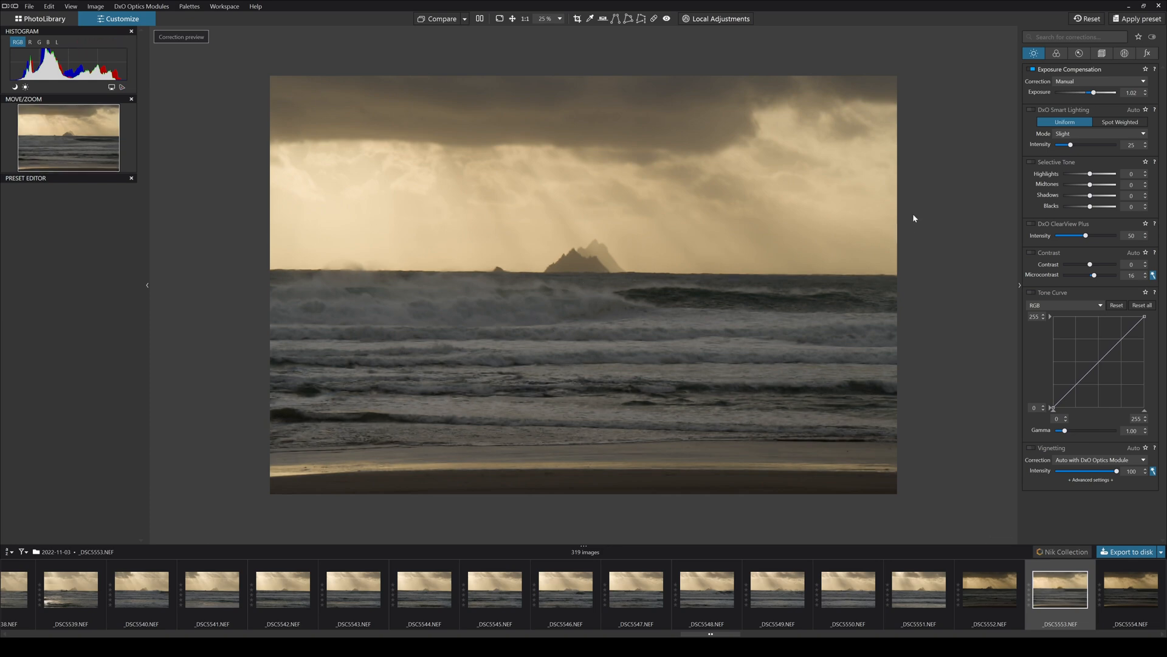
mouse_move(1138, 107)
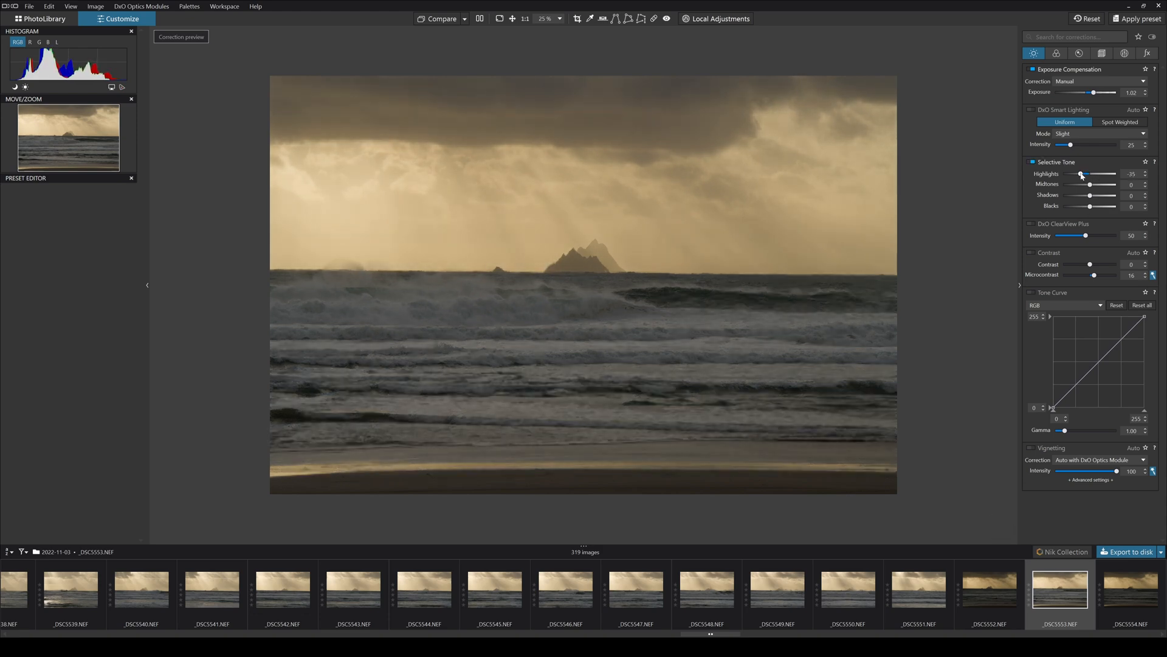
mouse_move(1075, 185)
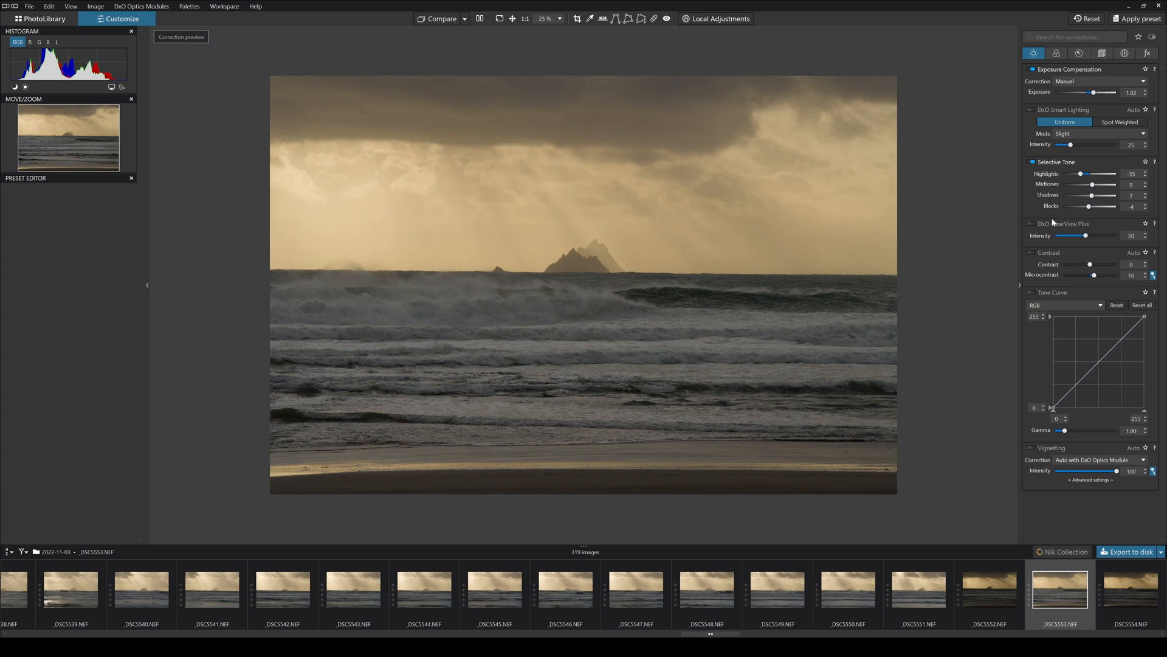
mouse_move(550, 265)
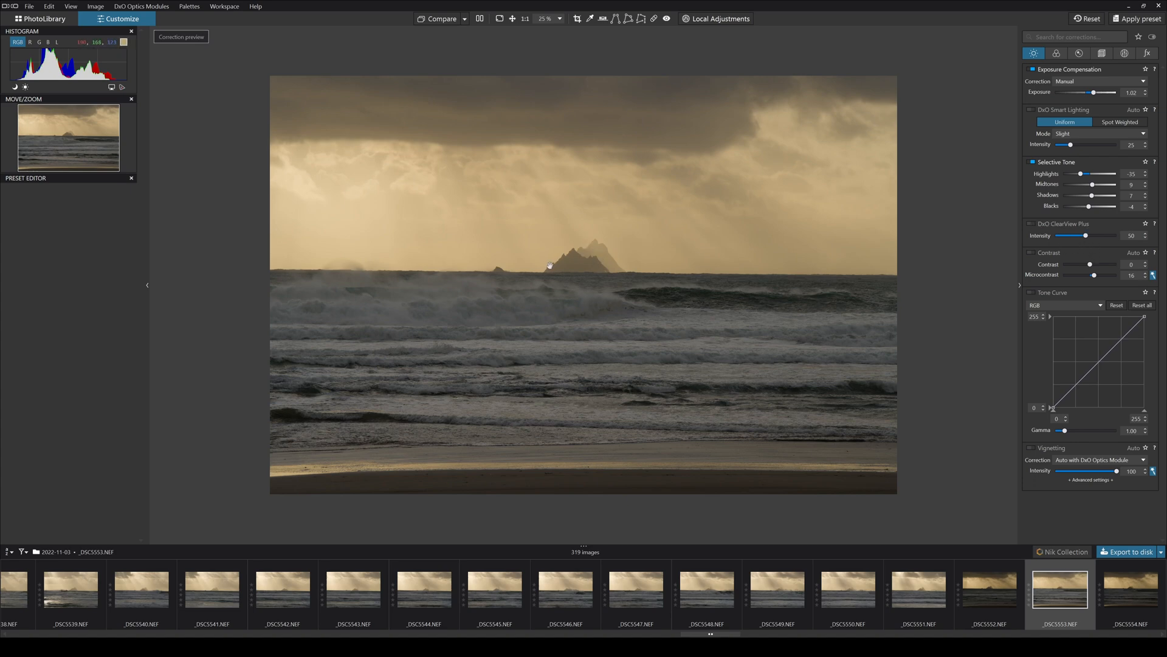
mouse_move(1035, 227)
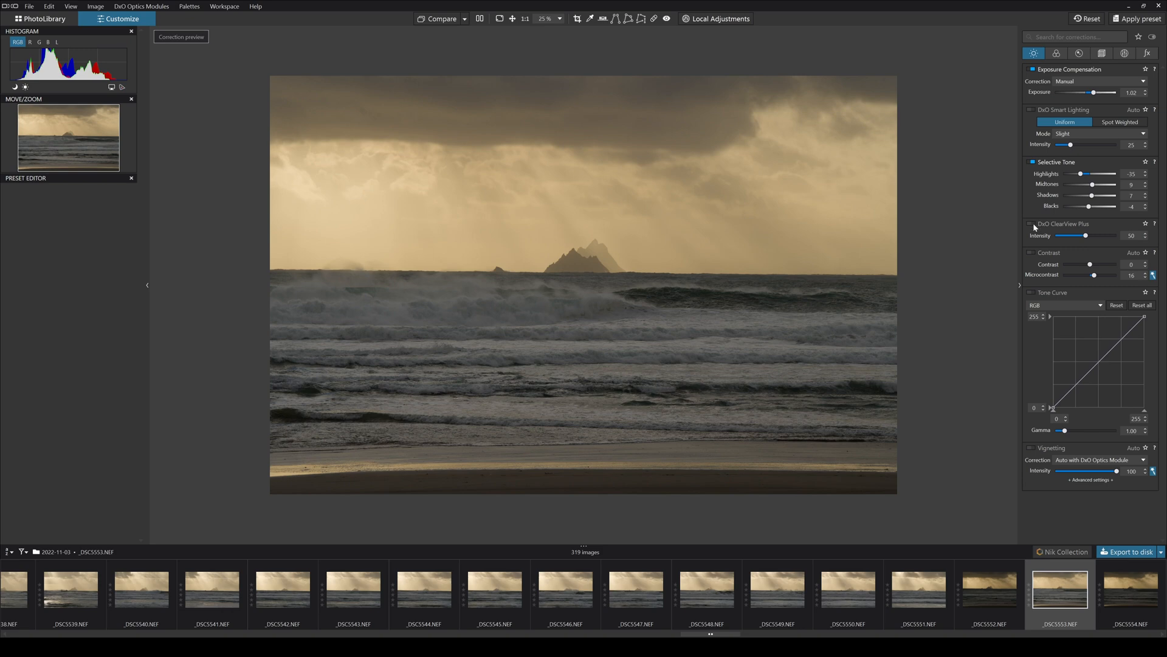
- Toggle ClearView Plus to compare its effect, then enable the global Contrast adjustment
click(1031, 224)
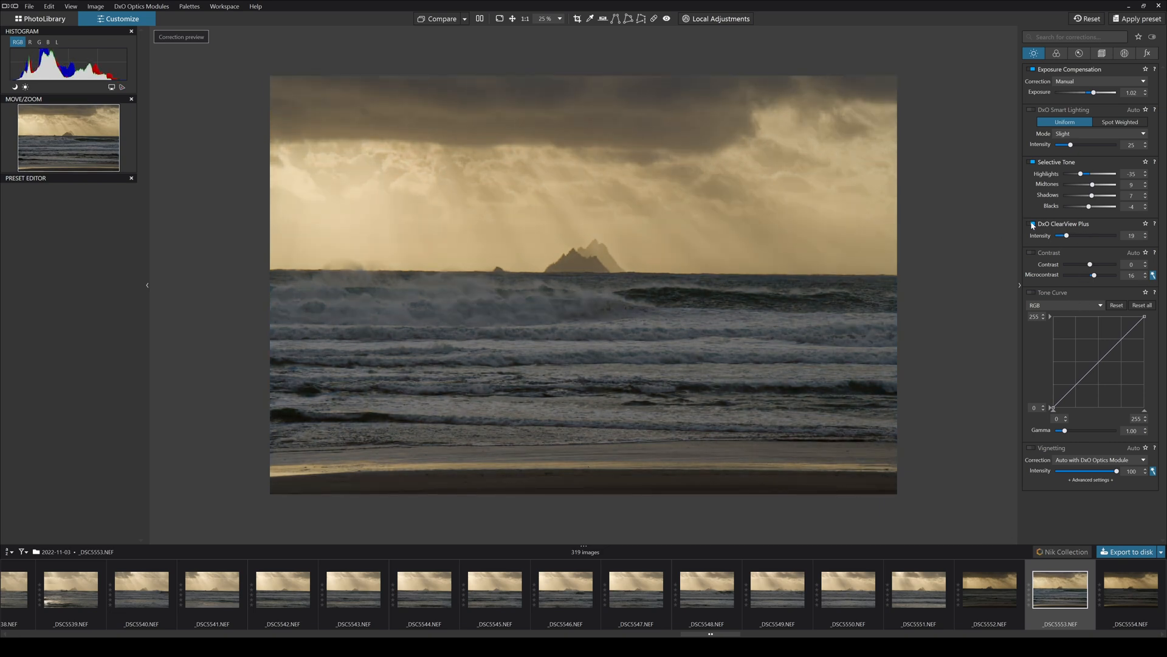
click(1032, 223)
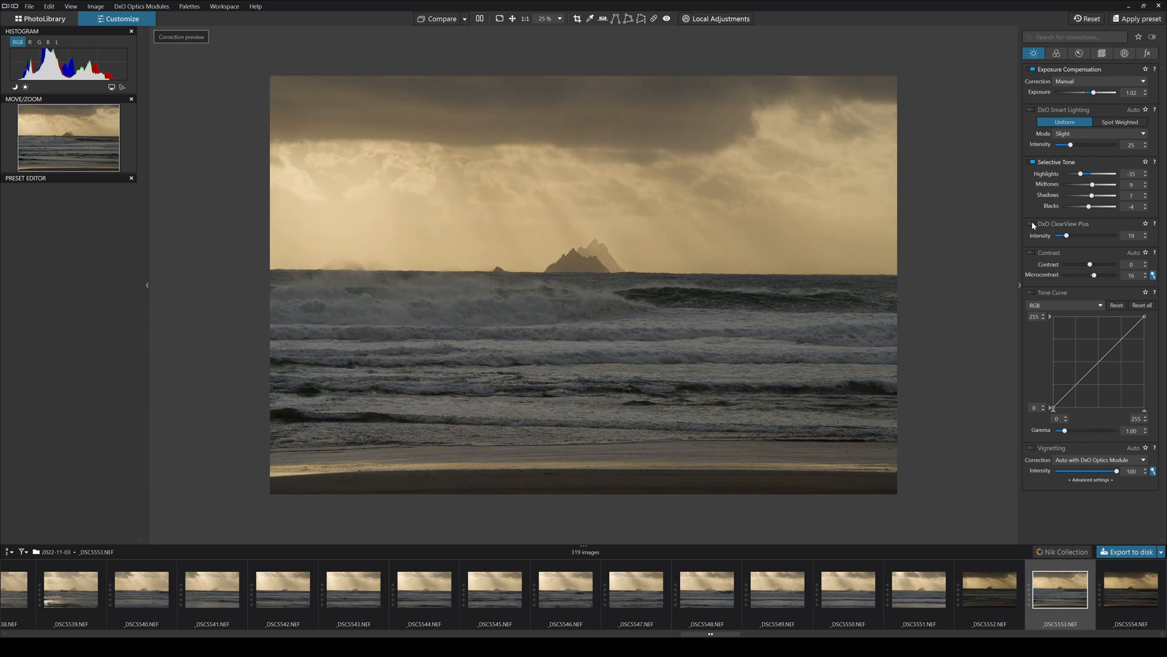
mouse_move(632, 232)
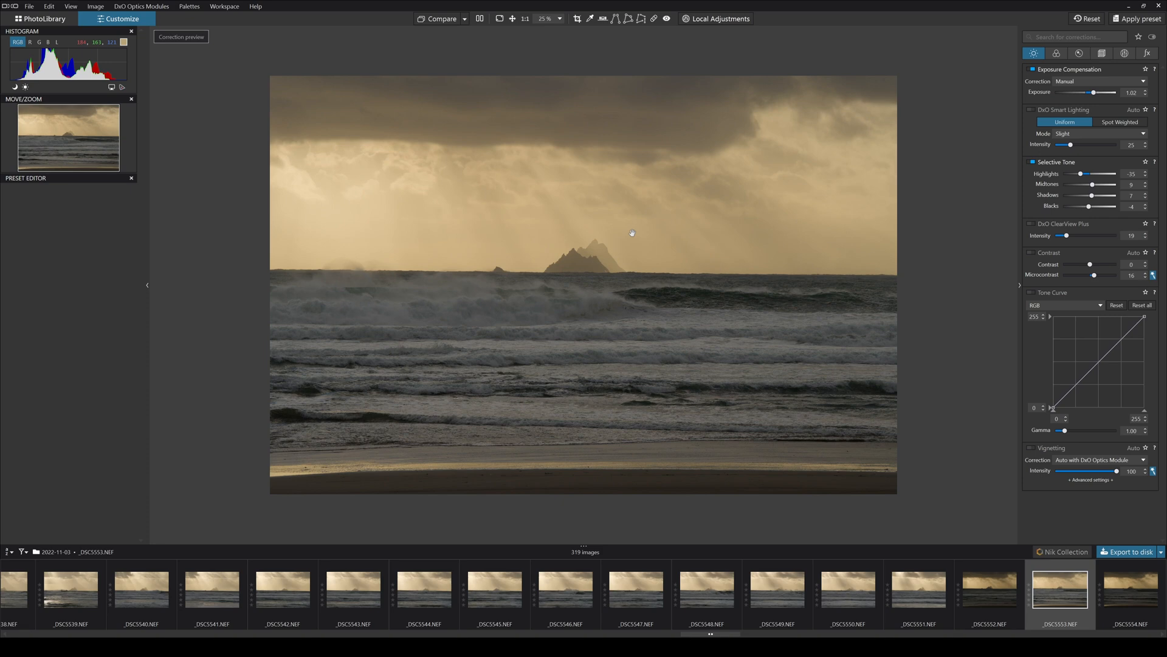
mouse_move(574, 255)
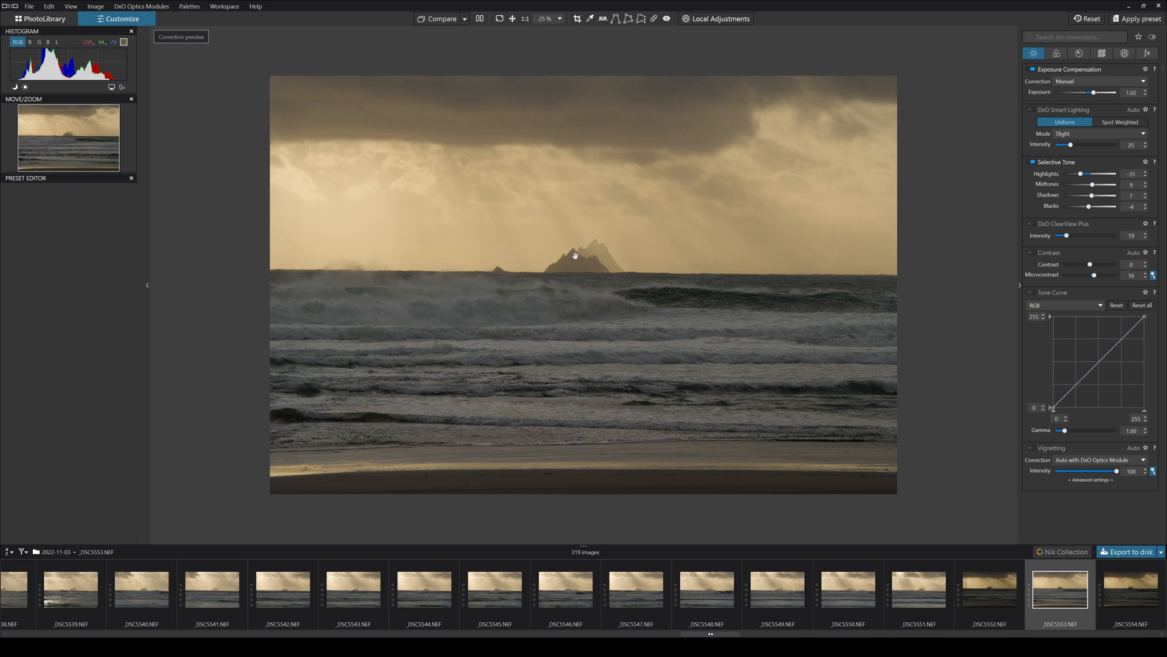
mouse_move(605, 279)
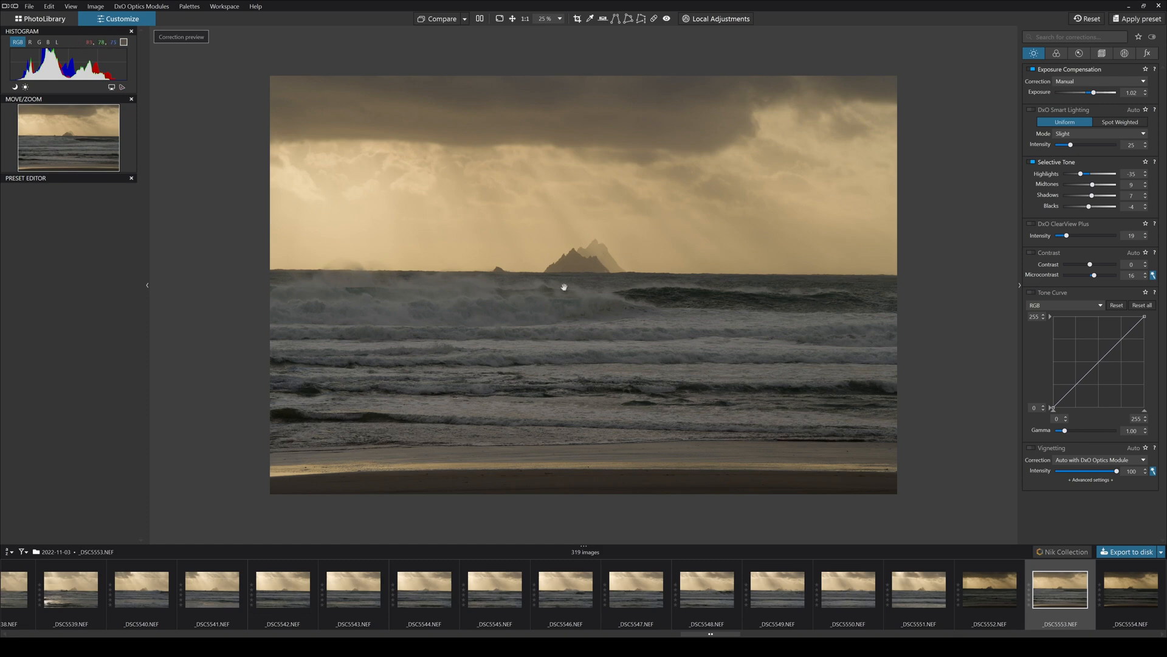
mouse_move(556, 184)
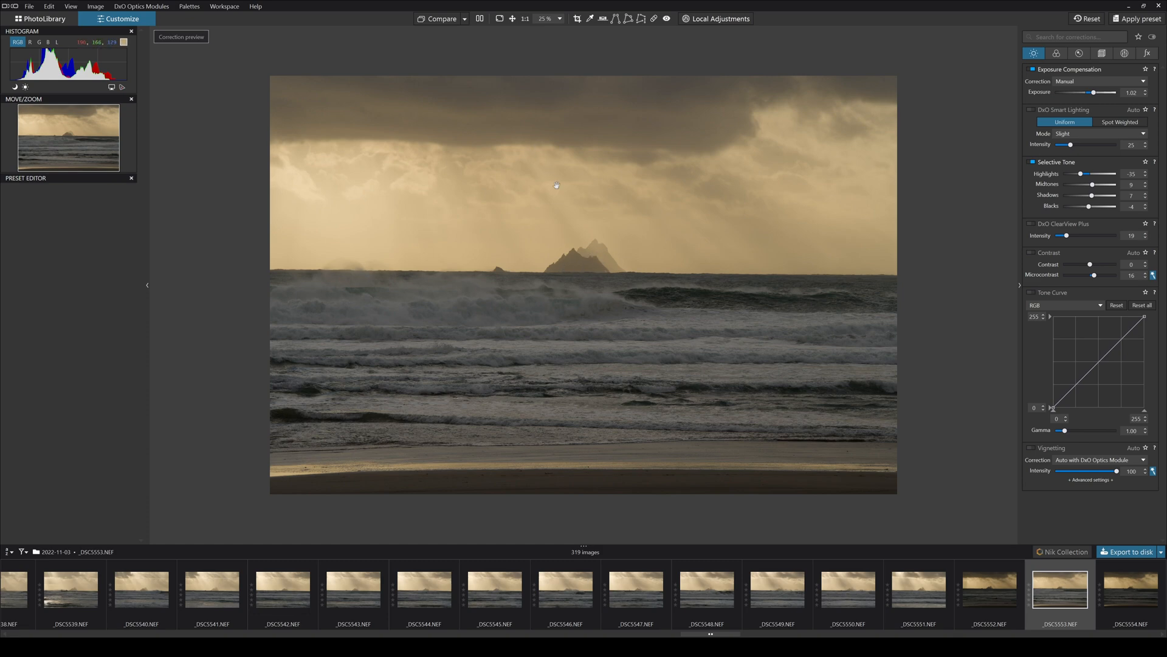
mouse_move(571, 281)
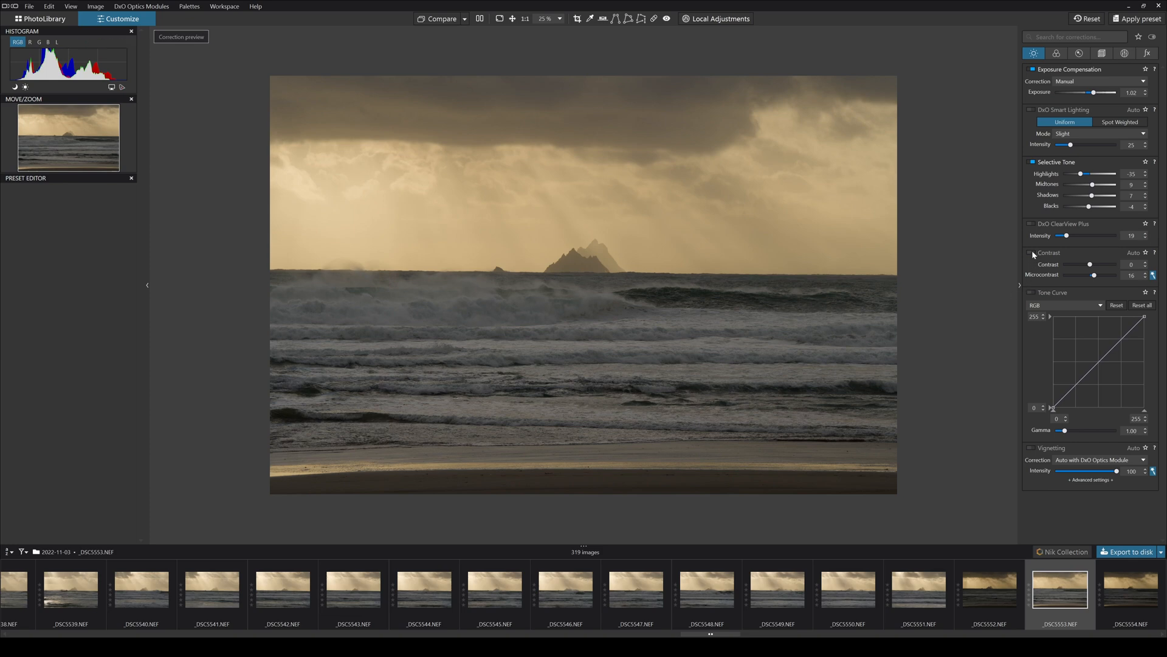
click(1033, 253)
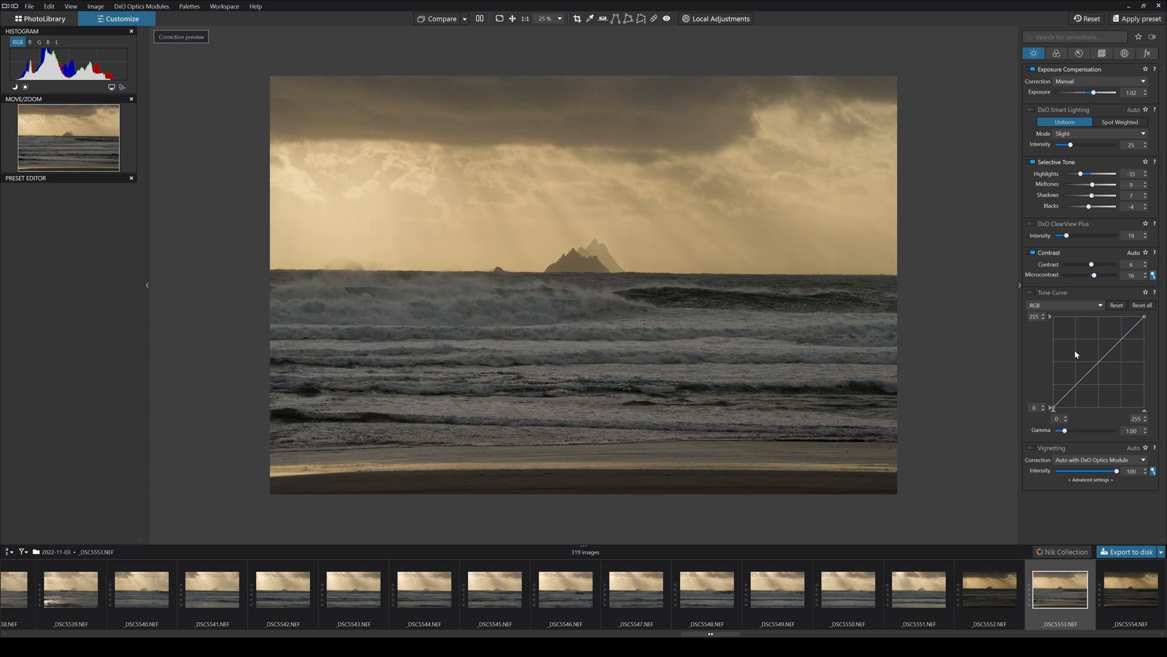
mouse_move(1076, 477)
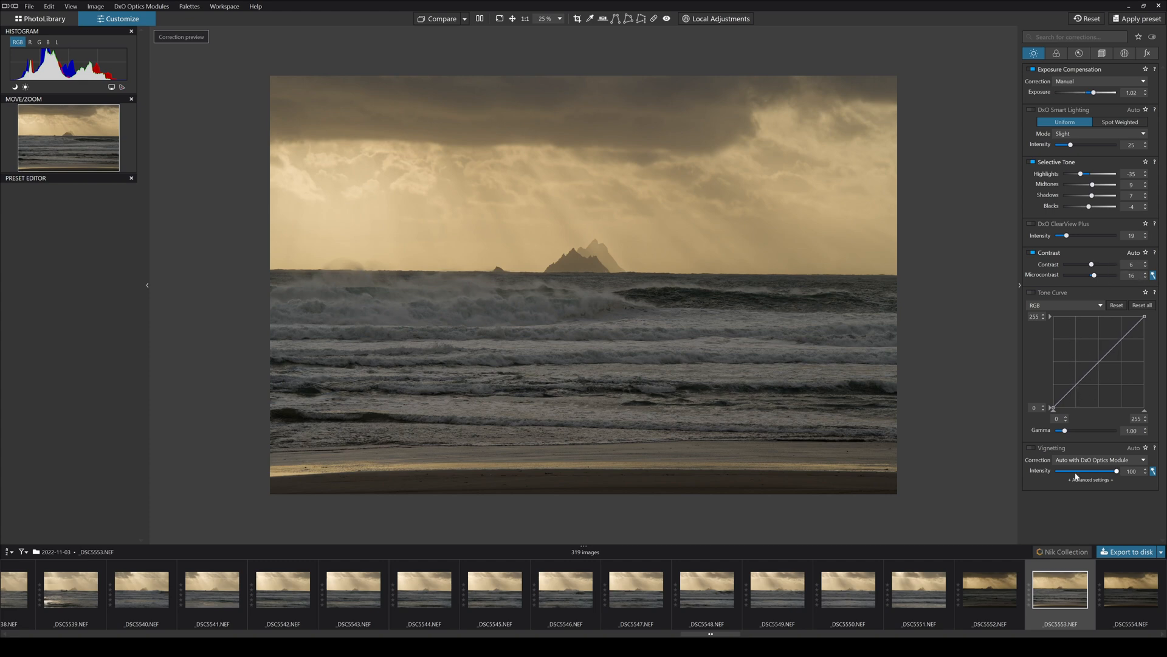
mouse_move(1078, 357)
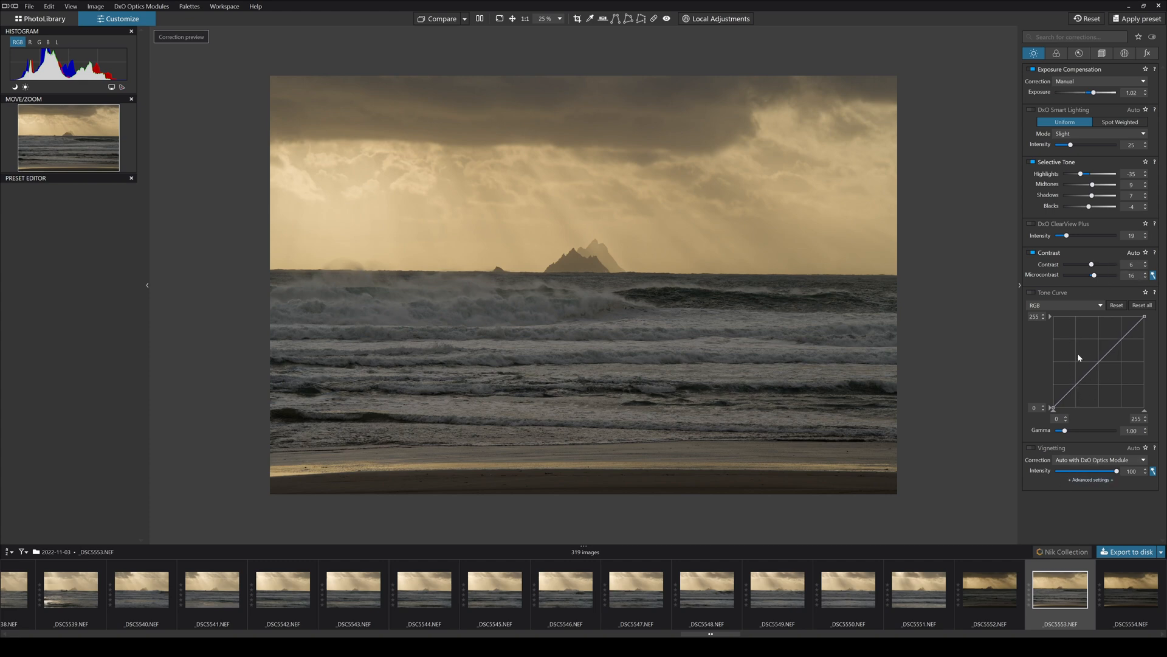
mouse_move(1020, 85)
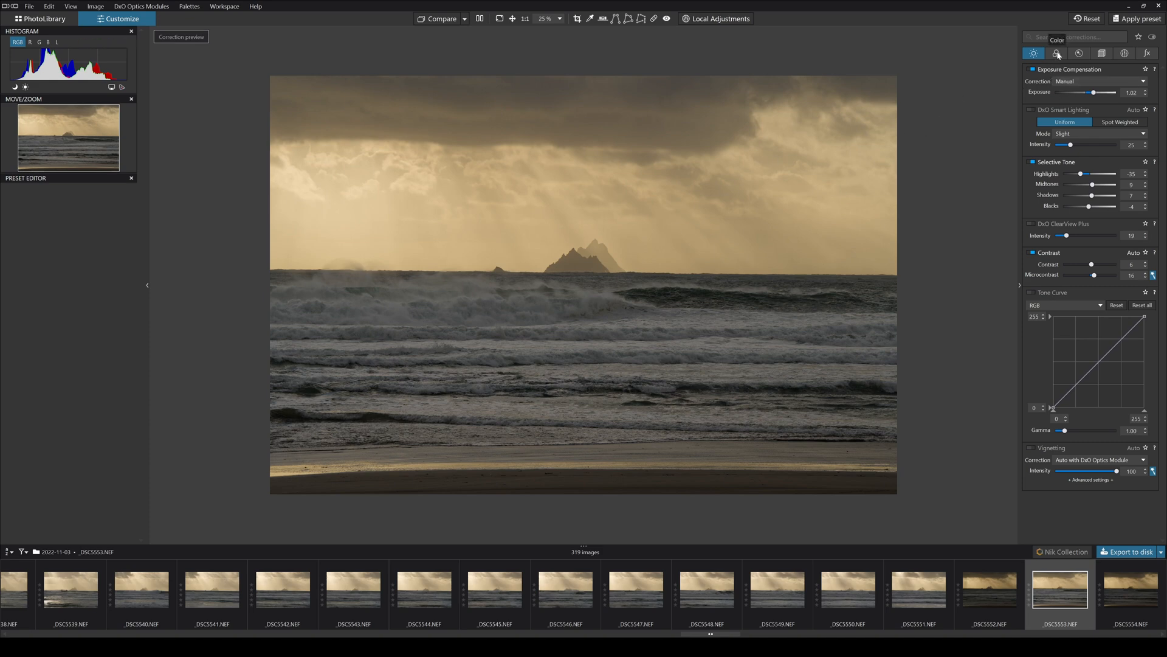
- In Colour corrections, try the Classic (Legacy) working colour space, then restore DxO Wide Gamut
click(1057, 53)
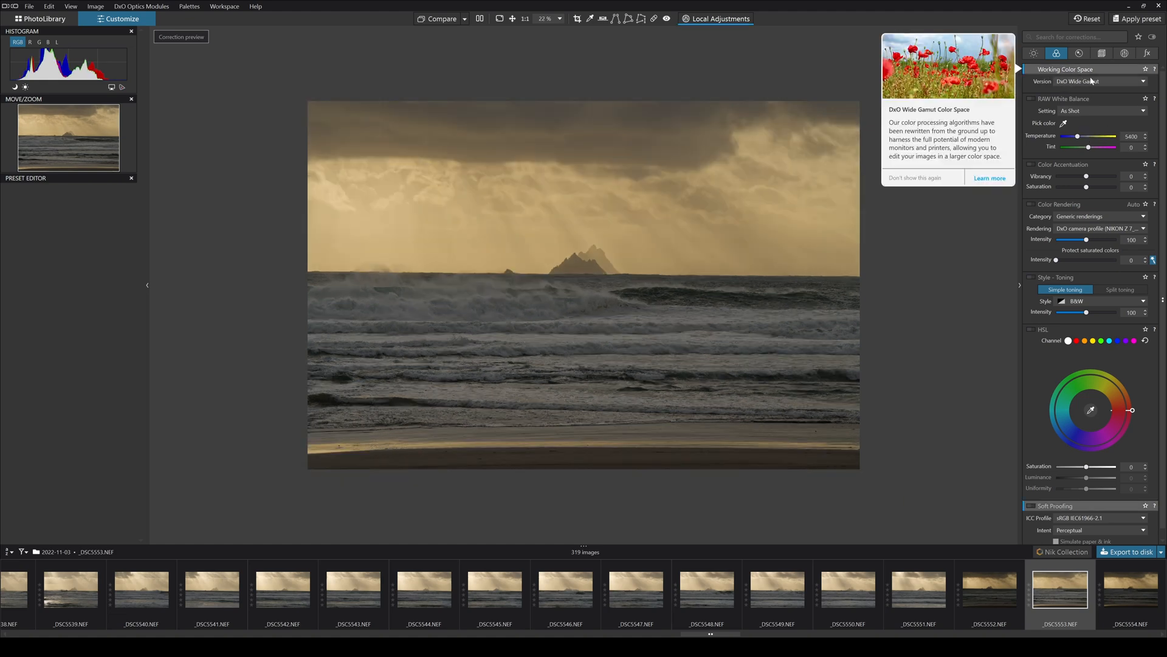
click(1102, 81)
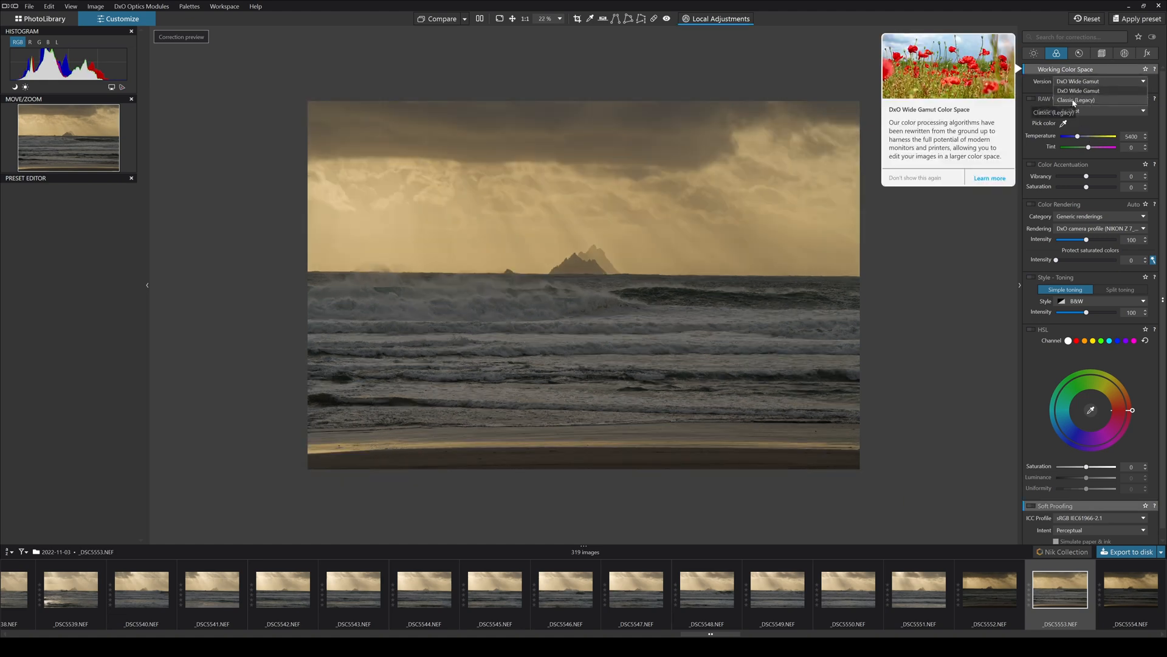
click(1076, 100)
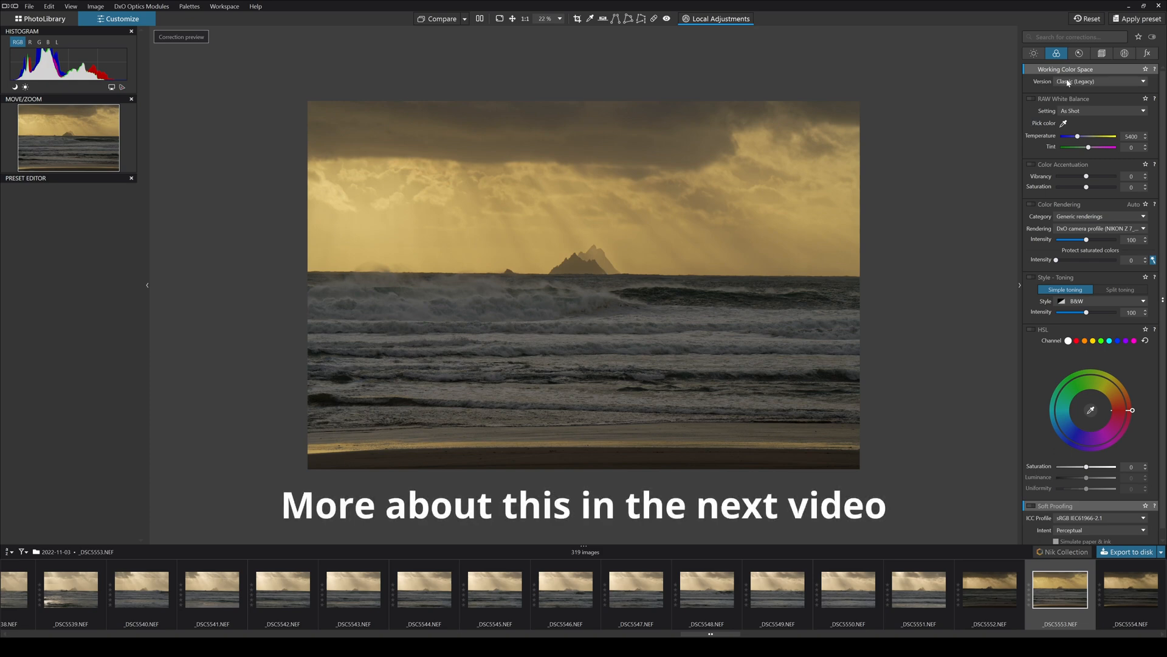
click(1097, 81)
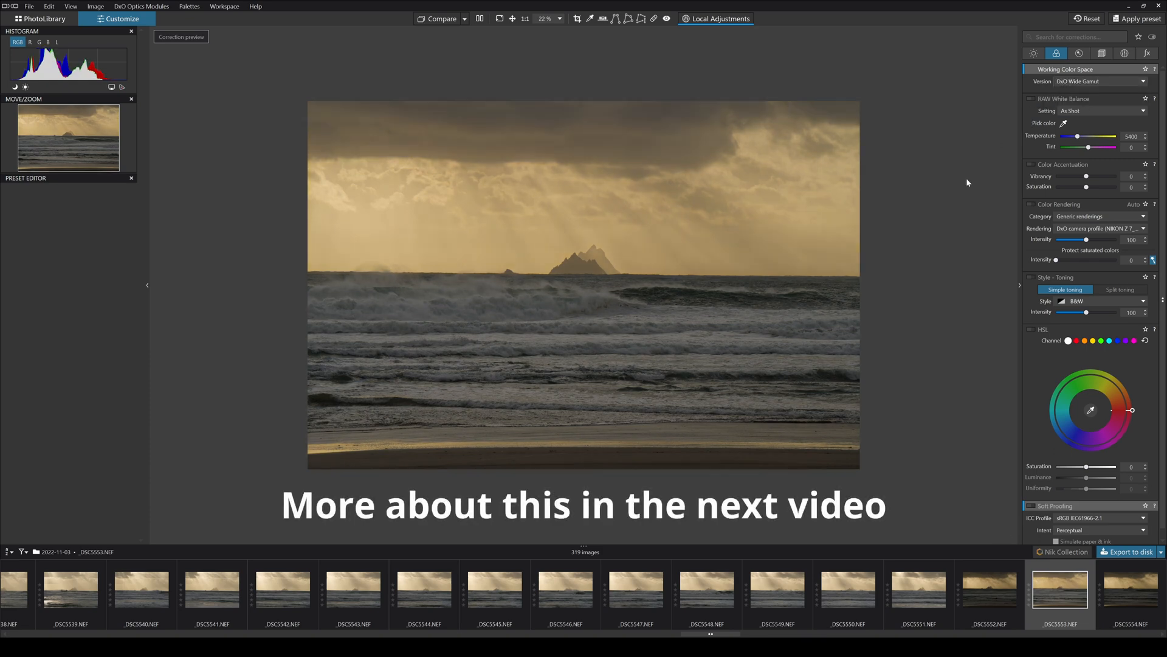
mouse_move(916, 116)
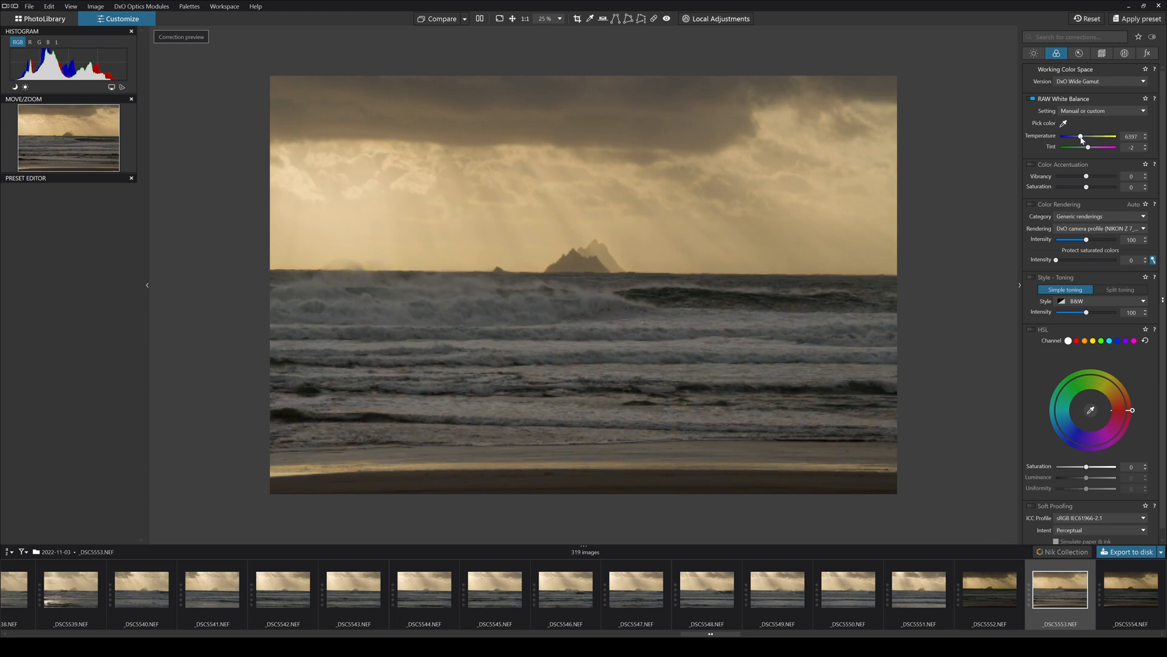
mouse_move(728, 273)
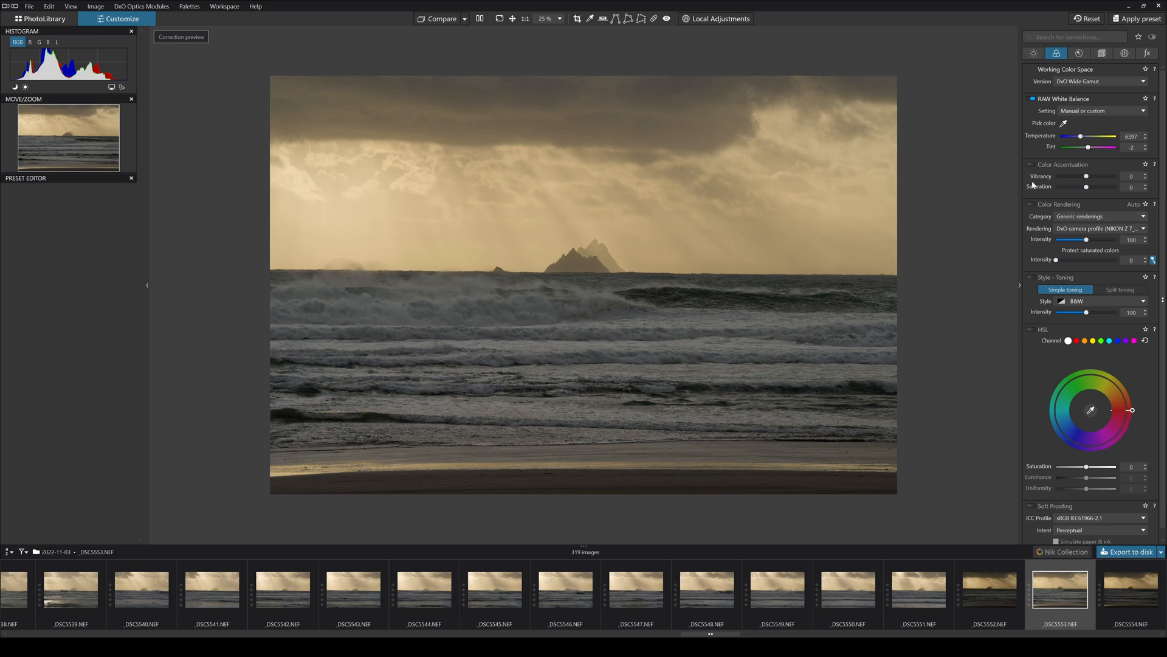
mouse_move(1091, 180)
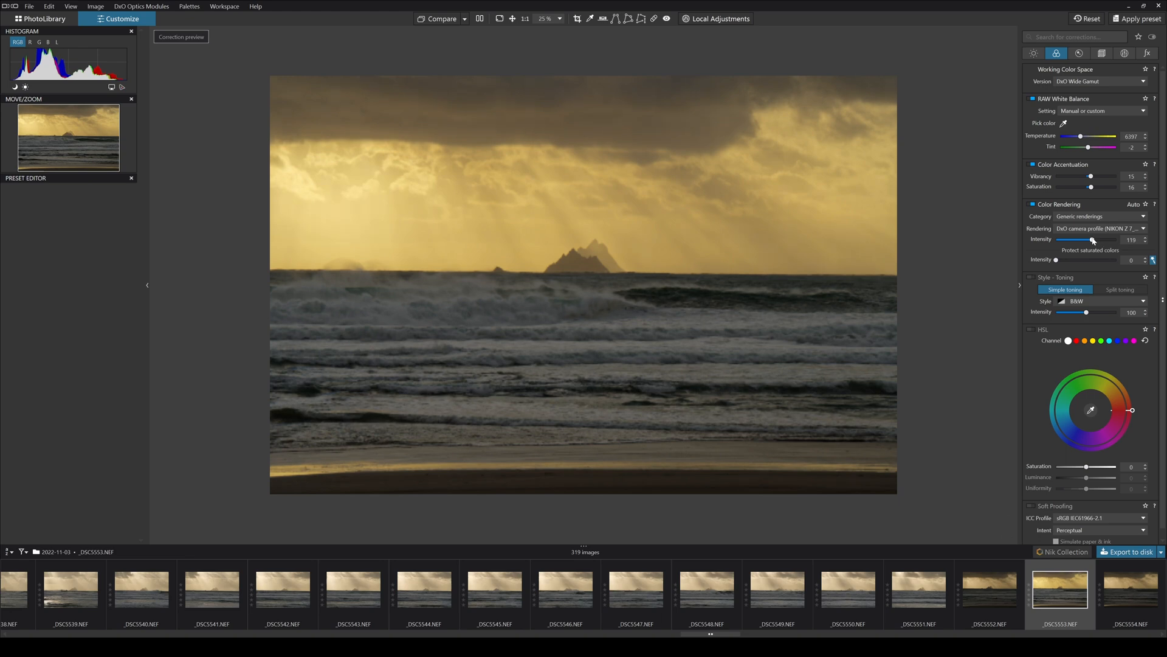
mouse_move(815, 272)
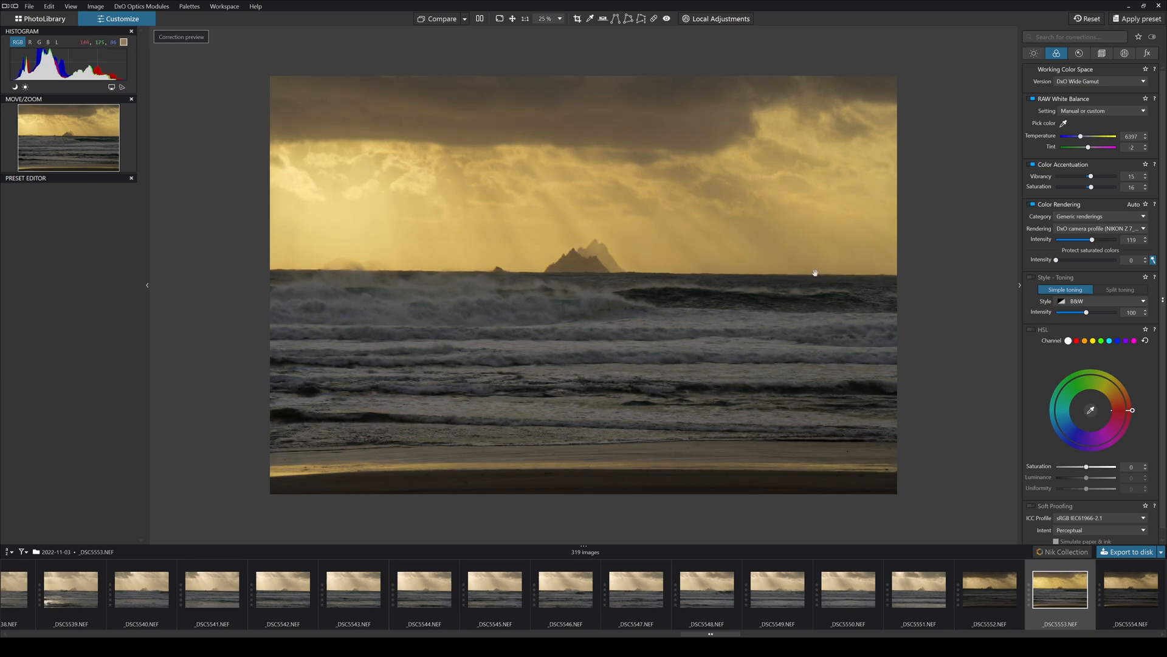
mouse_move(586, 304)
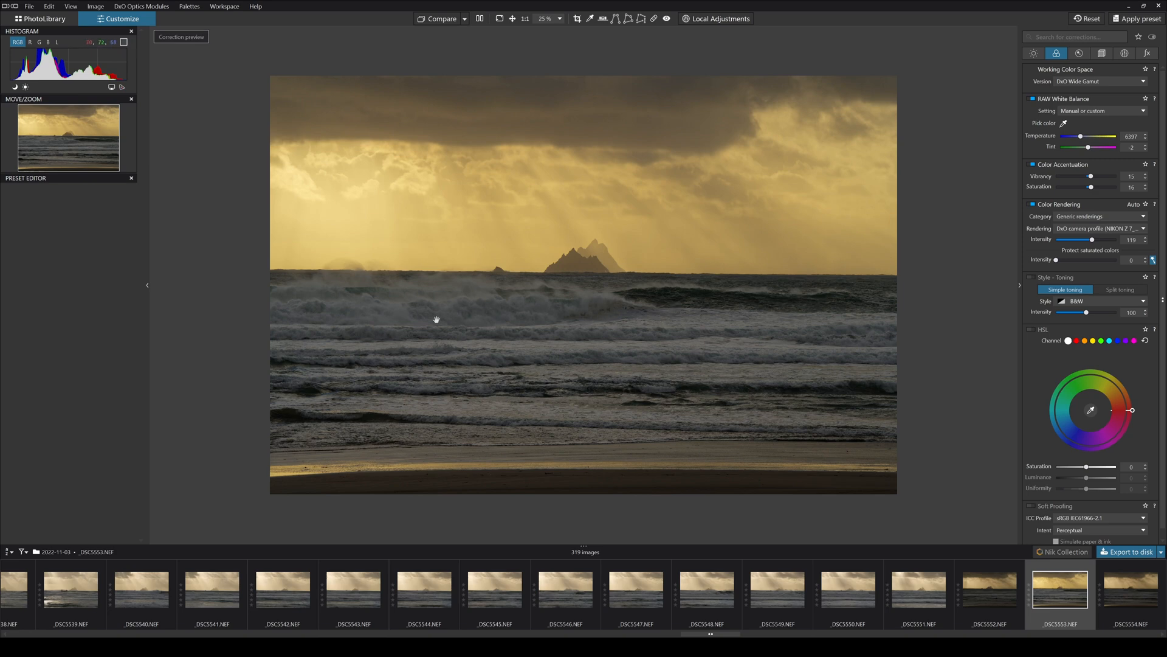
mouse_move(717, 303)
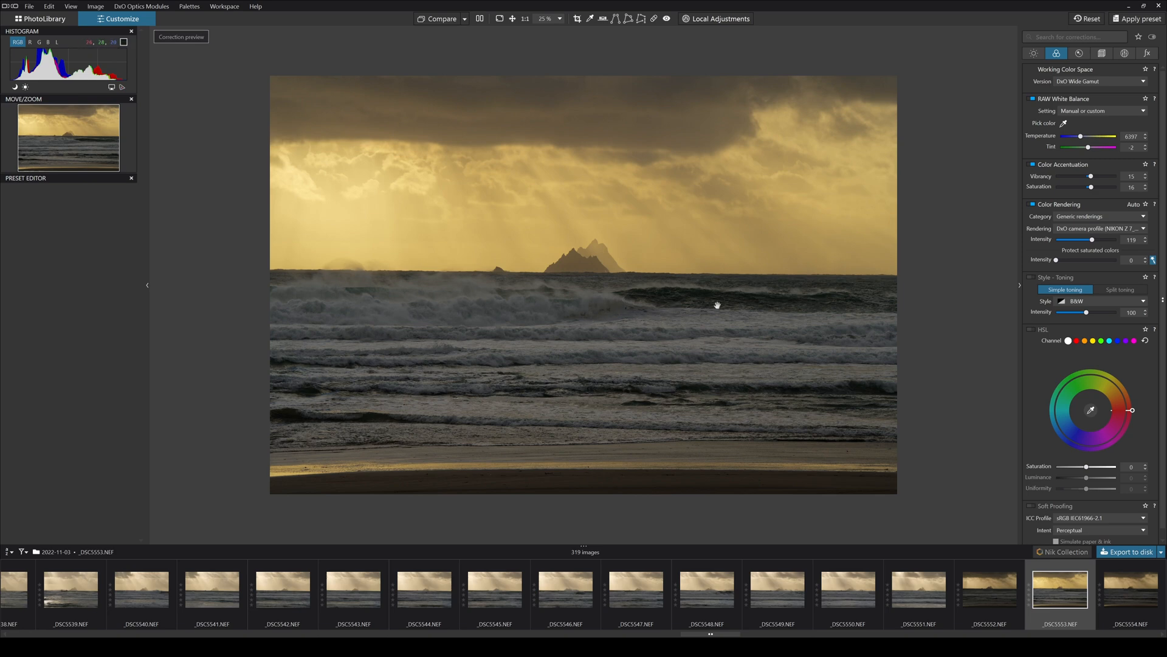
mouse_move(832, 277)
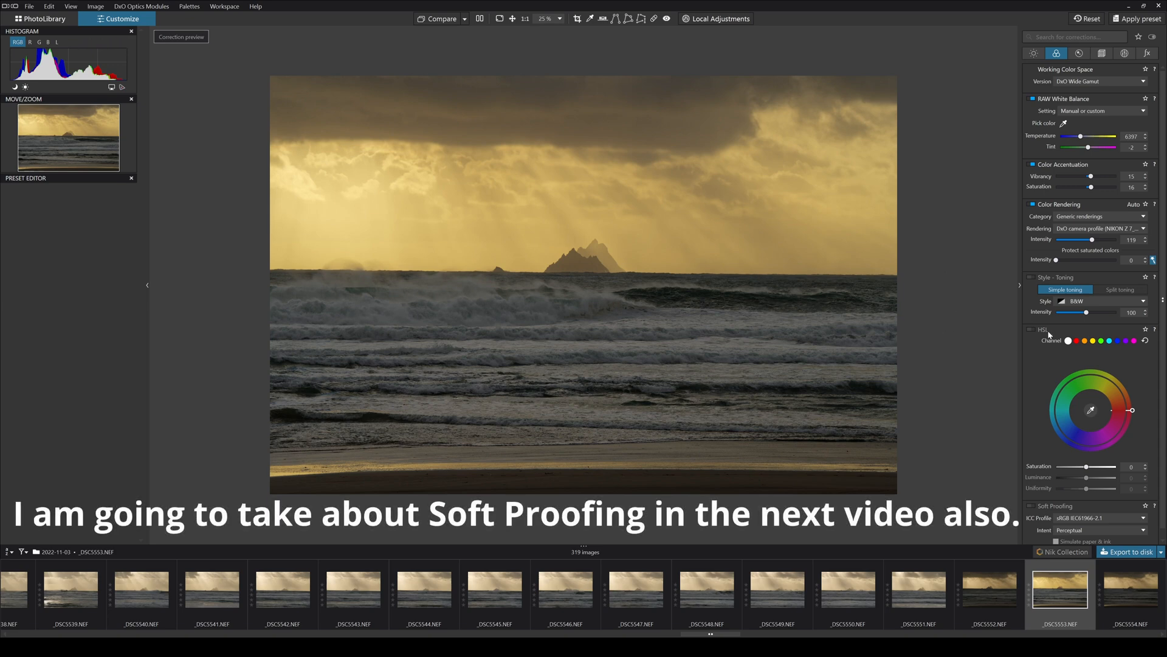
mouse_move(1091, 330)
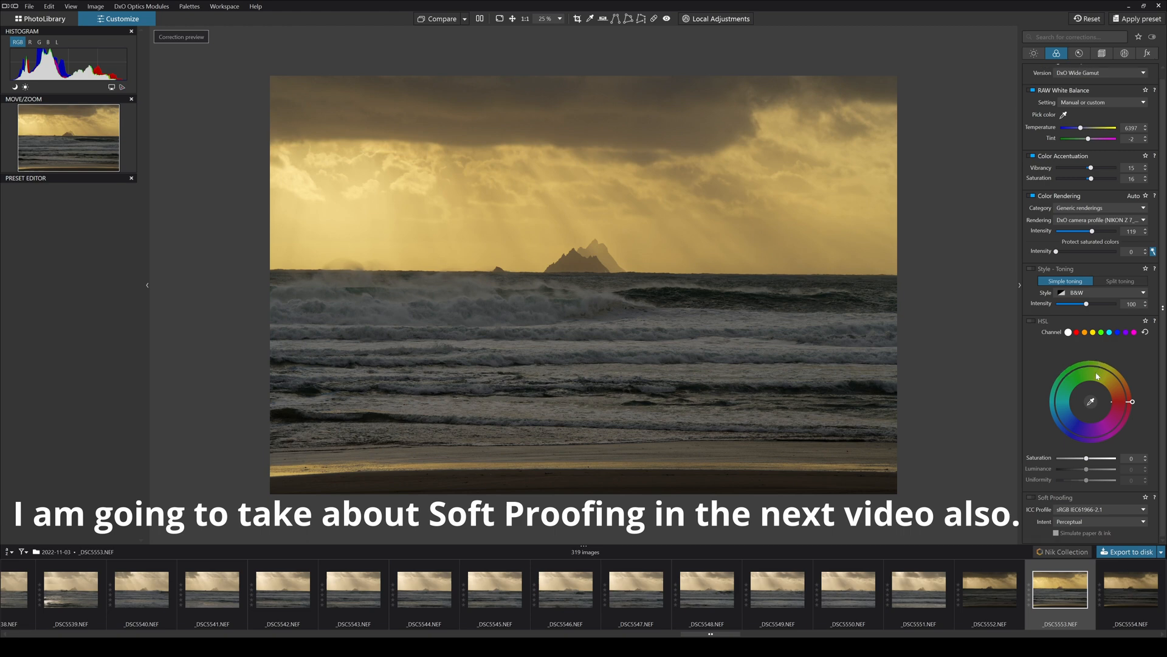
mouse_move(1090, 133)
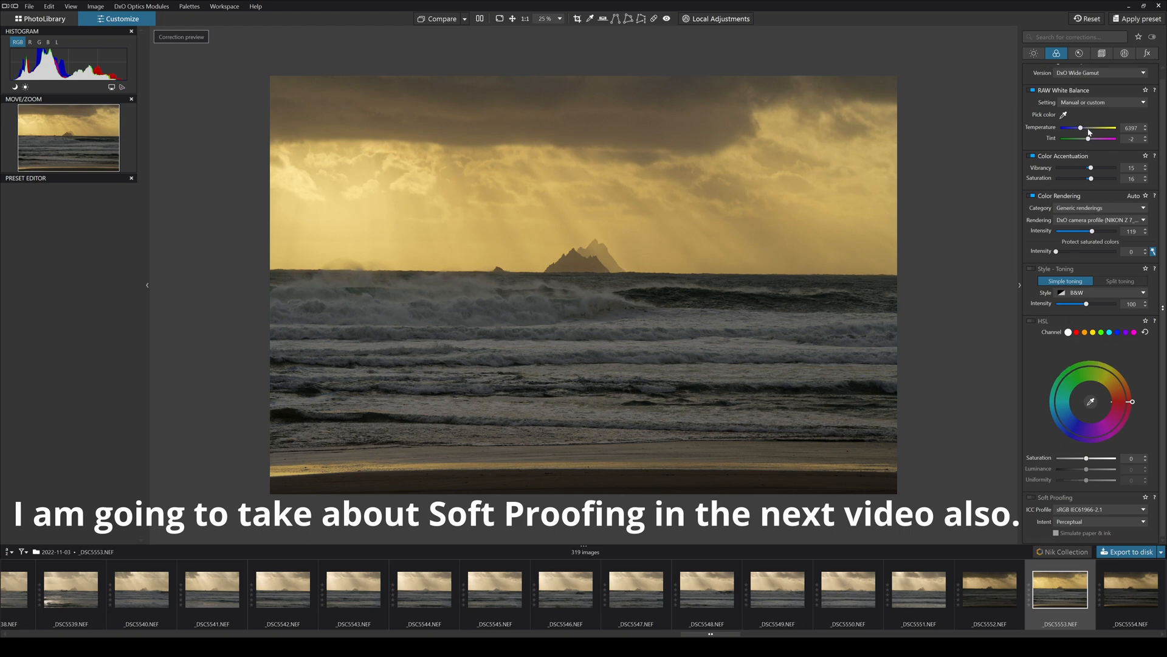
mouse_move(1077, 235)
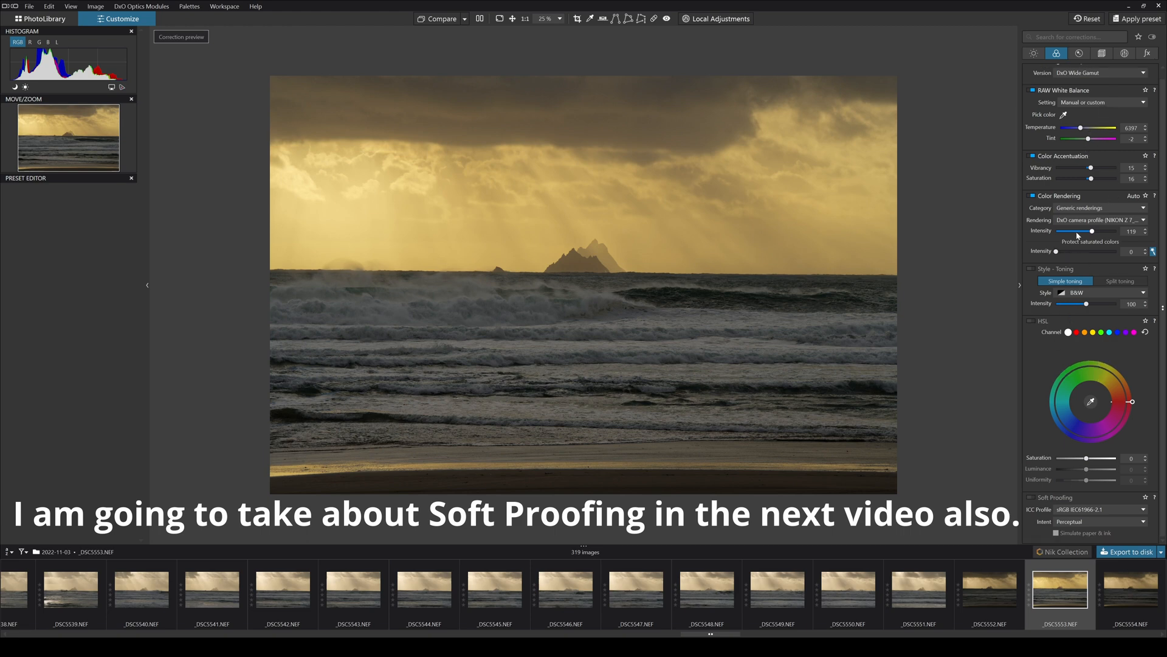
- Switch from the Light palette to the Detail and noise corrections
click(1033, 52)
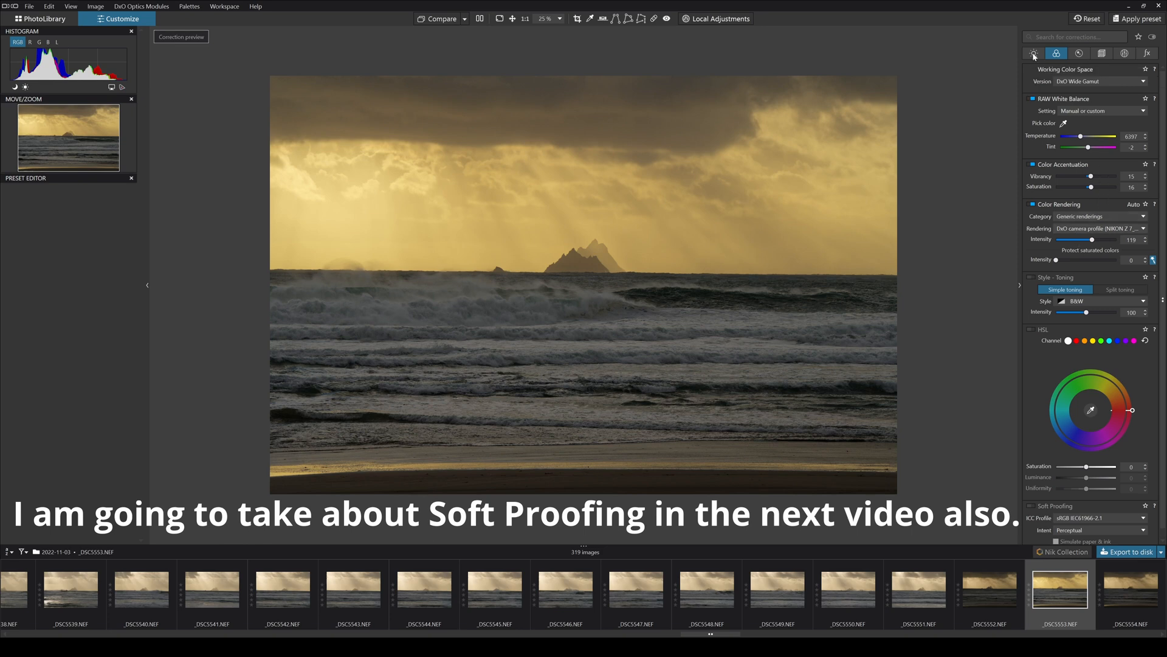
mouse_move(1057, 52)
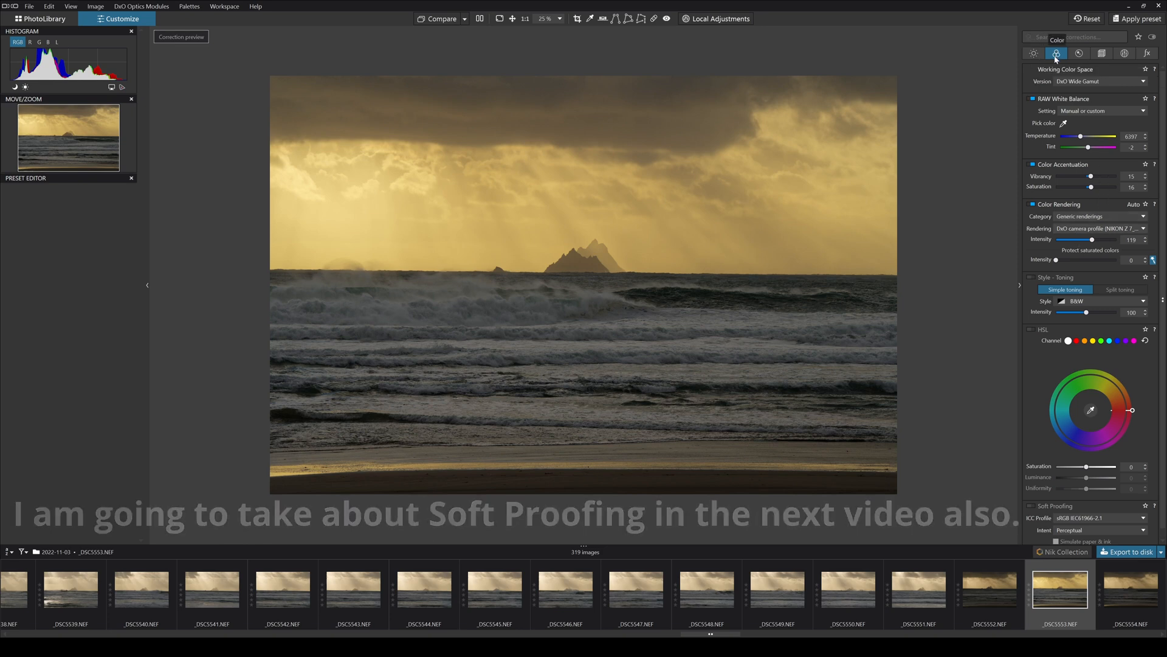
click(1078, 53)
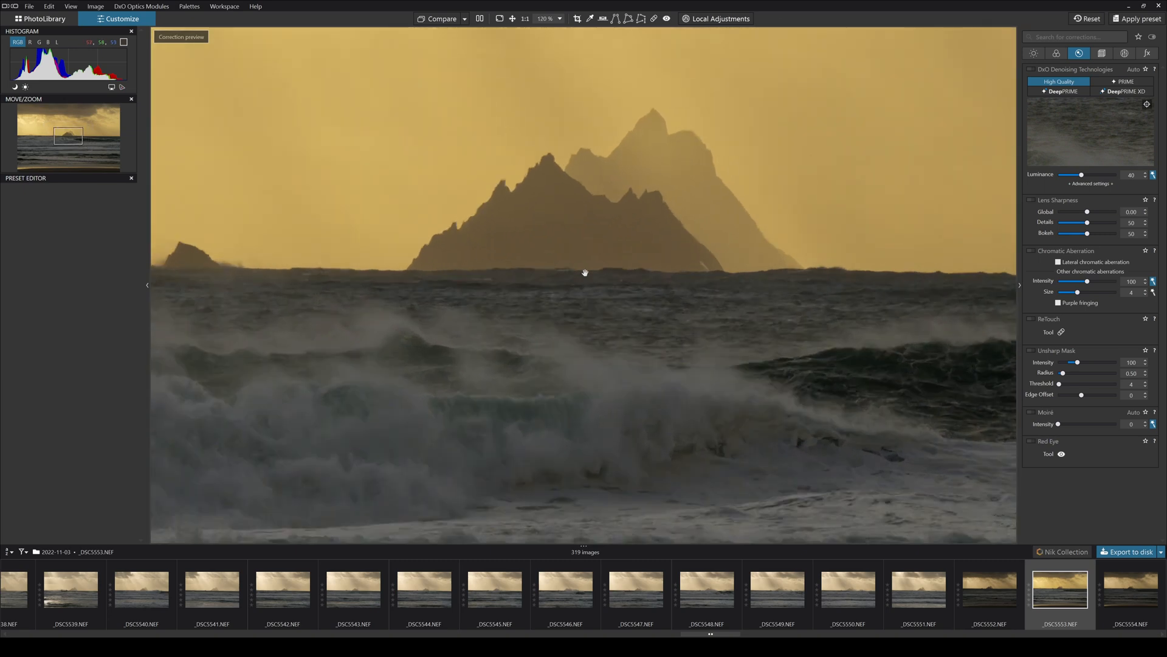
mouse_move(474, 228)
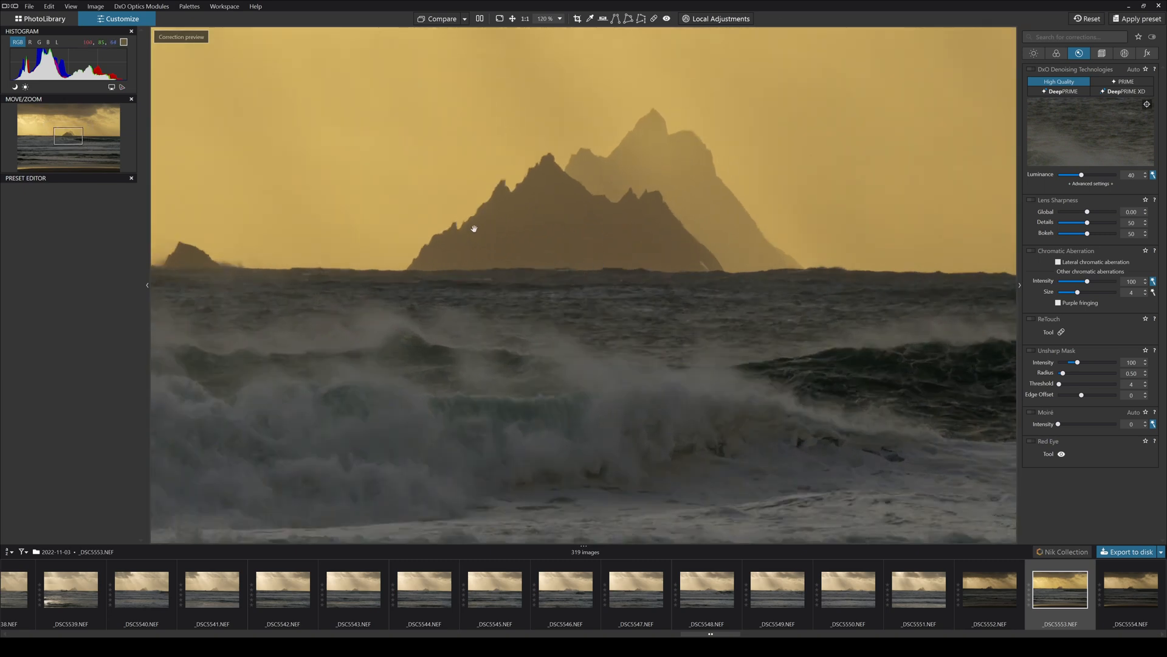
mouse_move(508, 247)
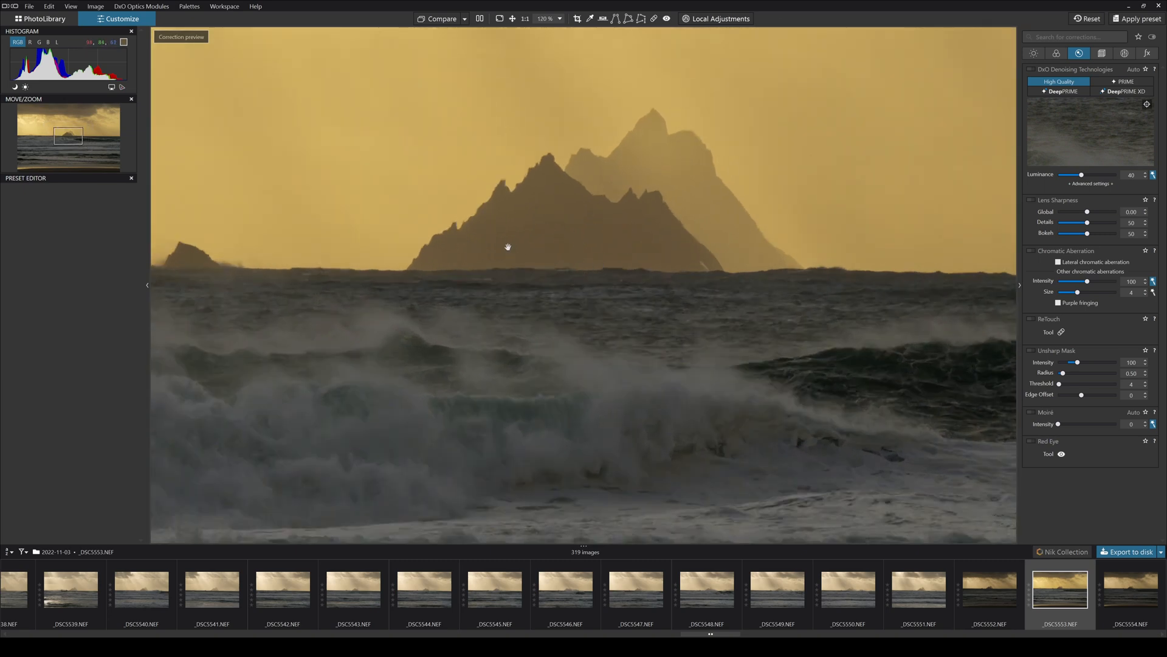
mouse_move(434, 214)
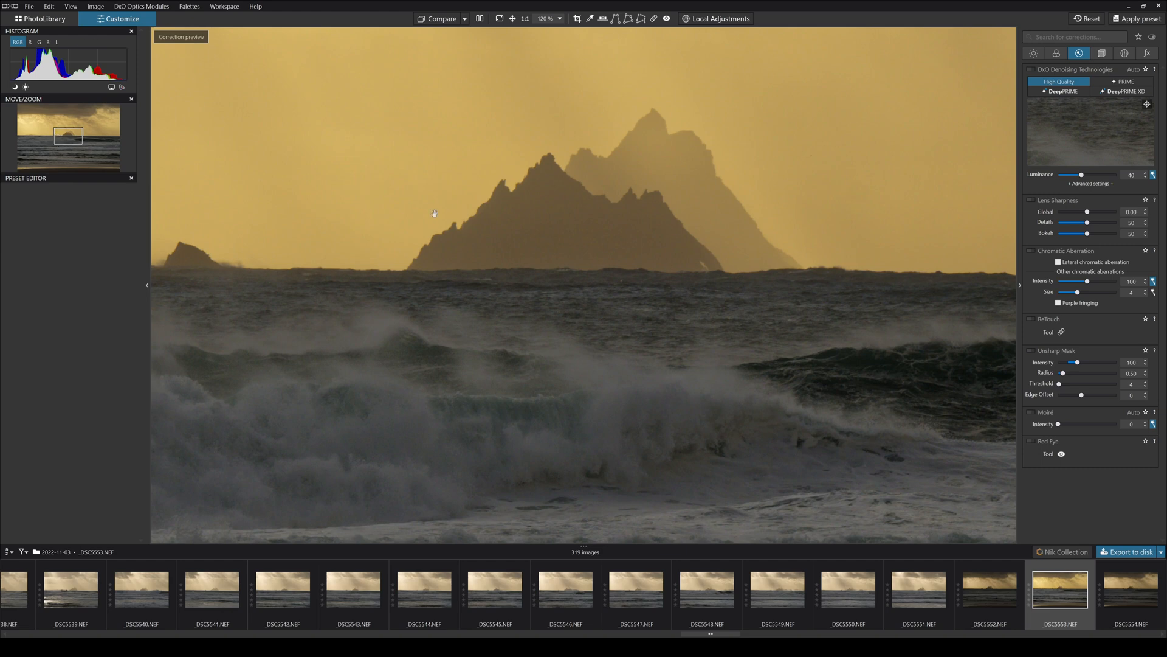
mouse_move(1032, 71)
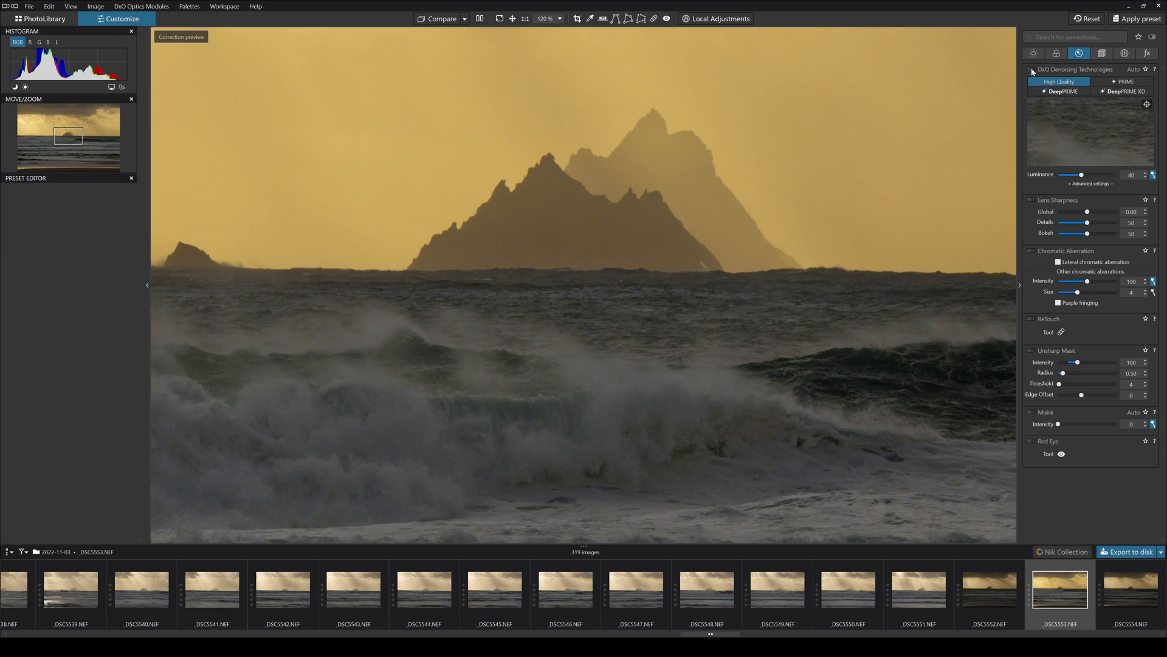
mouse_move(787, 204)
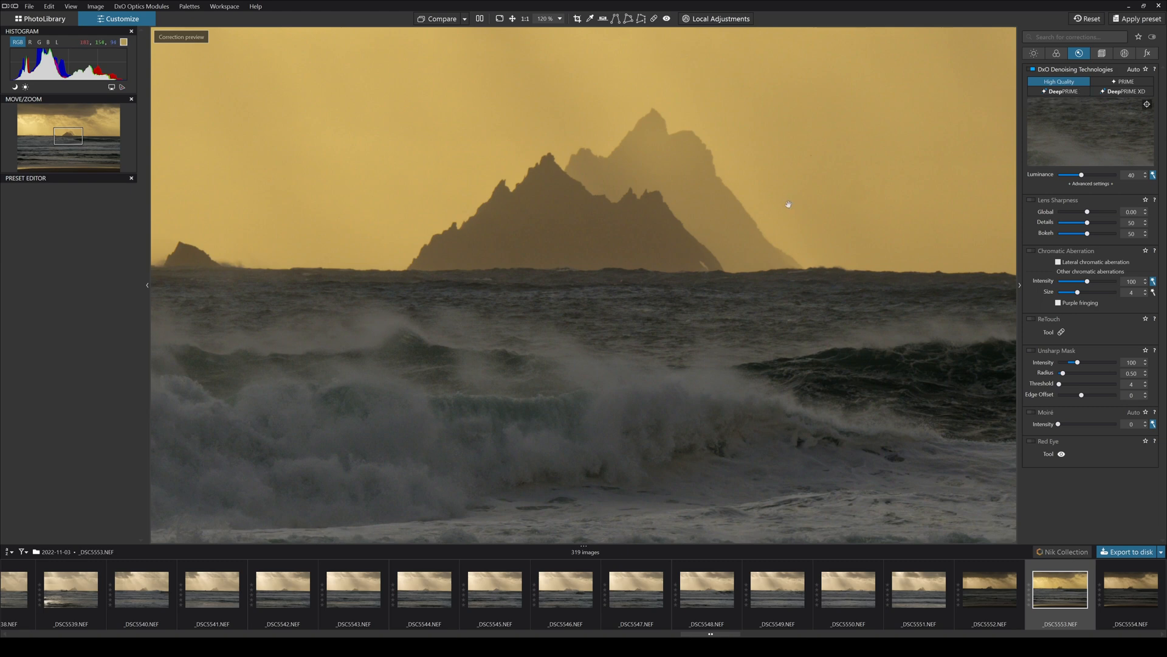
mouse_move(806, 254)
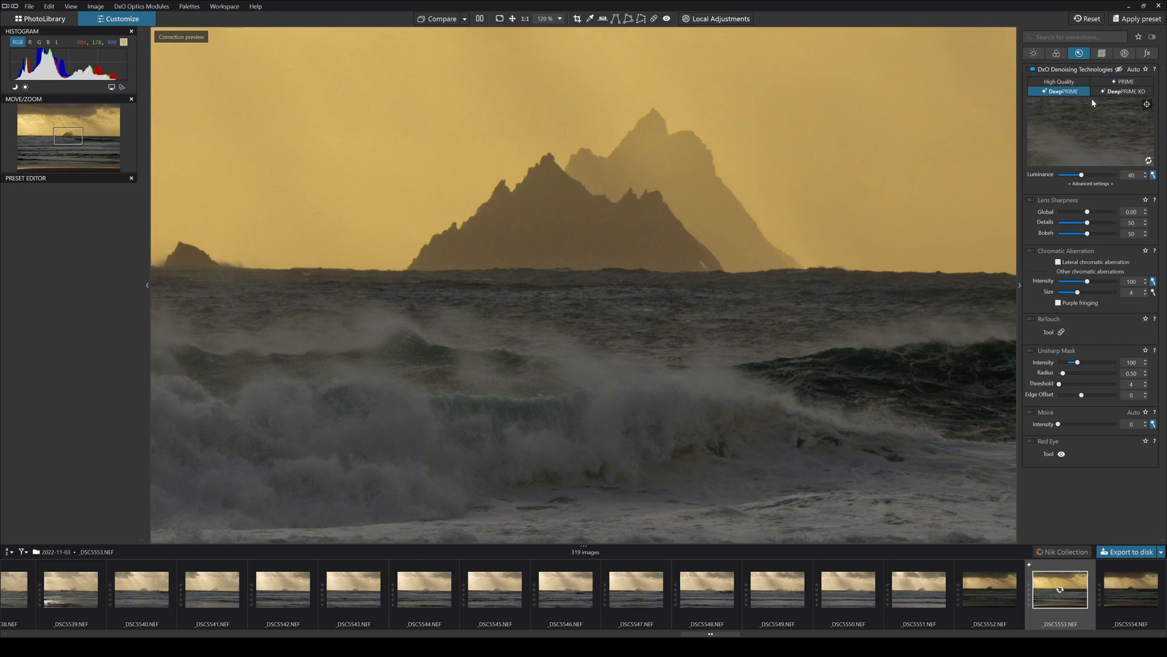
mouse_move(1066, 184)
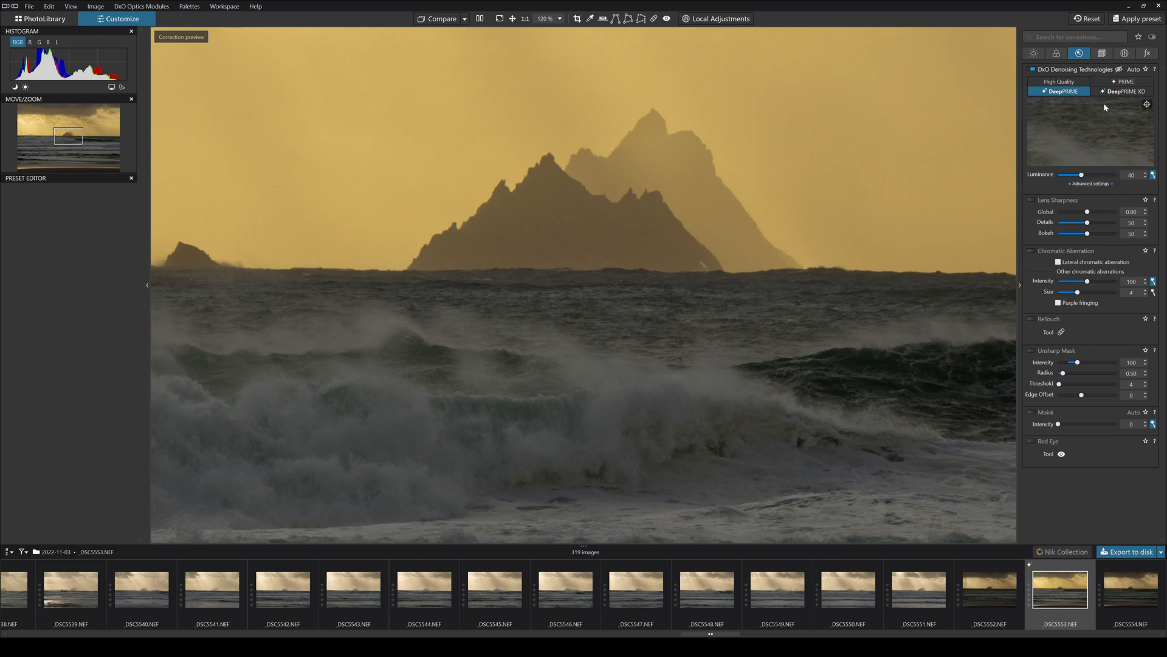
- Switch the noise reduction to DeepPRIME XD
click(1122, 91)
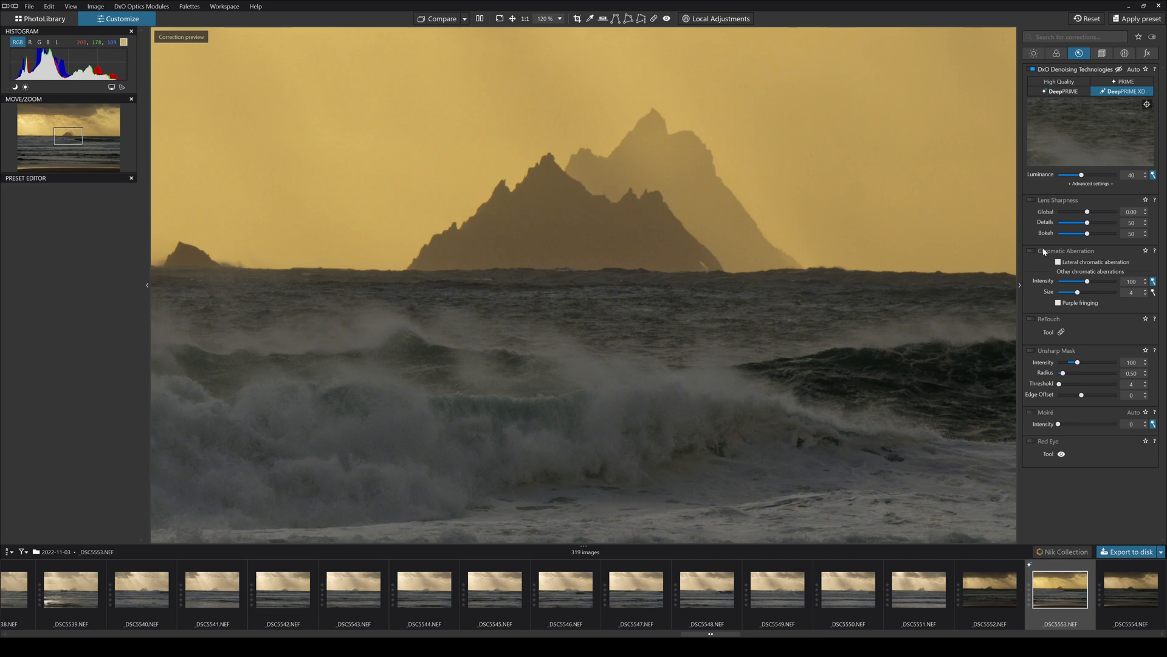
mouse_move(1055, 81)
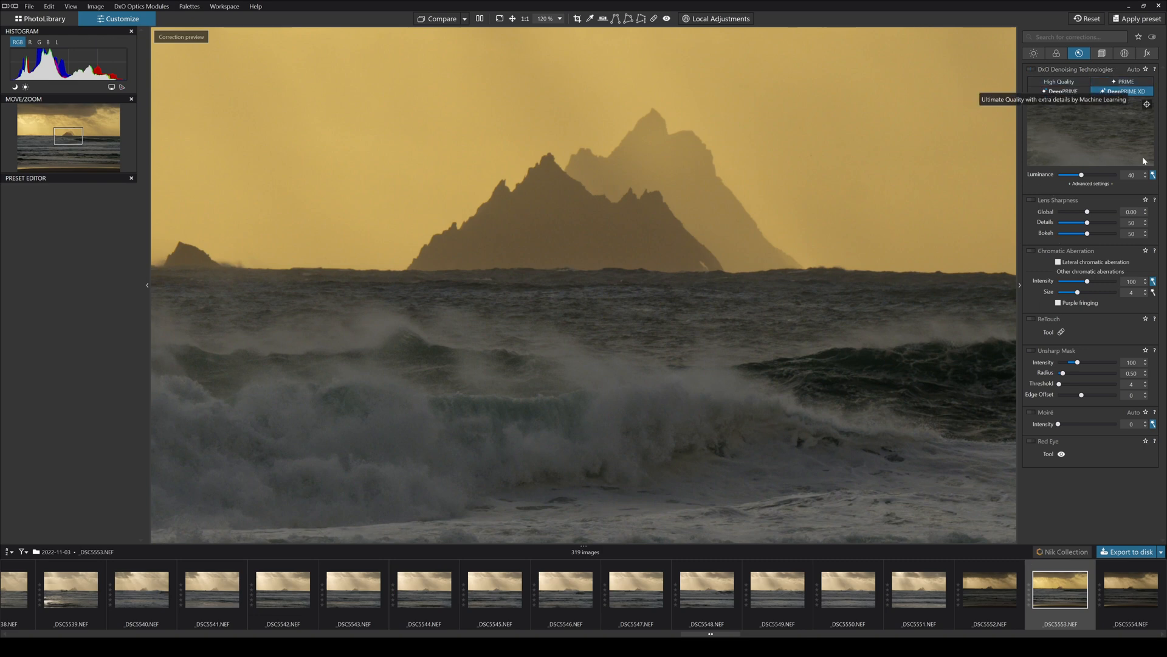
mouse_move(1076, 165)
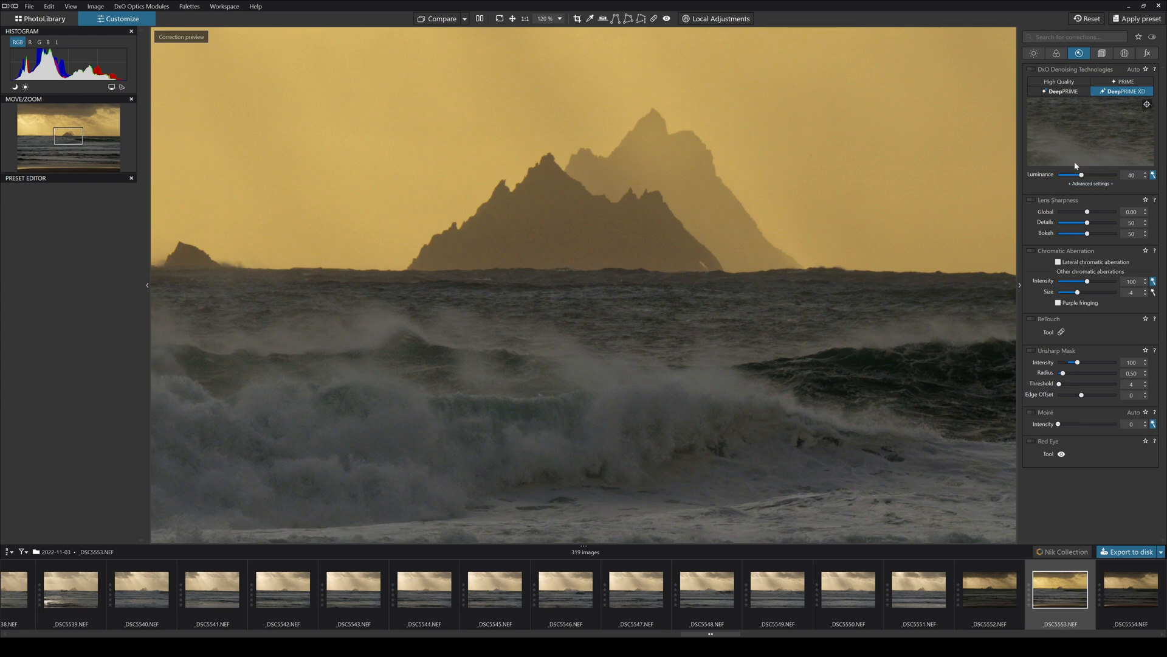
mouse_move(1062, 201)
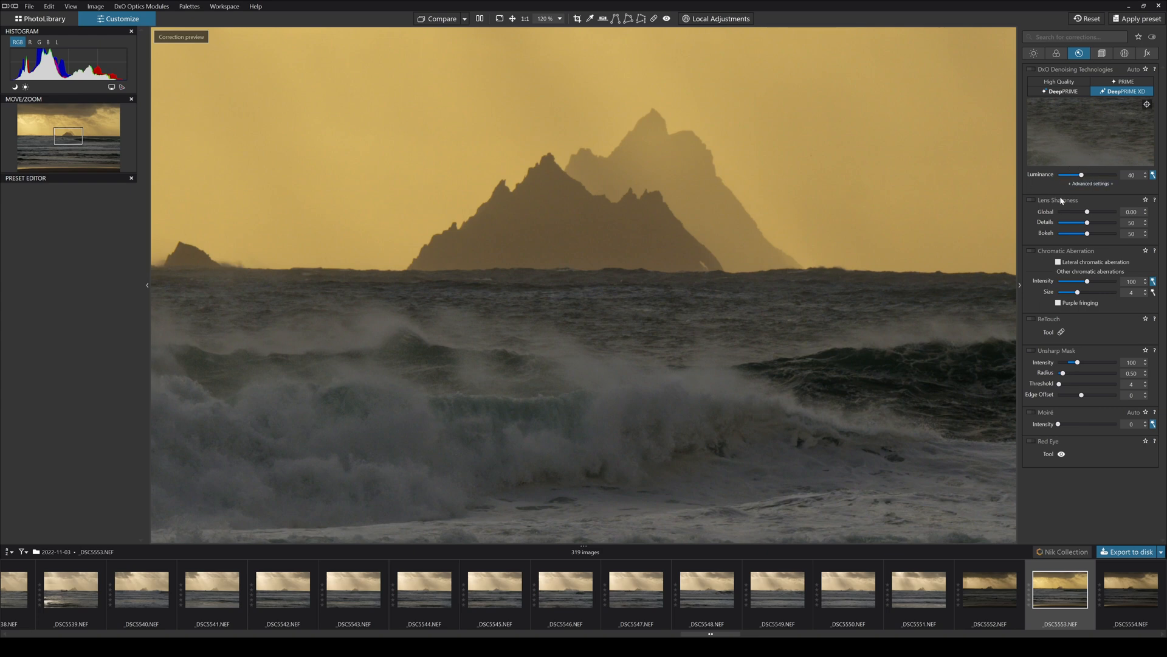
mouse_move(1087, 211)
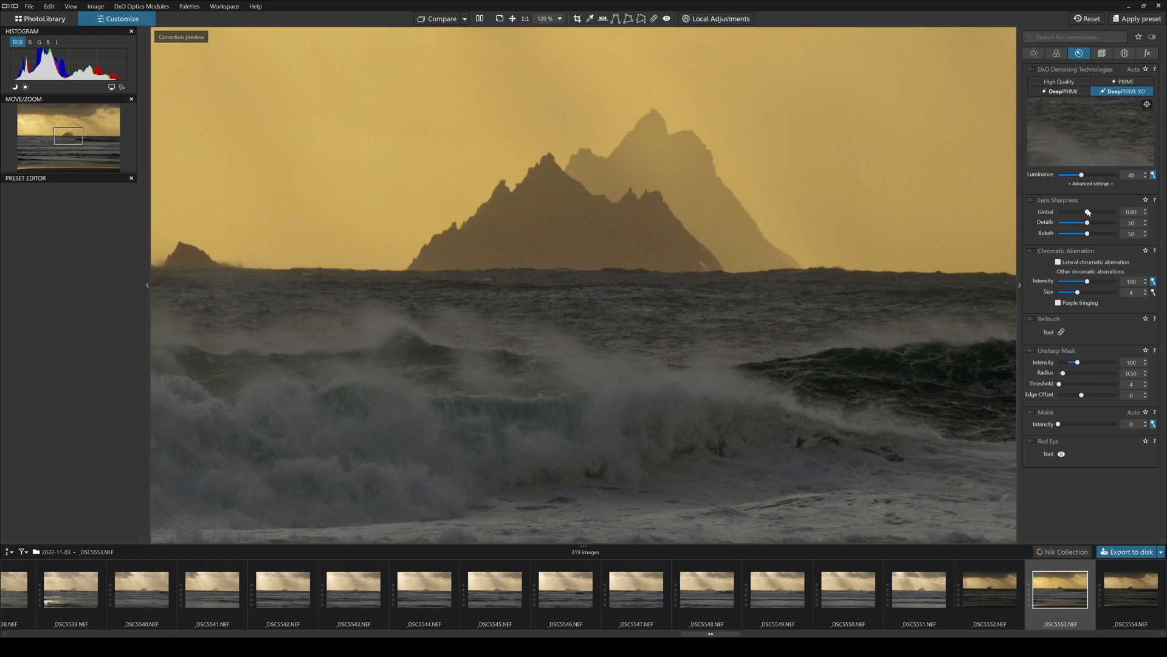
mouse_move(1093, 214)
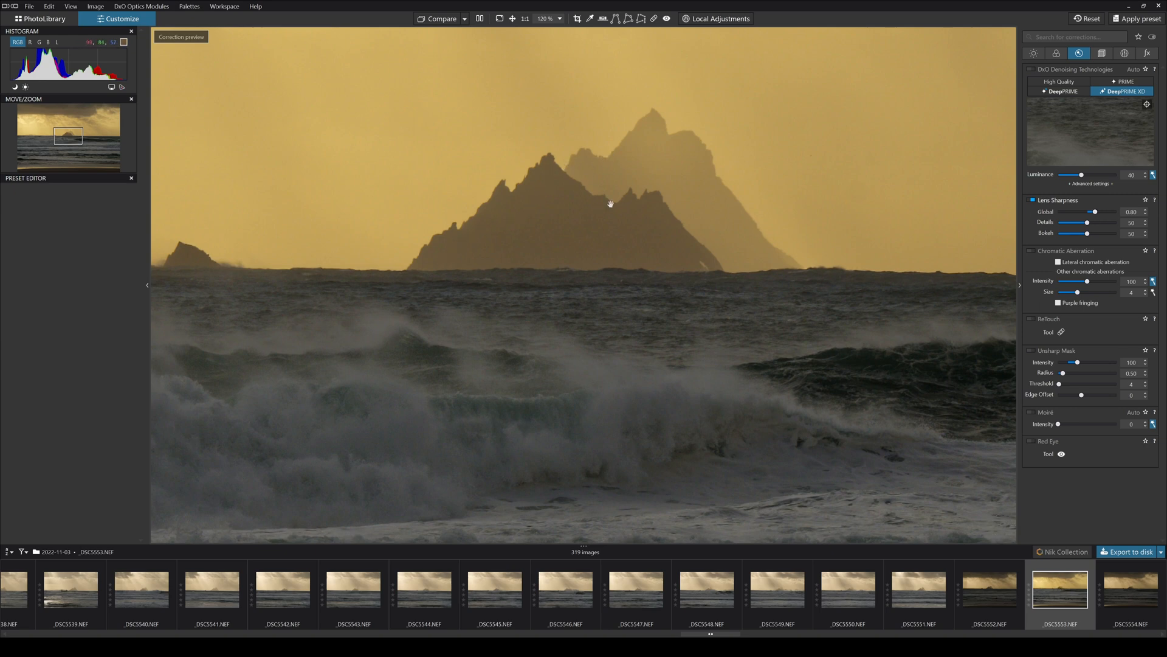
mouse_move(703, 286)
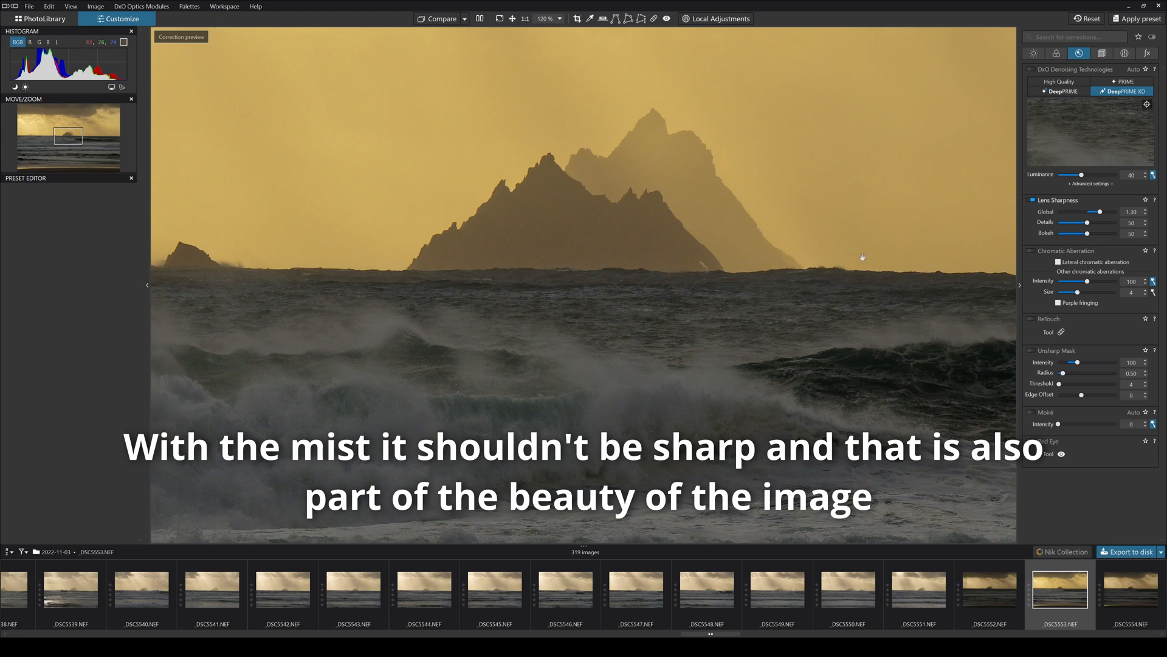
mouse_move(1088, 234)
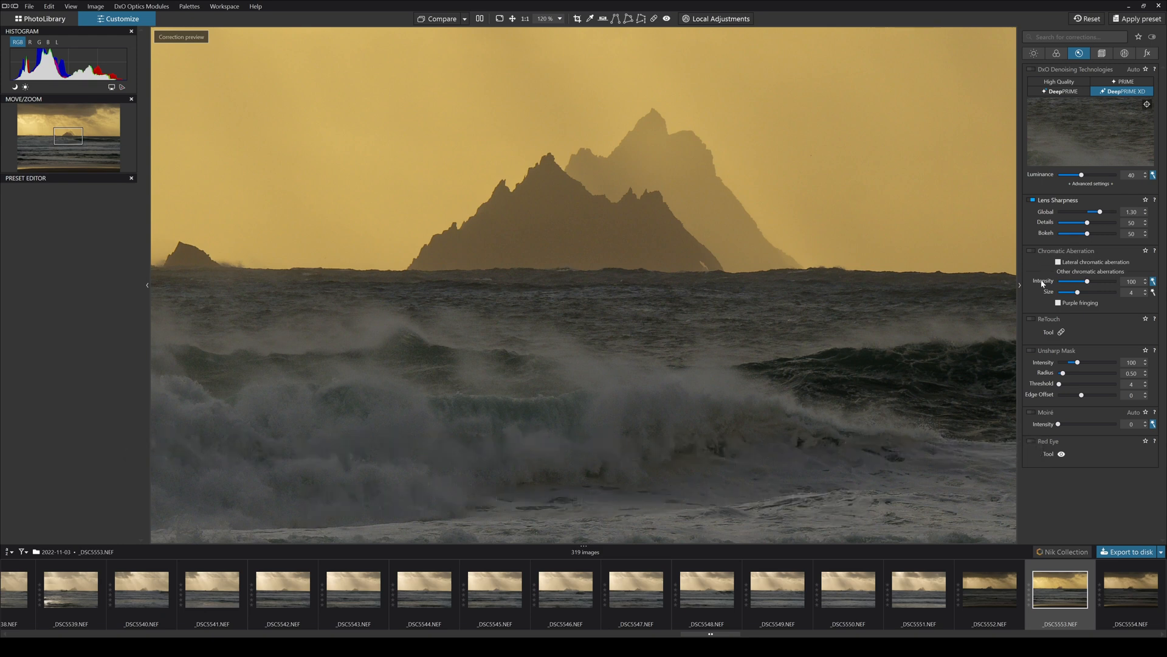
mouse_move(1086, 304)
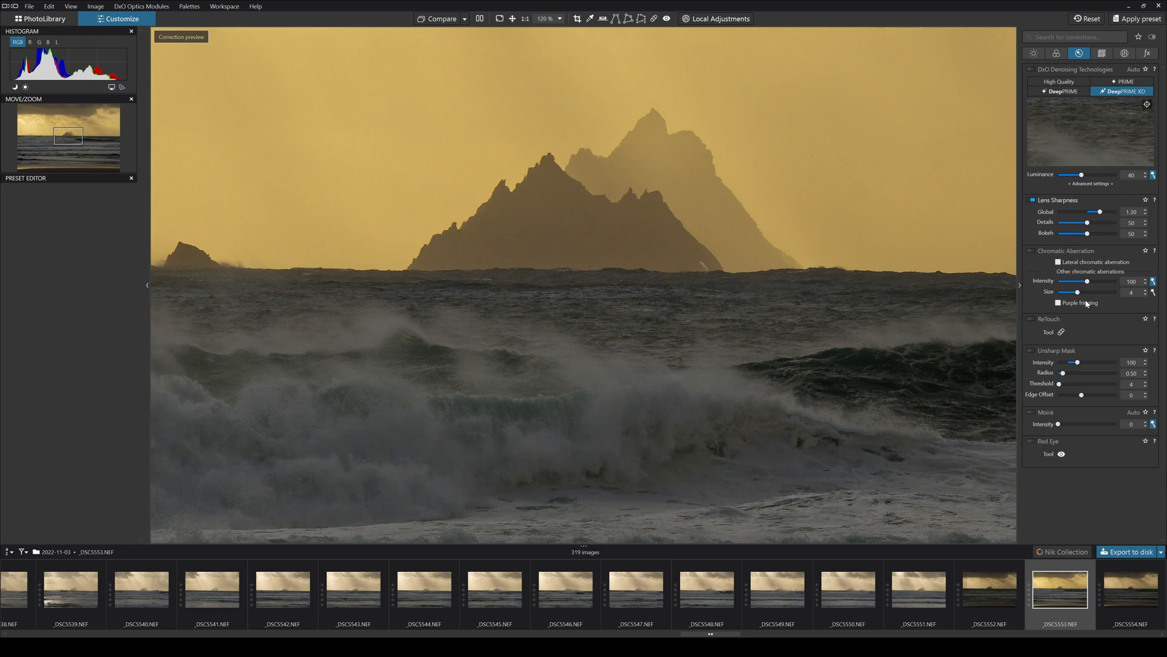
mouse_move(1079, 329)
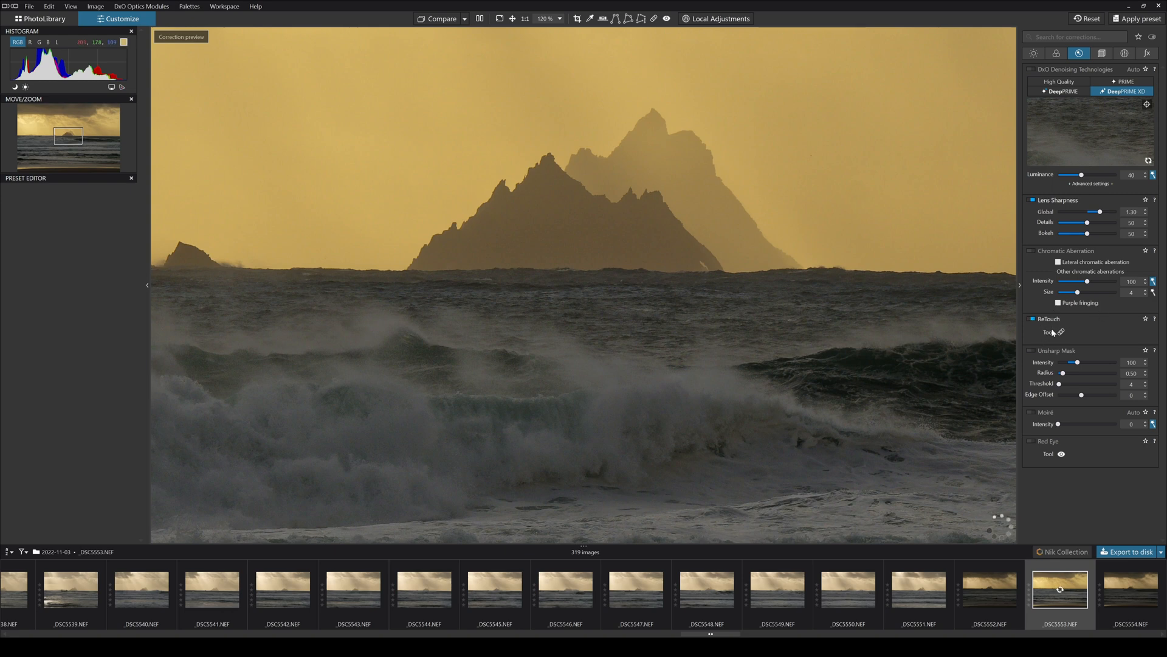
- With the ReTouch tool in Clone mode, paint a copy of the small horizon rock to its left and apply it
click(1061, 332)
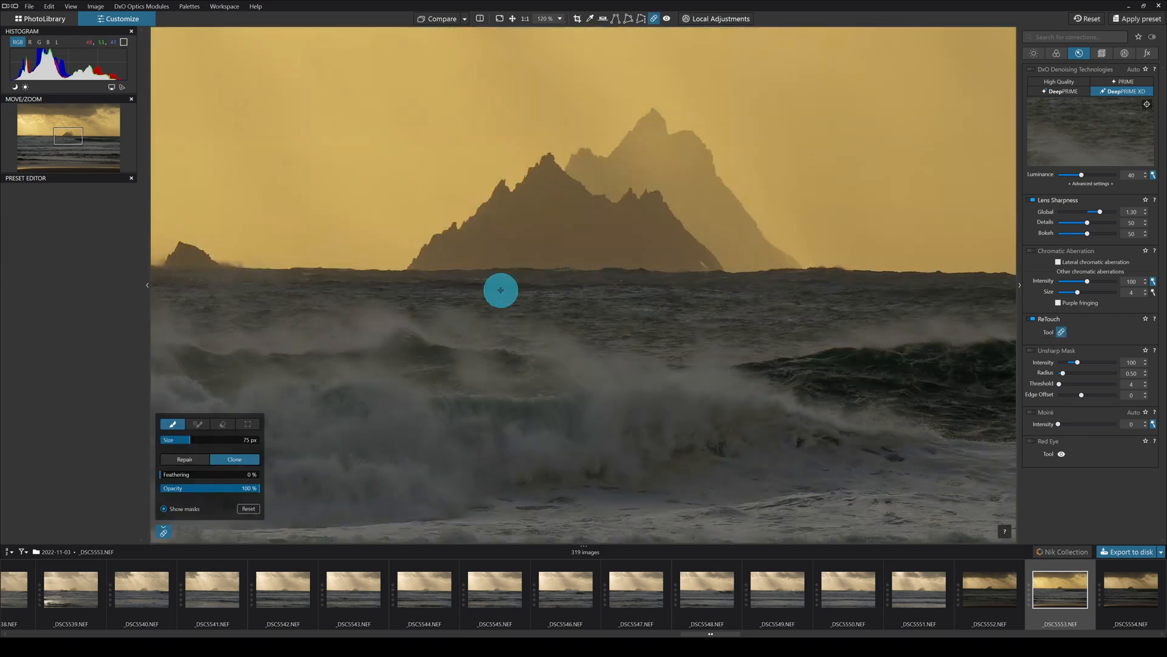
mouse_move(744, 280)
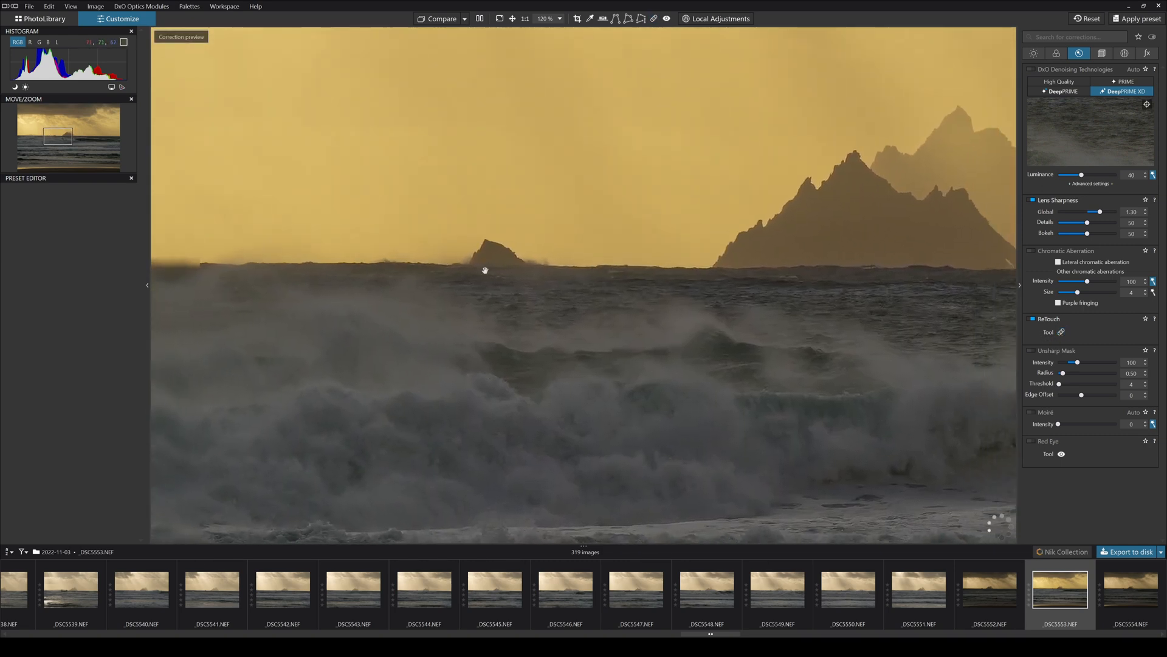
click(654, 19)
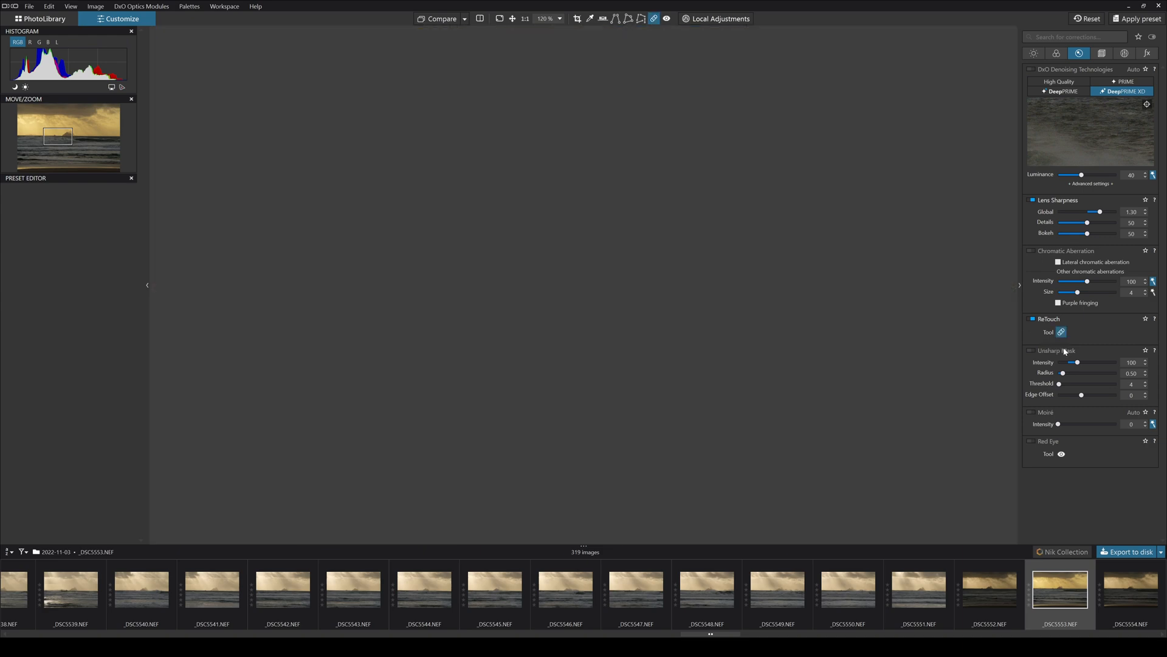
click(1060, 332)
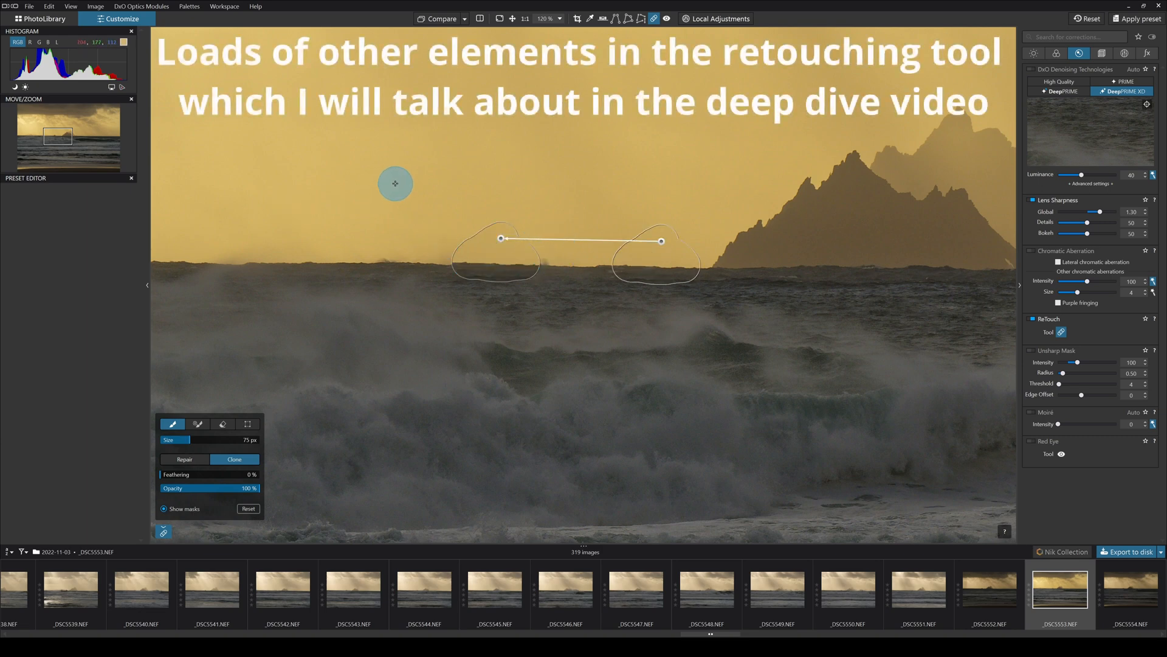
mouse_move(385, 294)
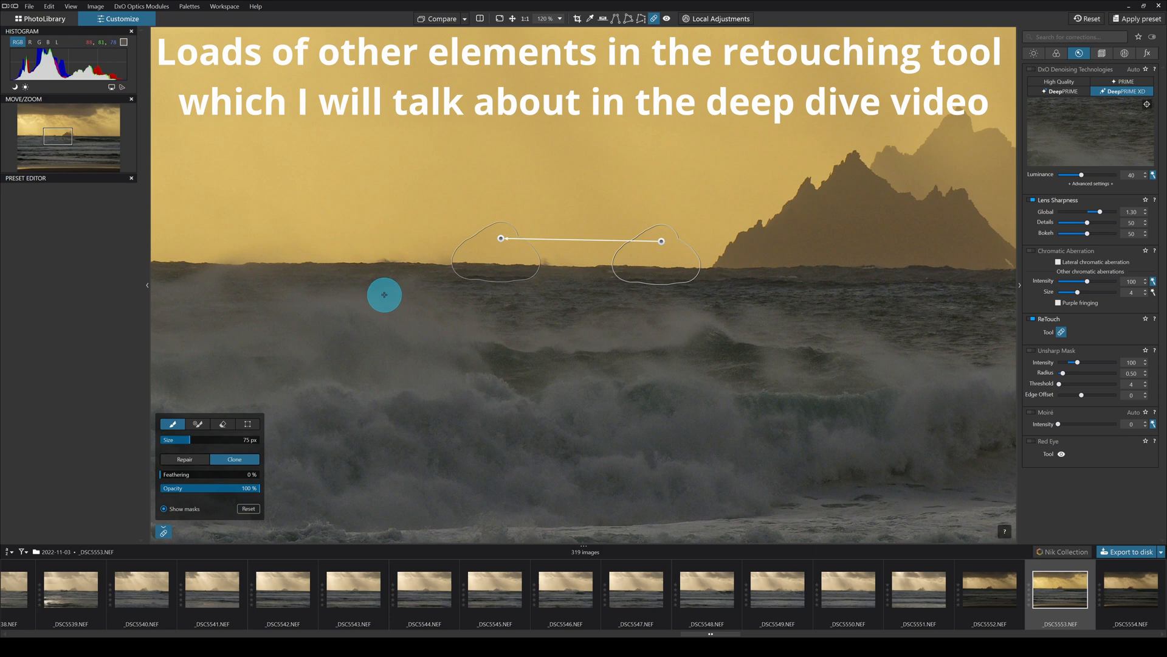
mouse_move(396, 311)
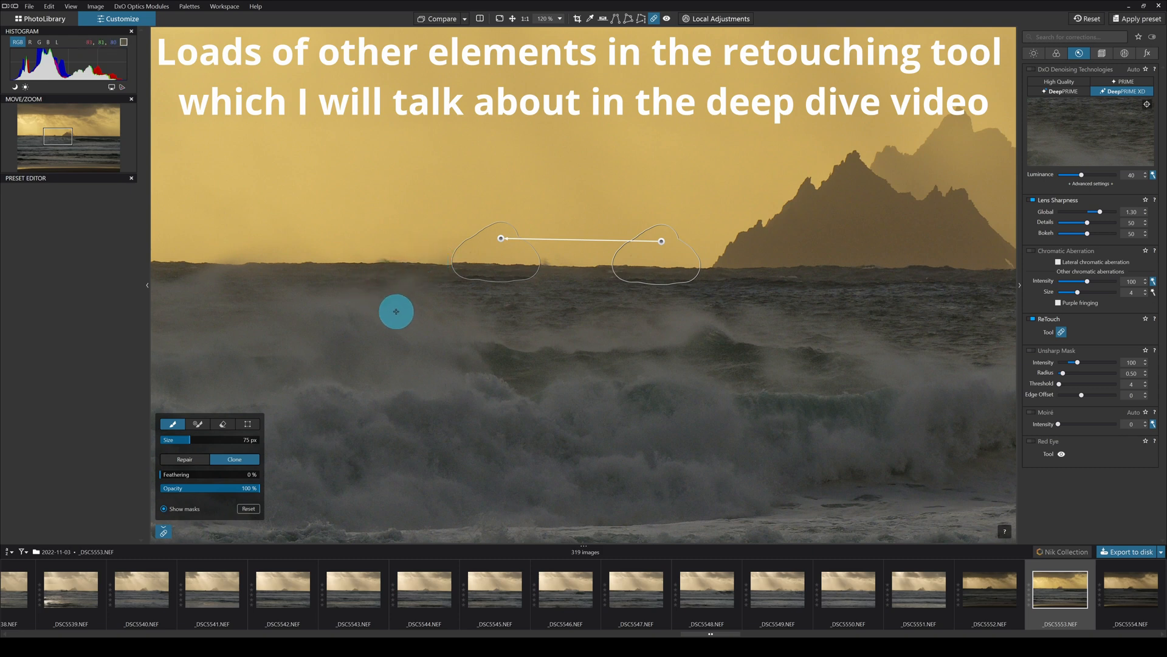
mouse_move(500, 243)
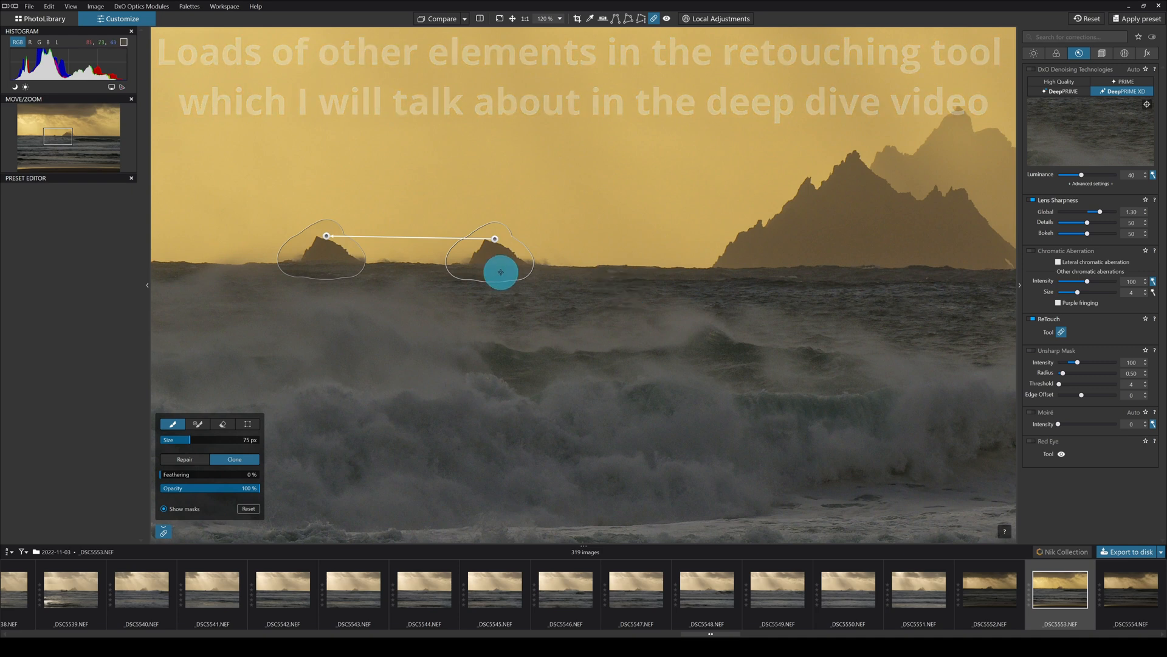
mouse_move(308, 469)
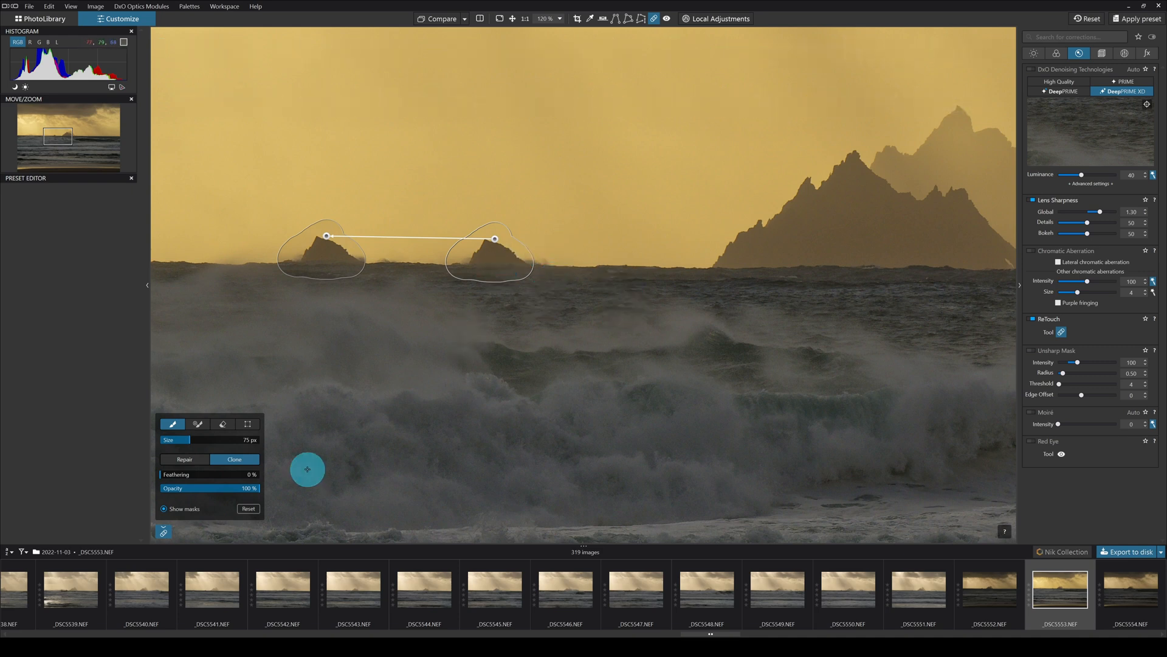
click(185, 459)
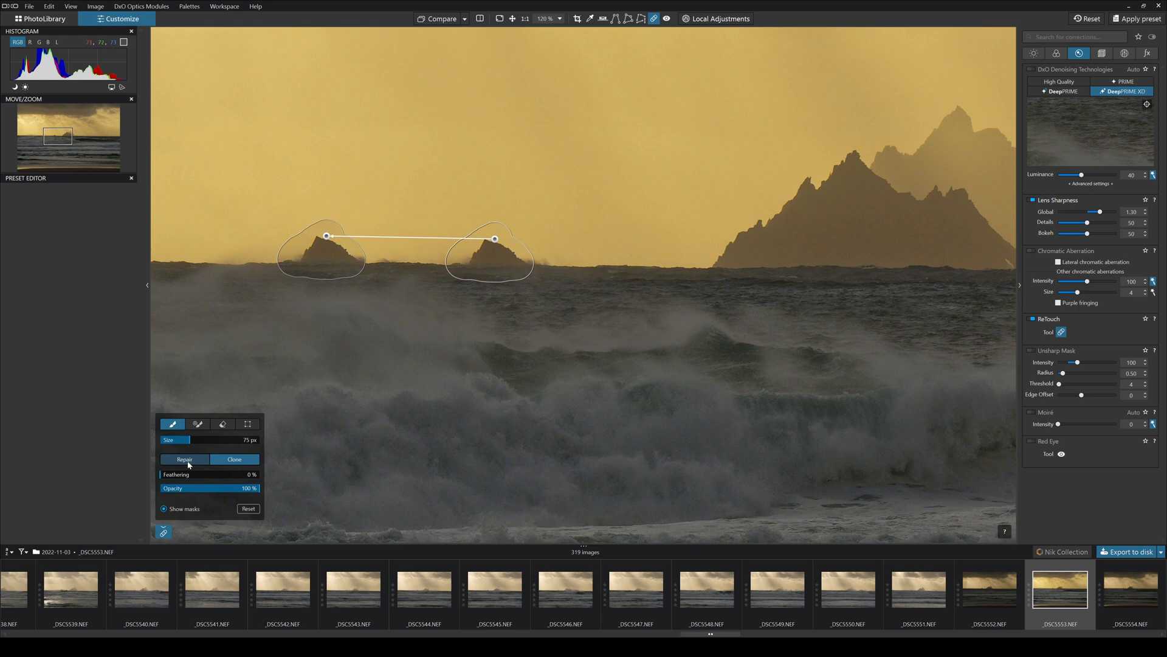
click(233, 459)
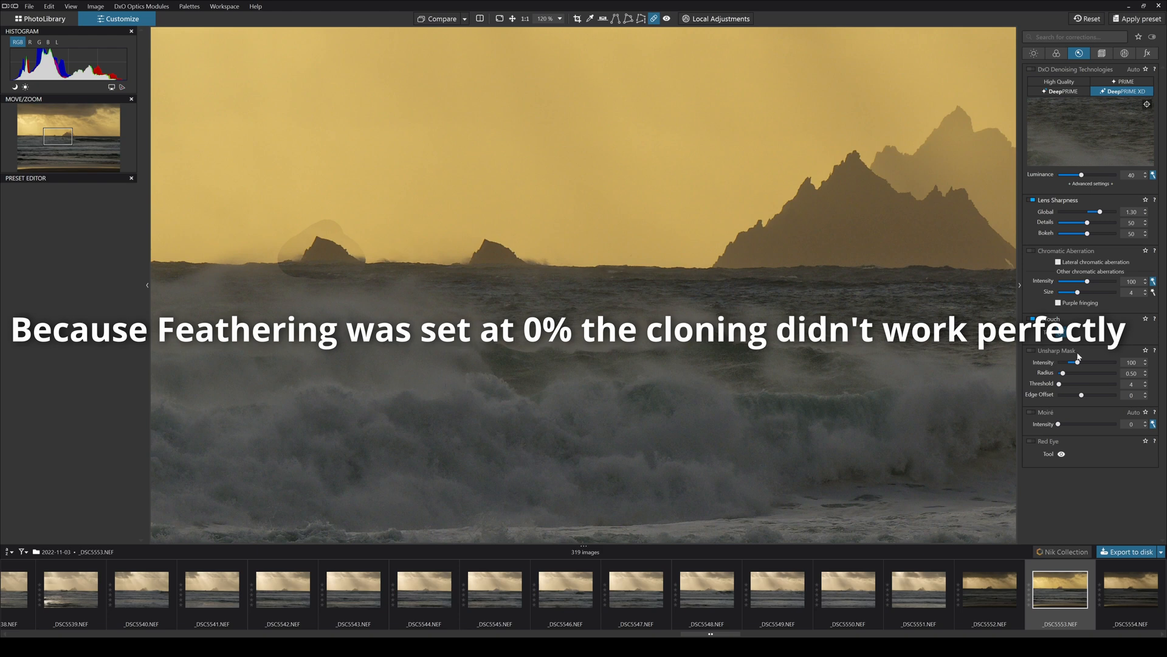
mouse_move(1063, 418)
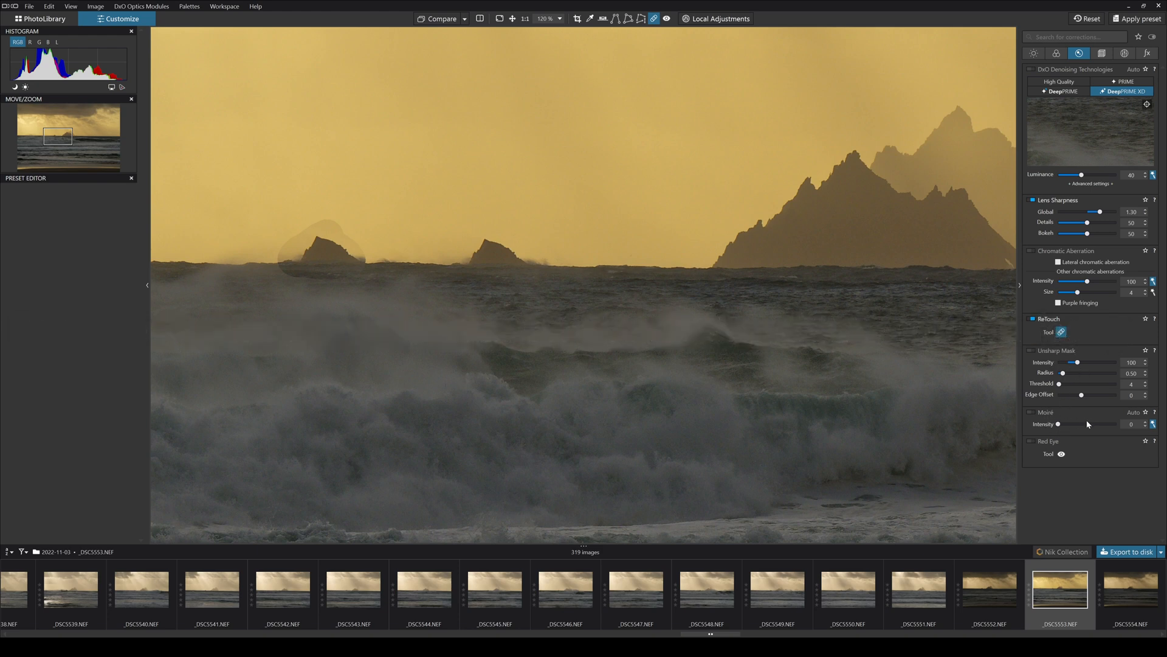
click(1103, 52)
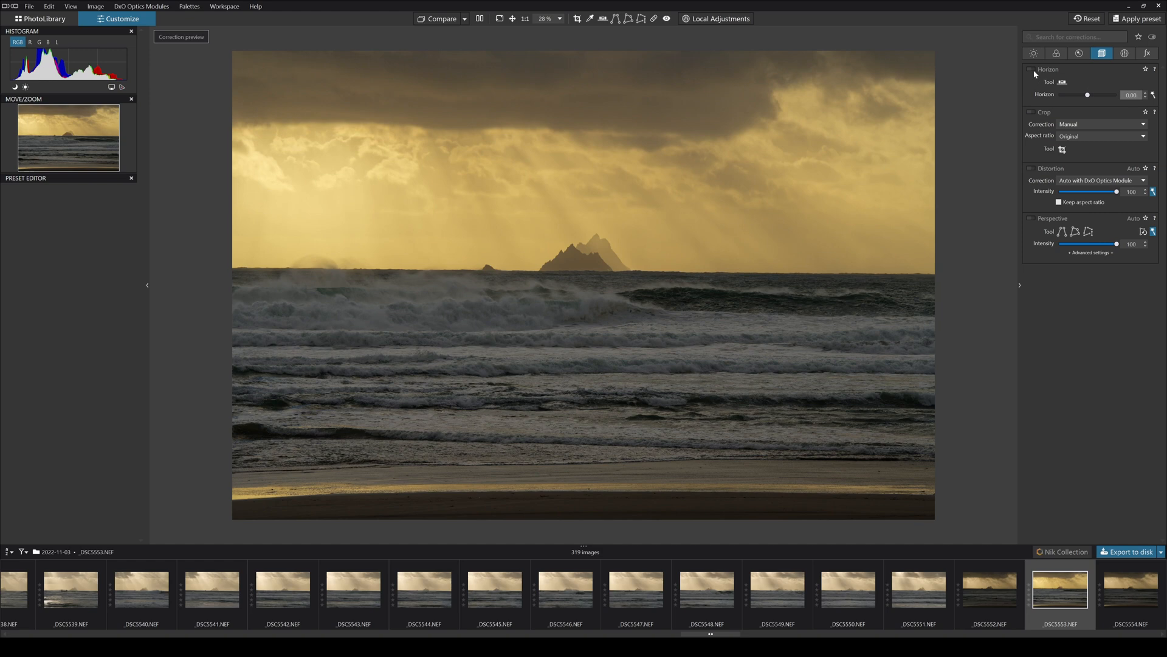
- Level the horizon automatically (about -0.65°) and bring up the crop correction choices
click(1031, 69)
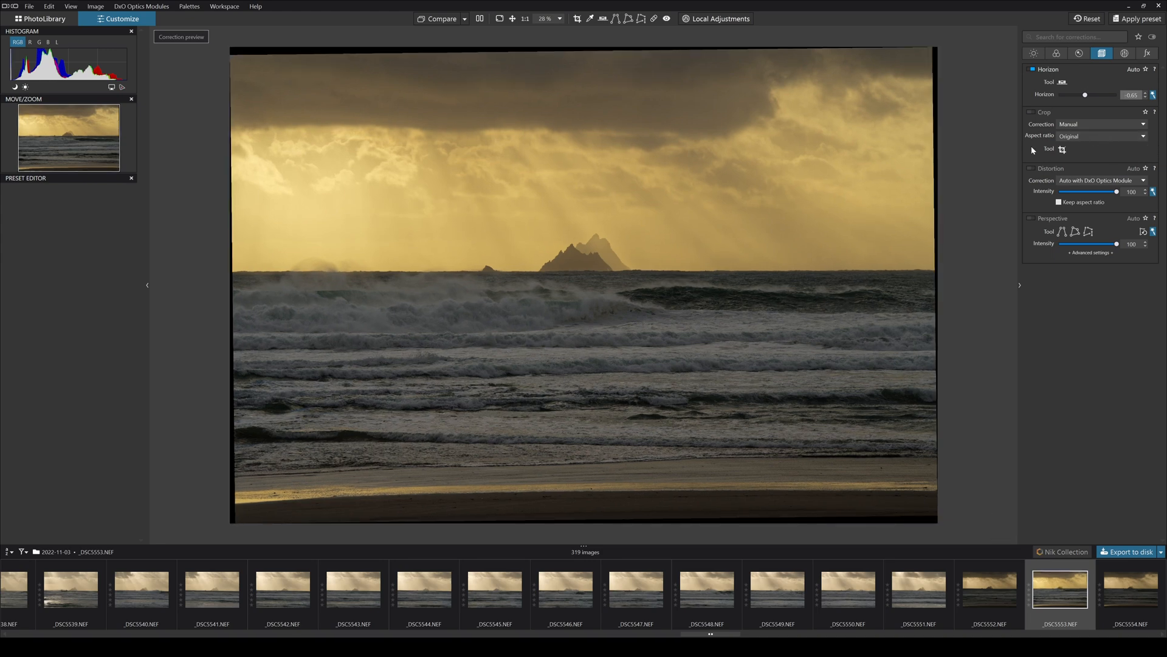
mouse_move(373, 248)
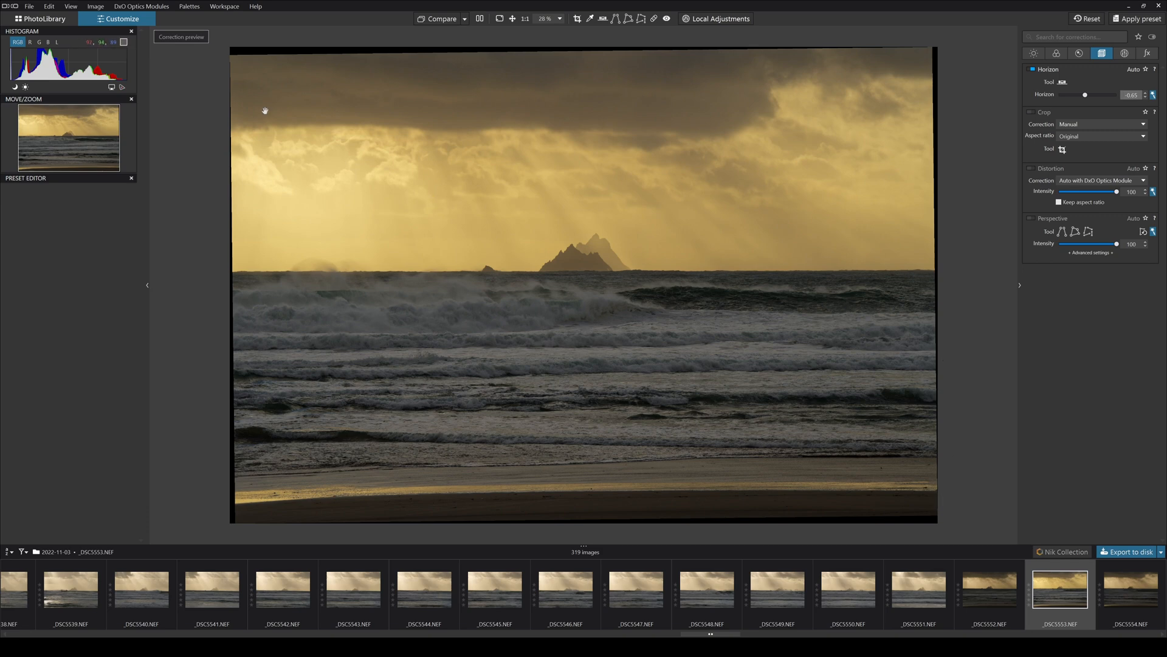
mouse_move(546, 122)
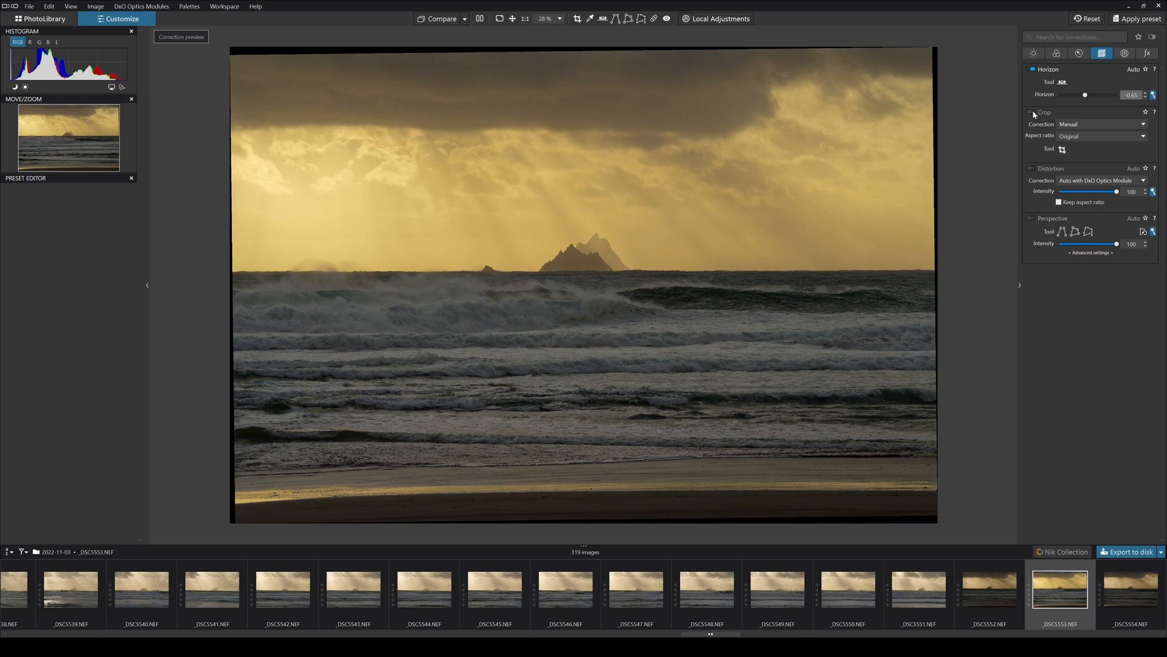
click(1102, 124)
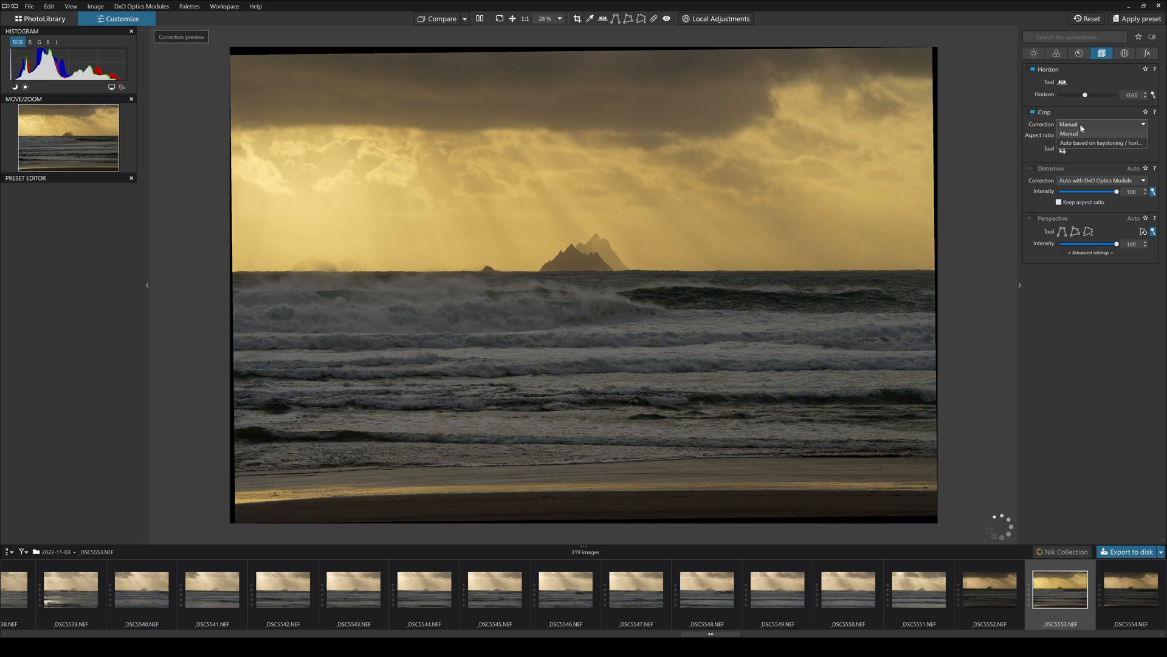
- Auto-crop the black borders, return to manual crop, and settle on a 2:1 aspect ratio after trying Original
click(1101, 142)
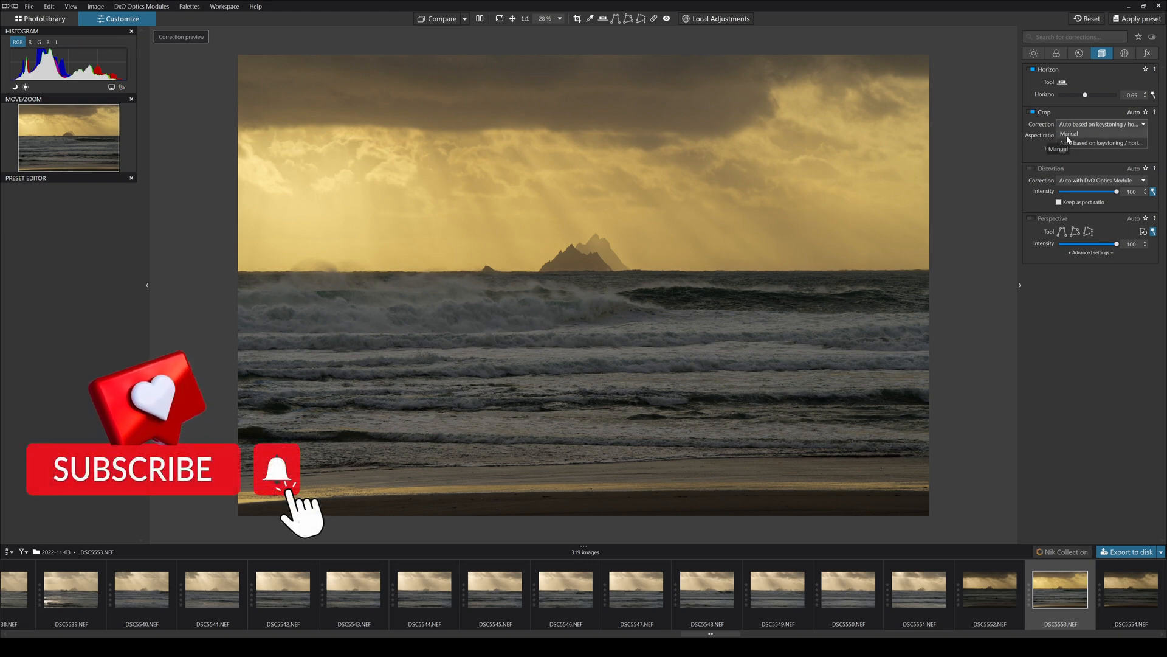
click(1070, 134)
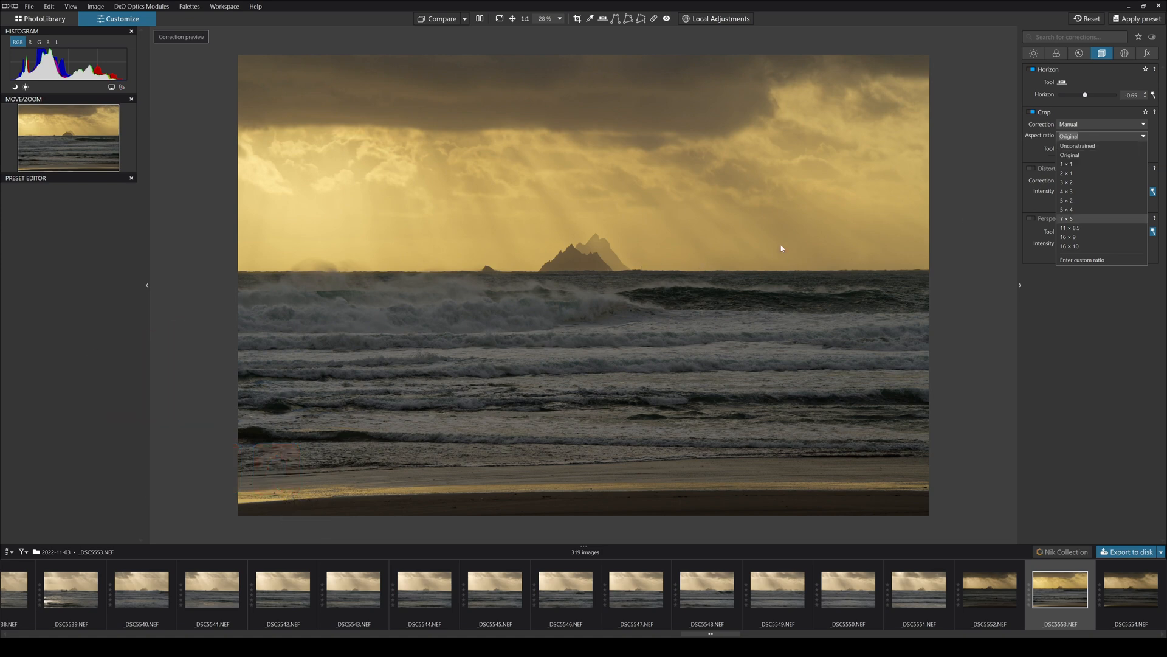
mouse_move(643, 260)
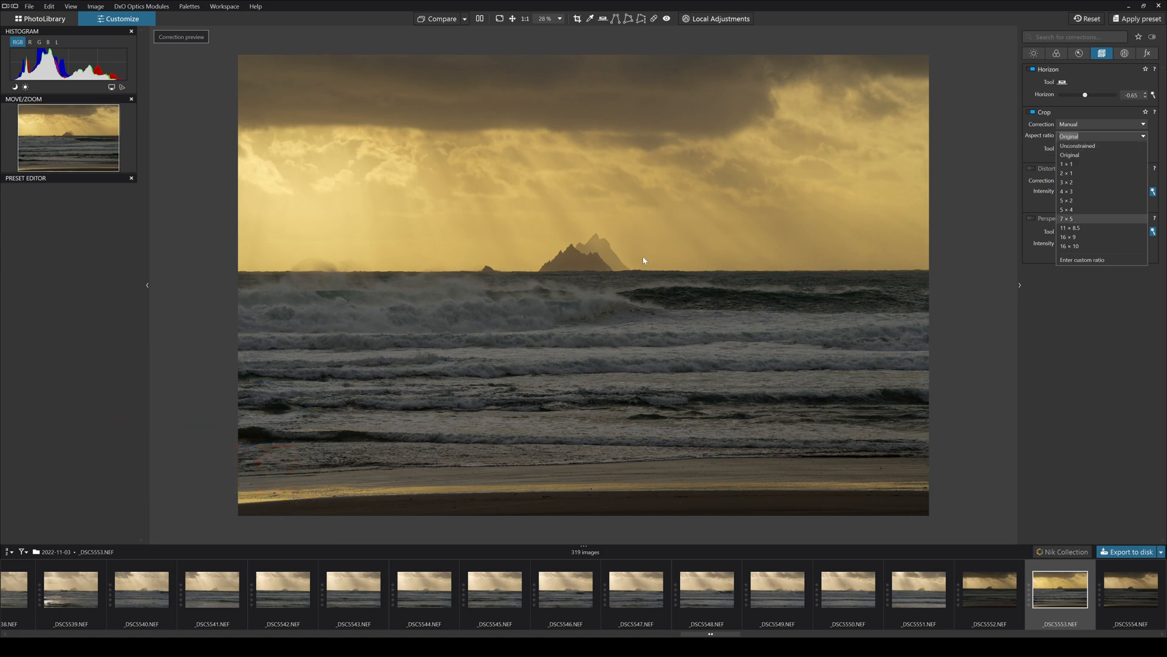
click(1066, 173)
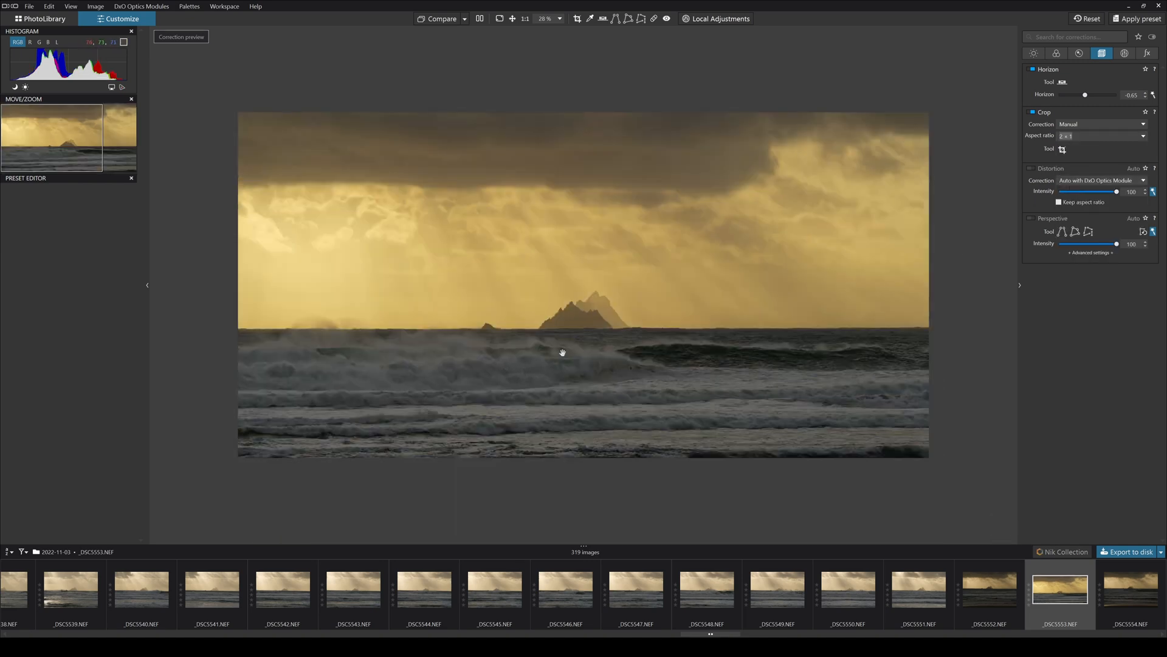
mouse_move(588, 333)
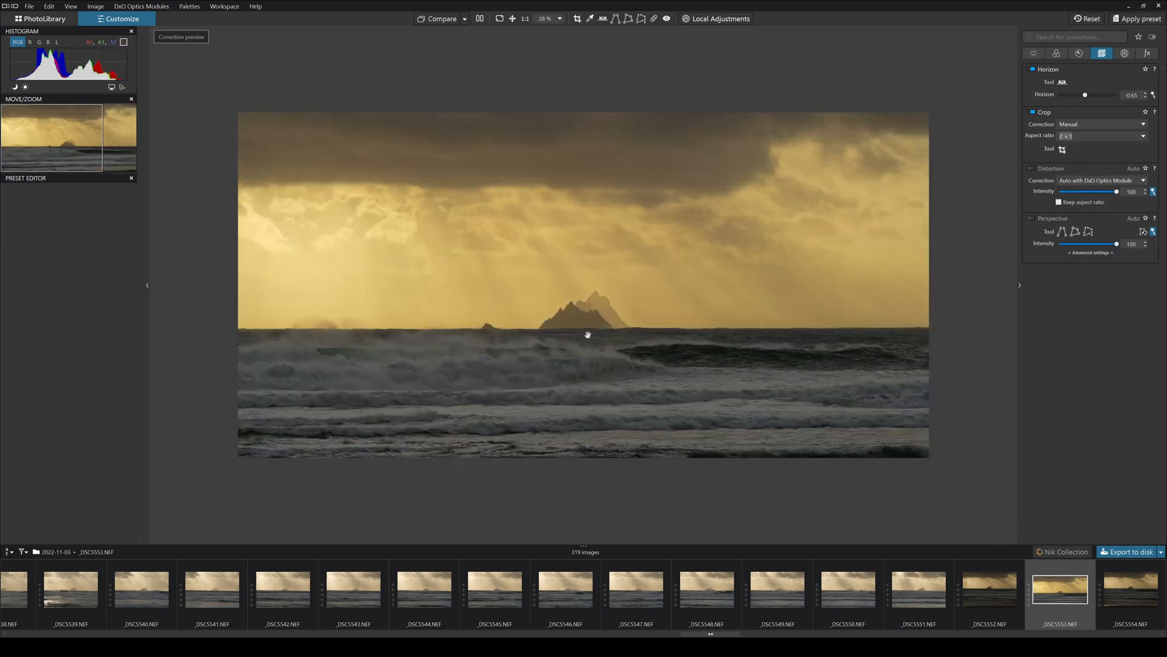
click(1100, 135)
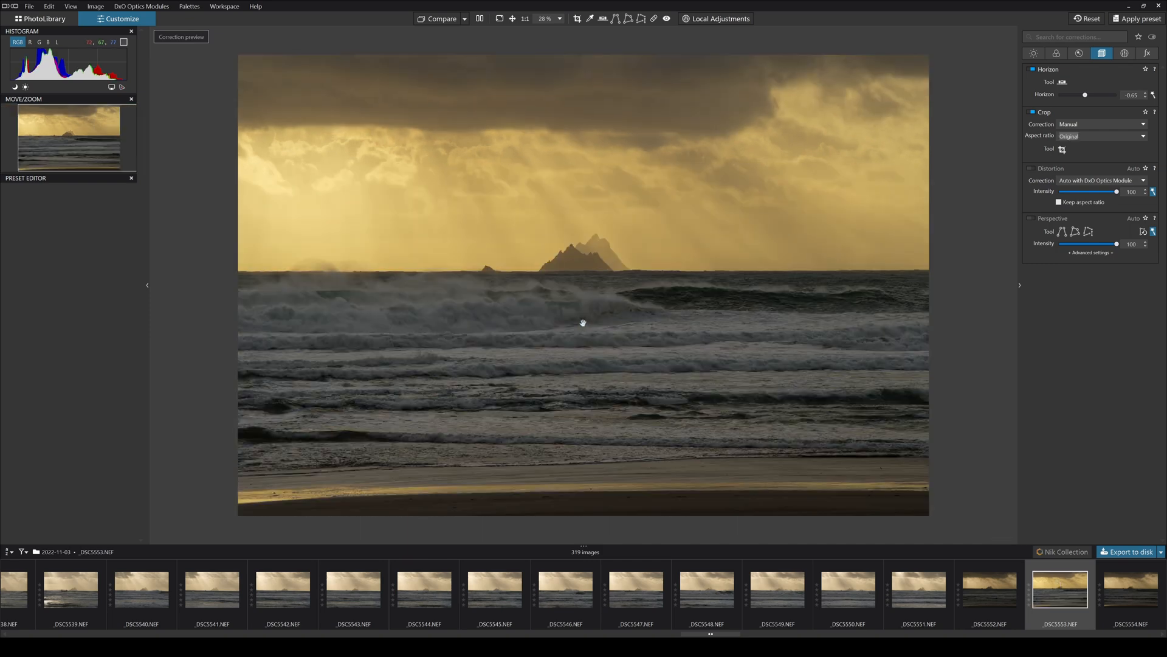
mouse_move(636, 278)
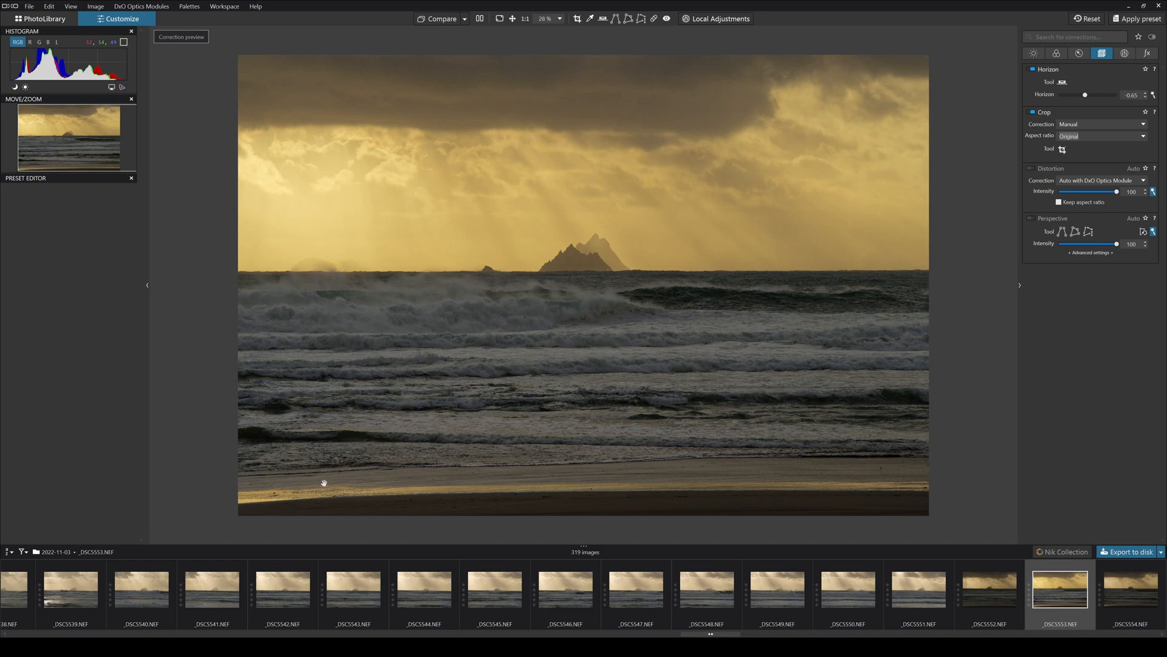
mouse_move(633, 470)
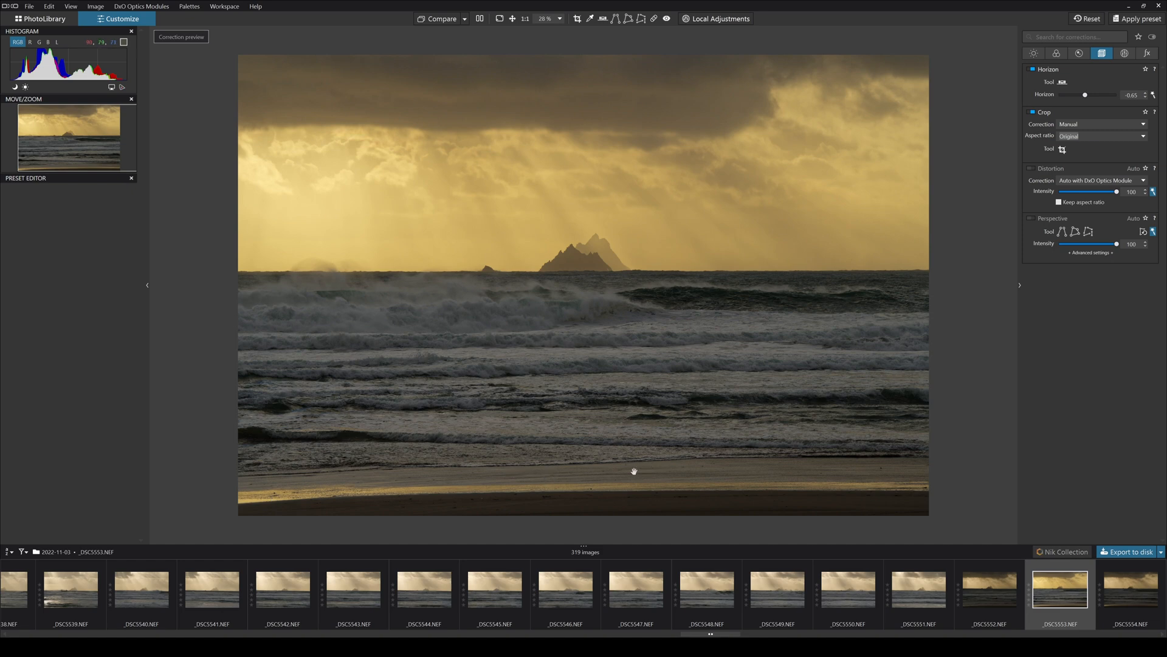
mouse_move(556, 399)
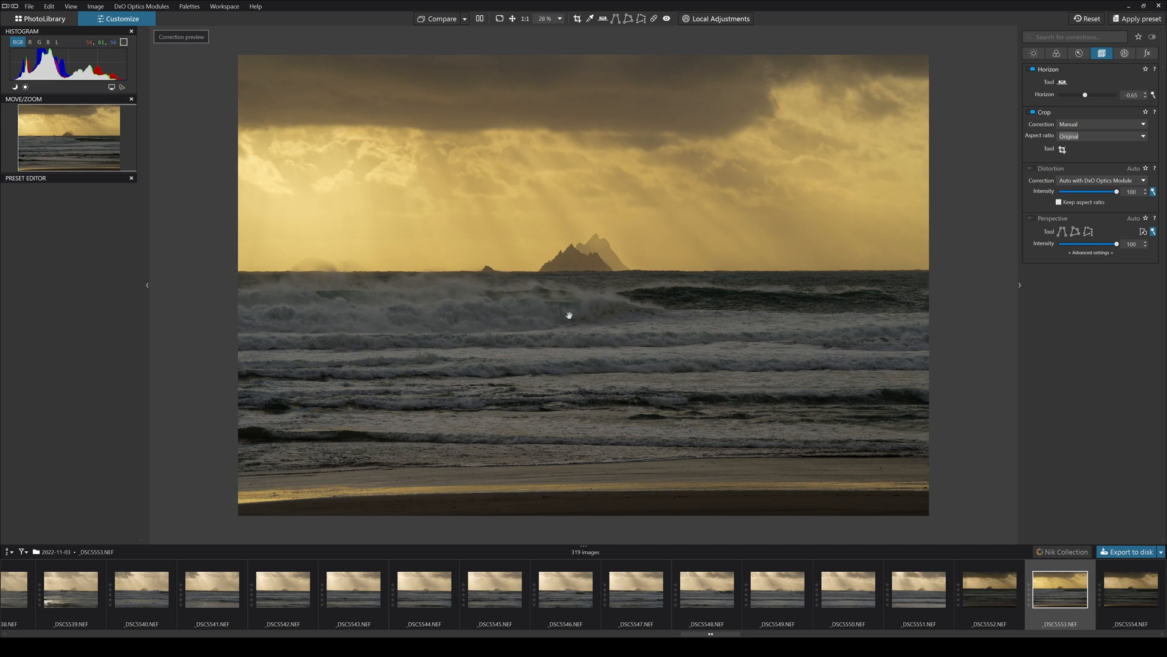
mouse_move(366, 296)
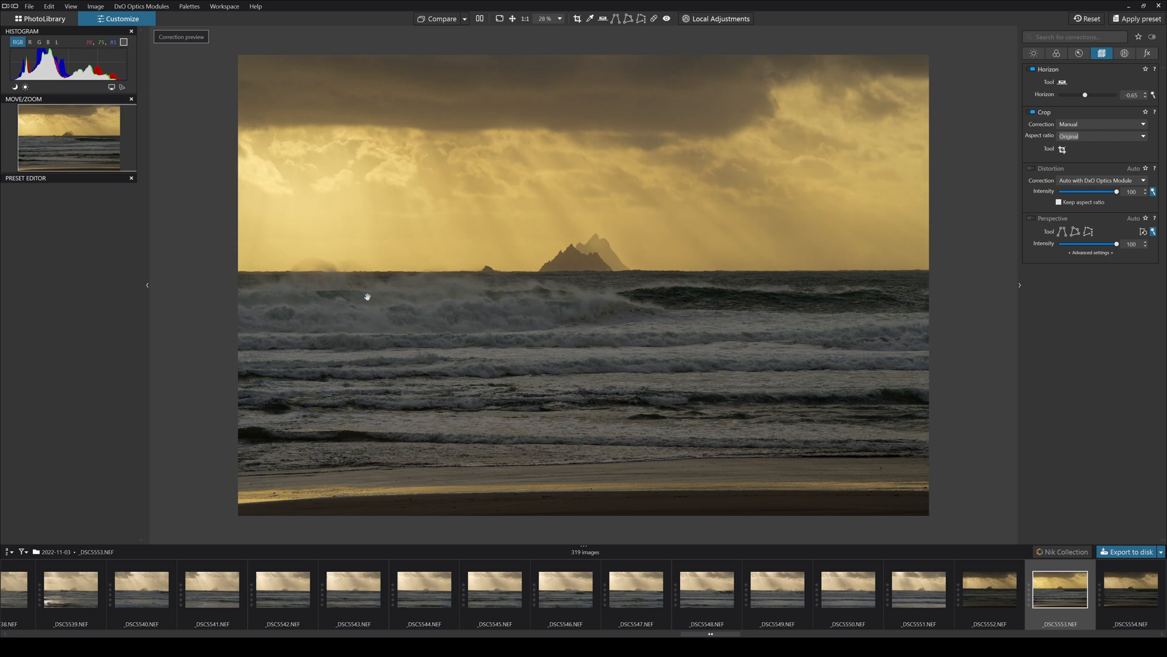
mouse_move(453, 171)
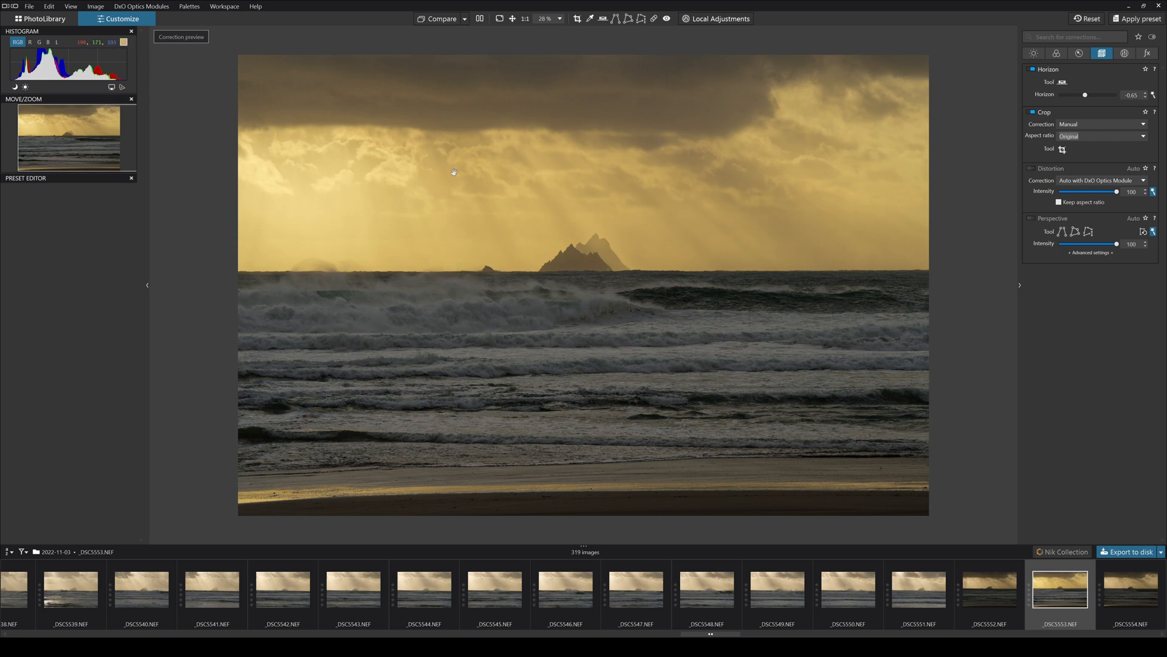
mouse_move(586, 251)
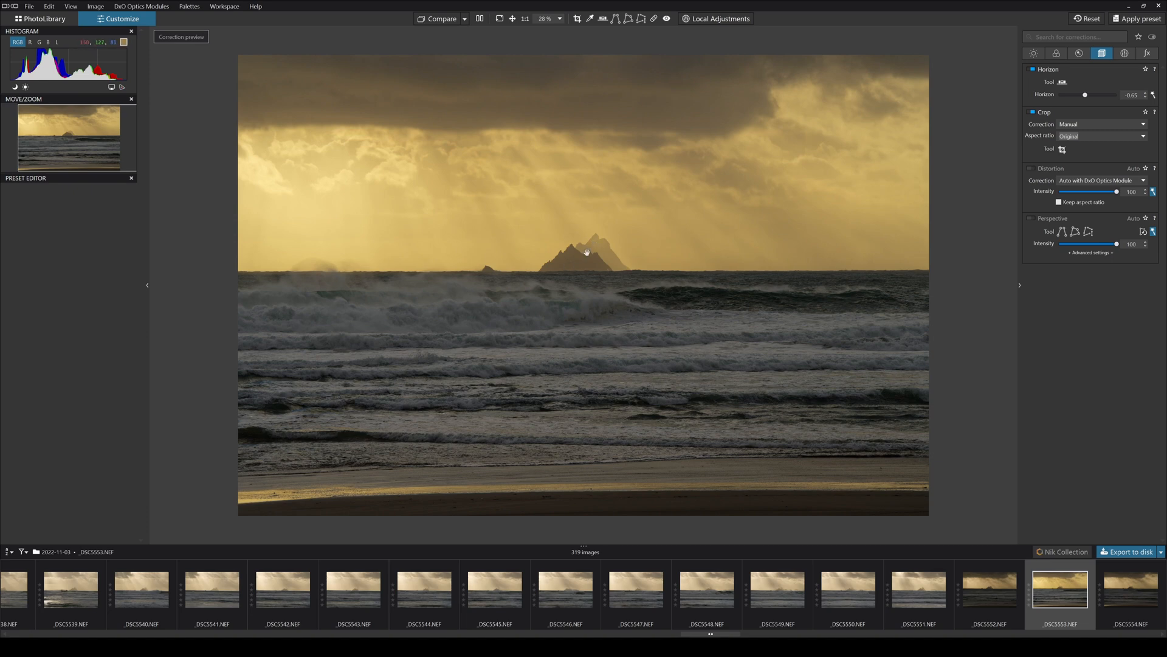
mouse_move(780, 297)
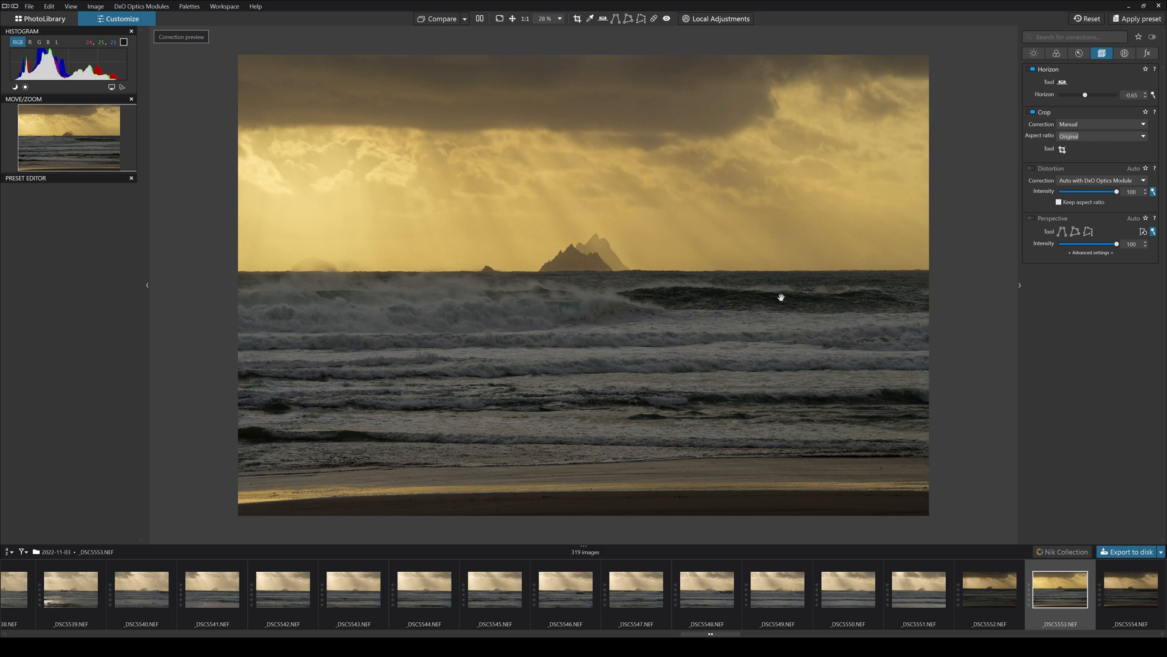
mouse_move(1093, 144)
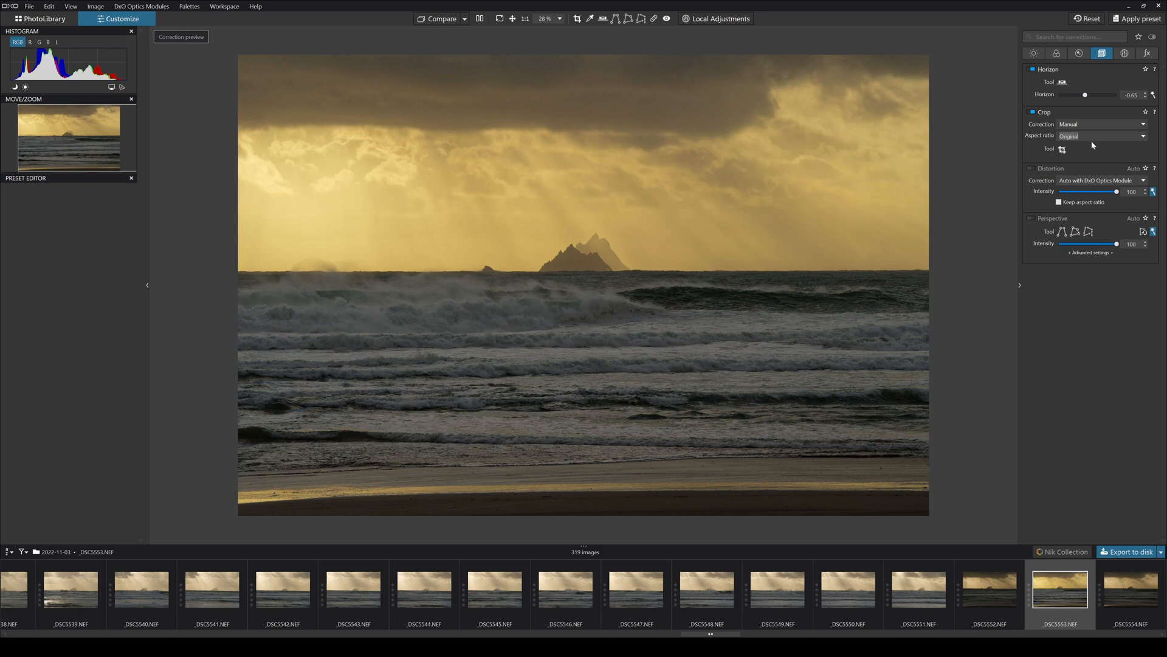
click(1101, 135)
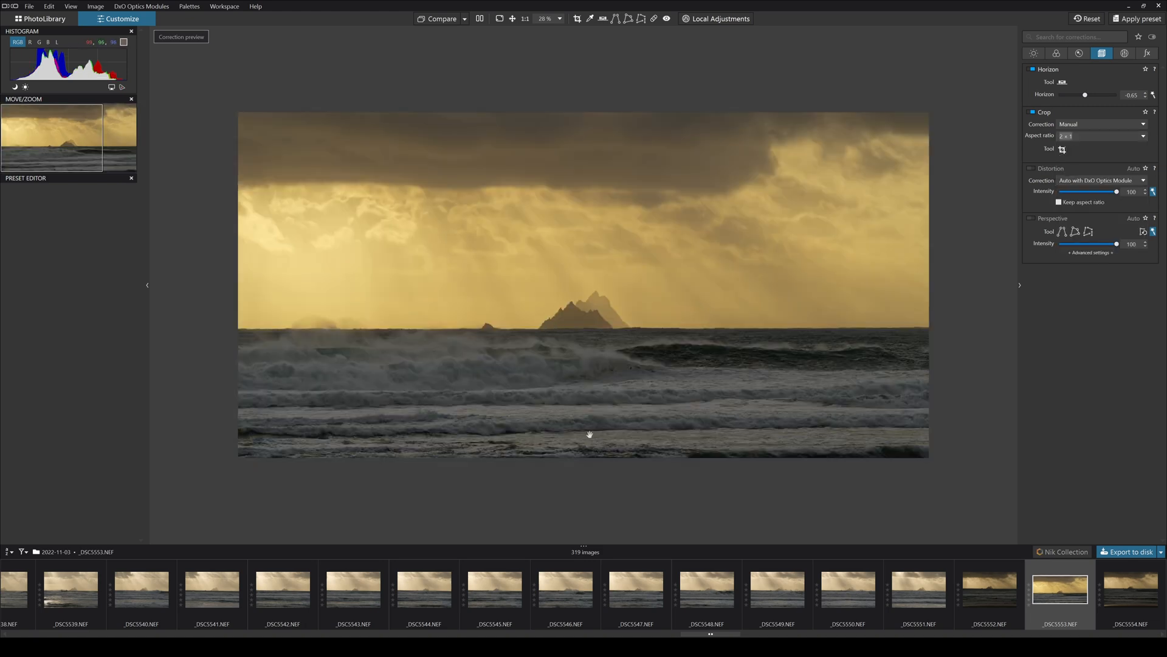
mouse_move(635, 451)
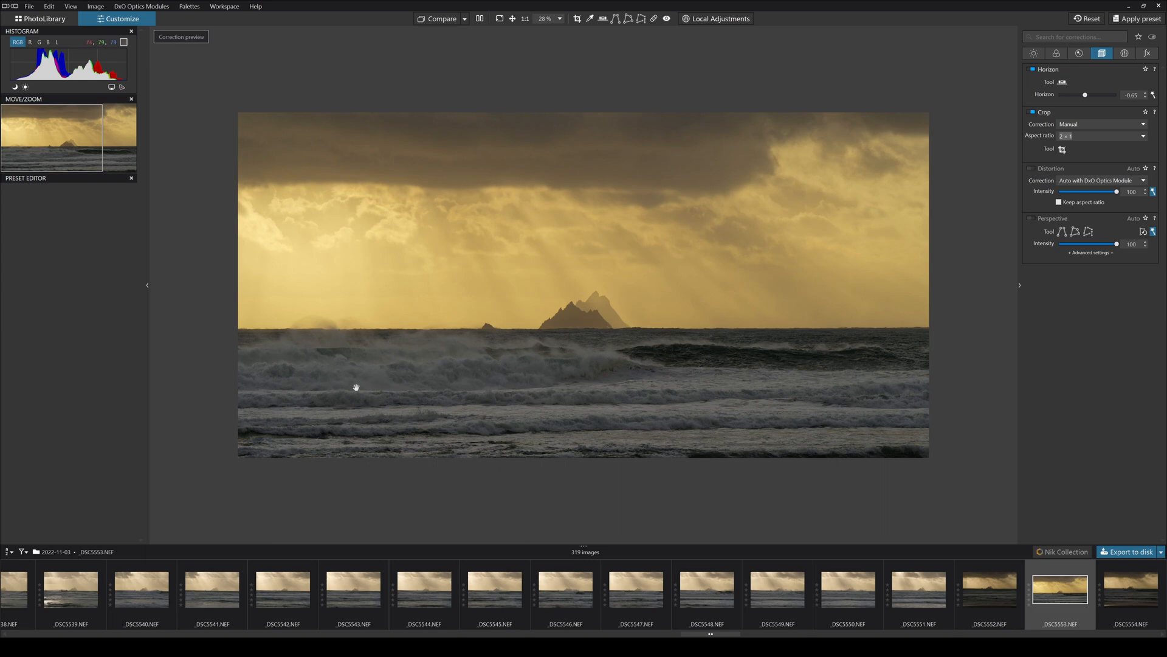
mouse_move(588, 306)
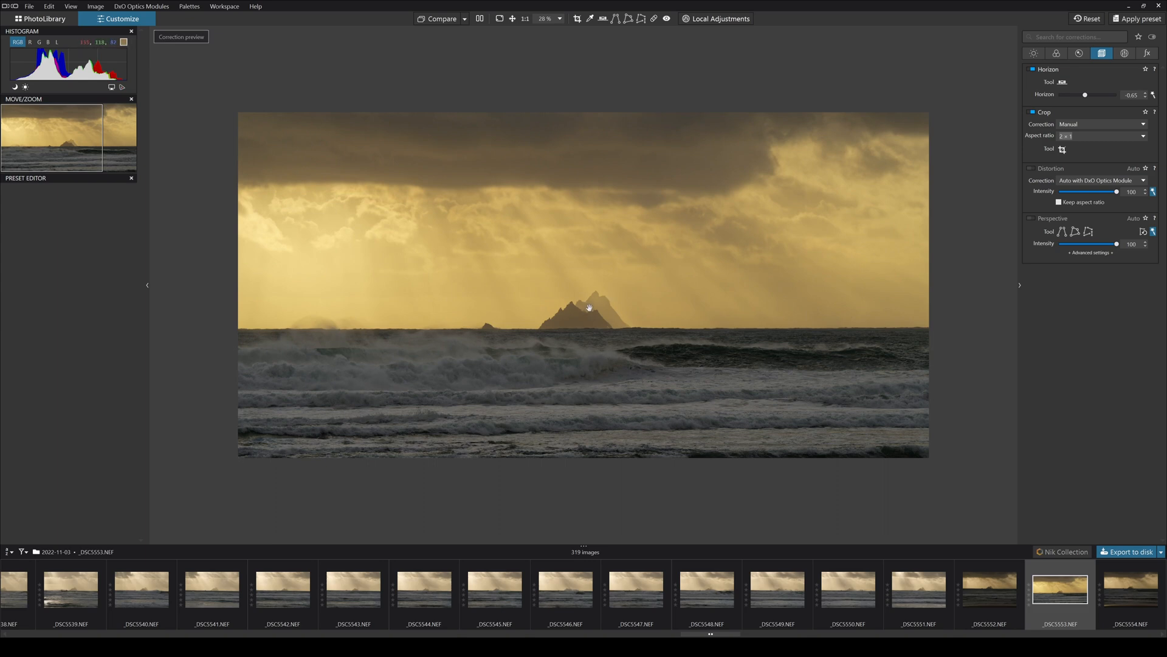
mouse_move(837, 394)
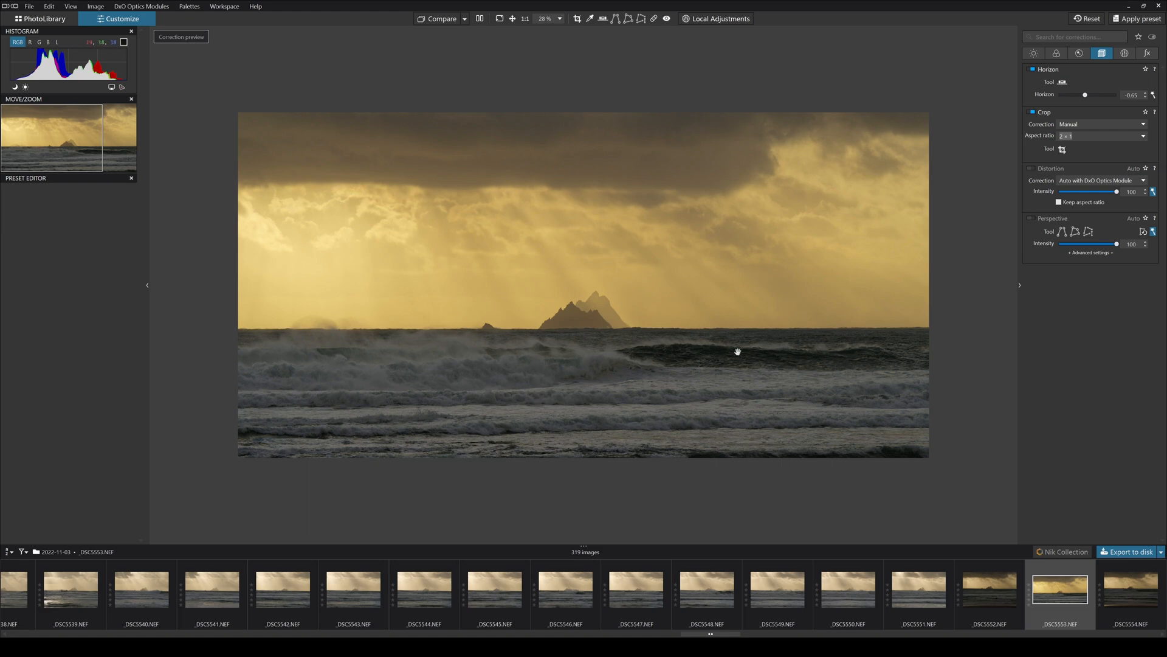
mouse_move(1062, 148)
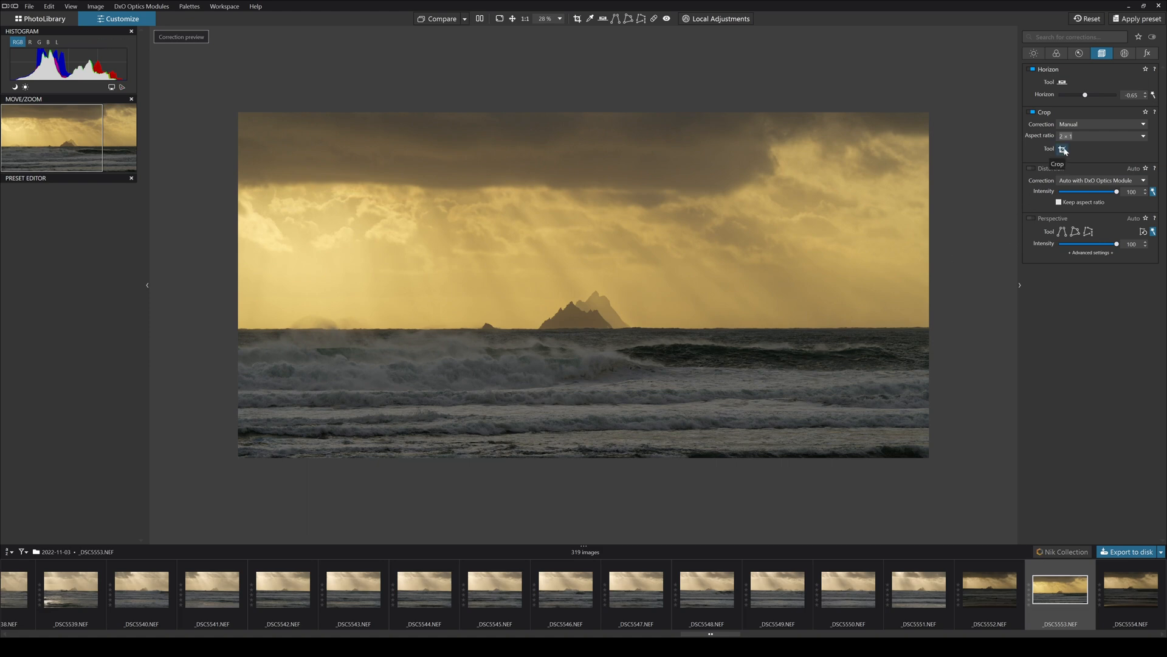
- Position the 2:1 crop box around the rock and waves and apply it
click(1062, 148)
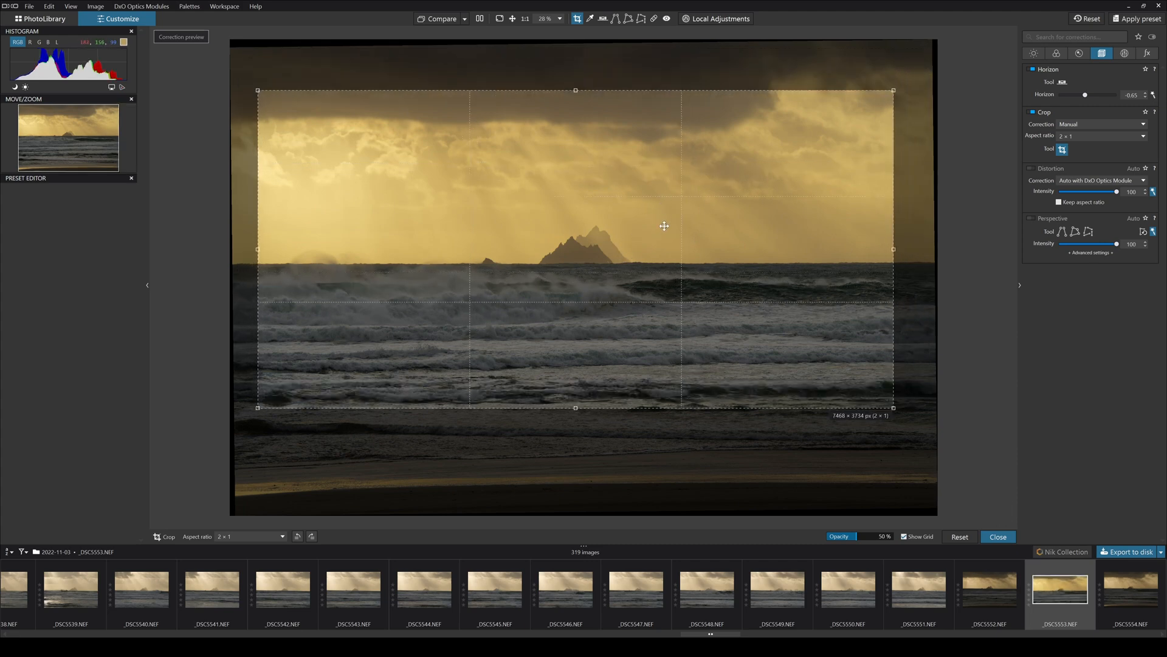
click(997, 536)
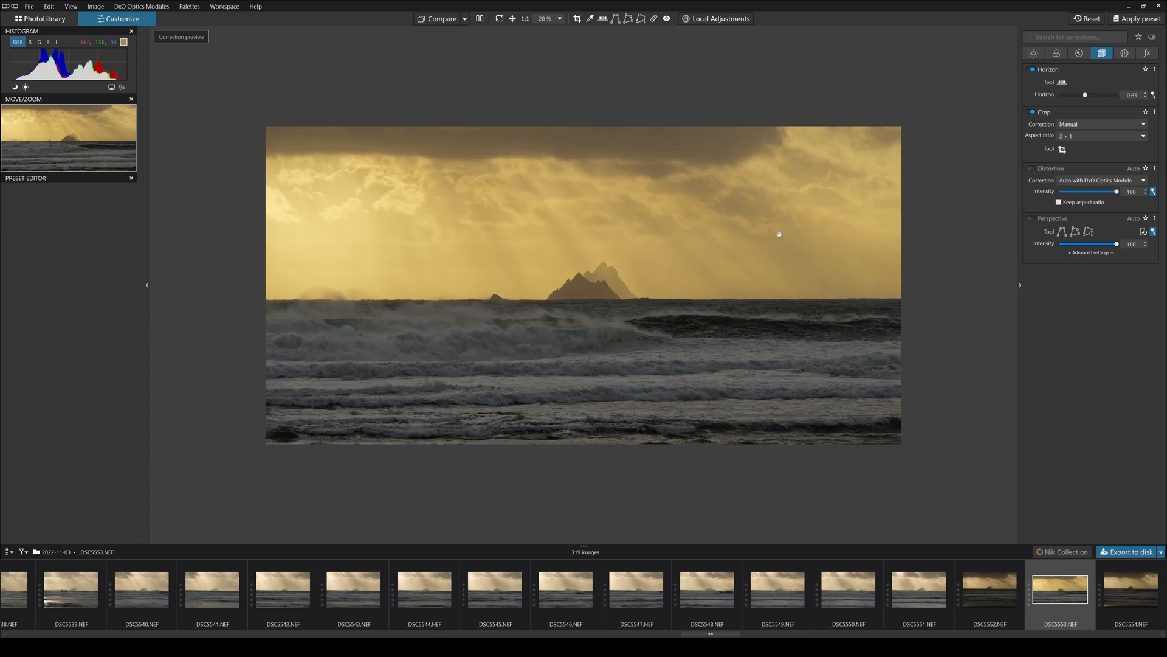
mouse_move(739, 259)
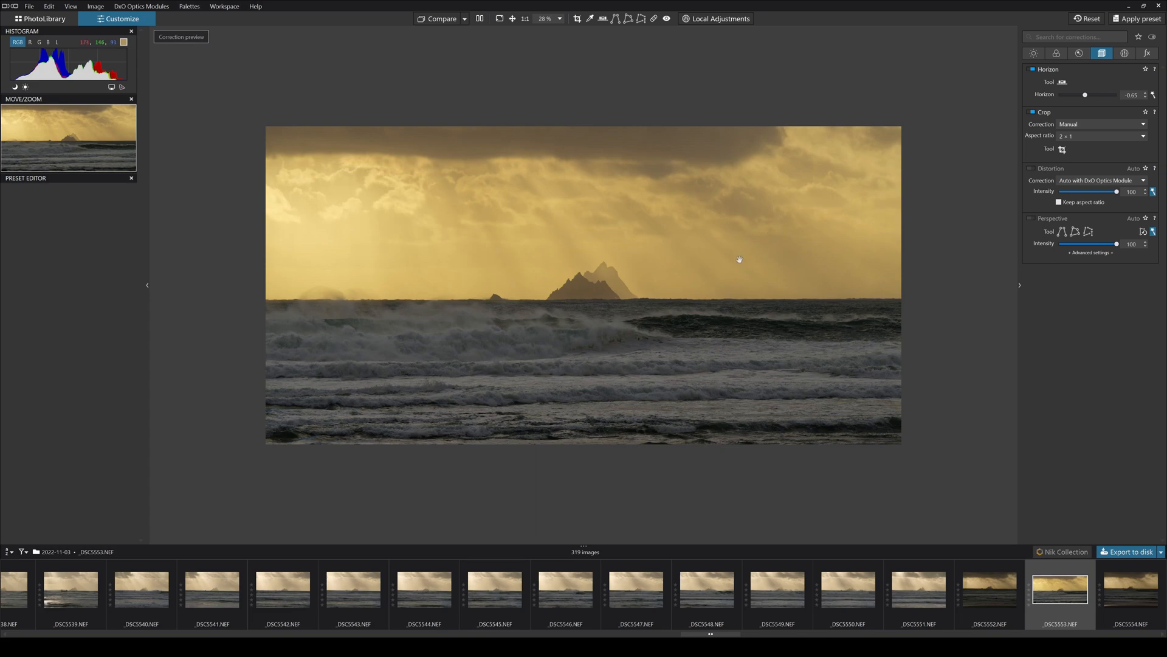
mouse_move(1073, 168)
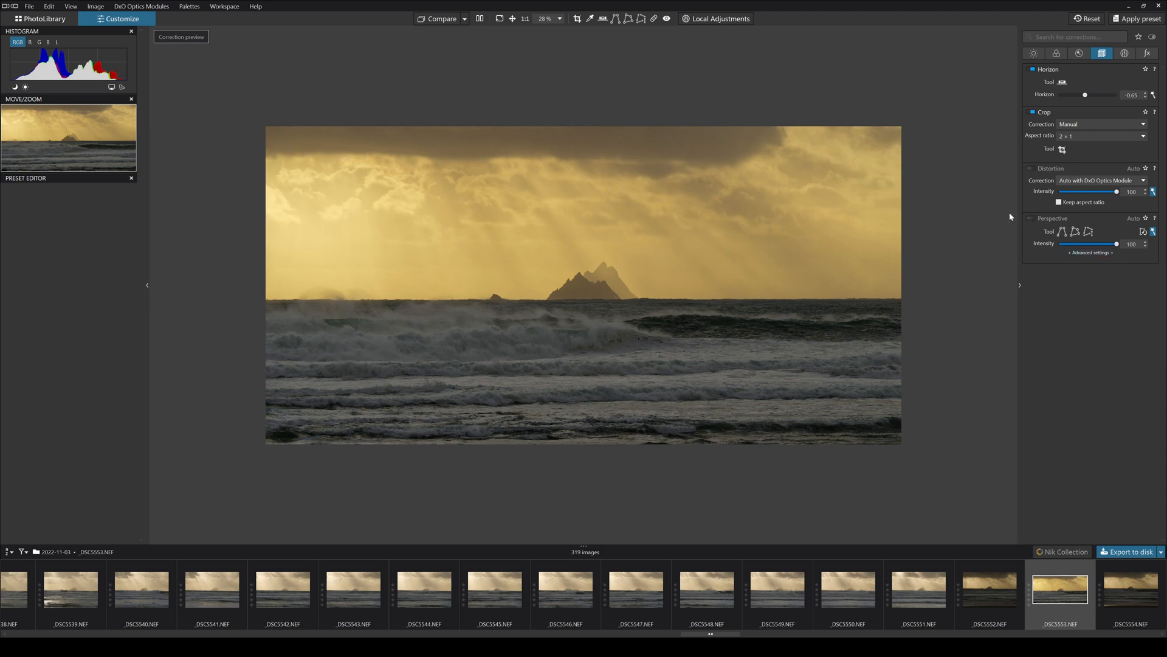
mouse_move(1125, 52)
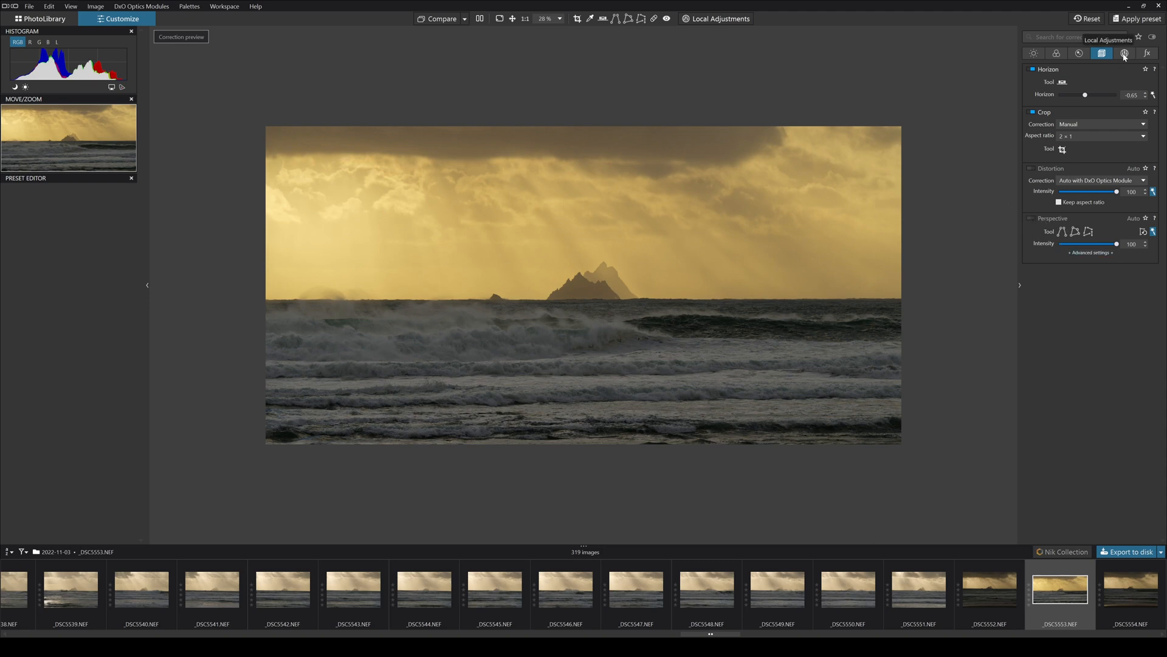
- Activate Local Adjustments and bring up the tool wheel to pick the graduated filter
click(1125, 52)
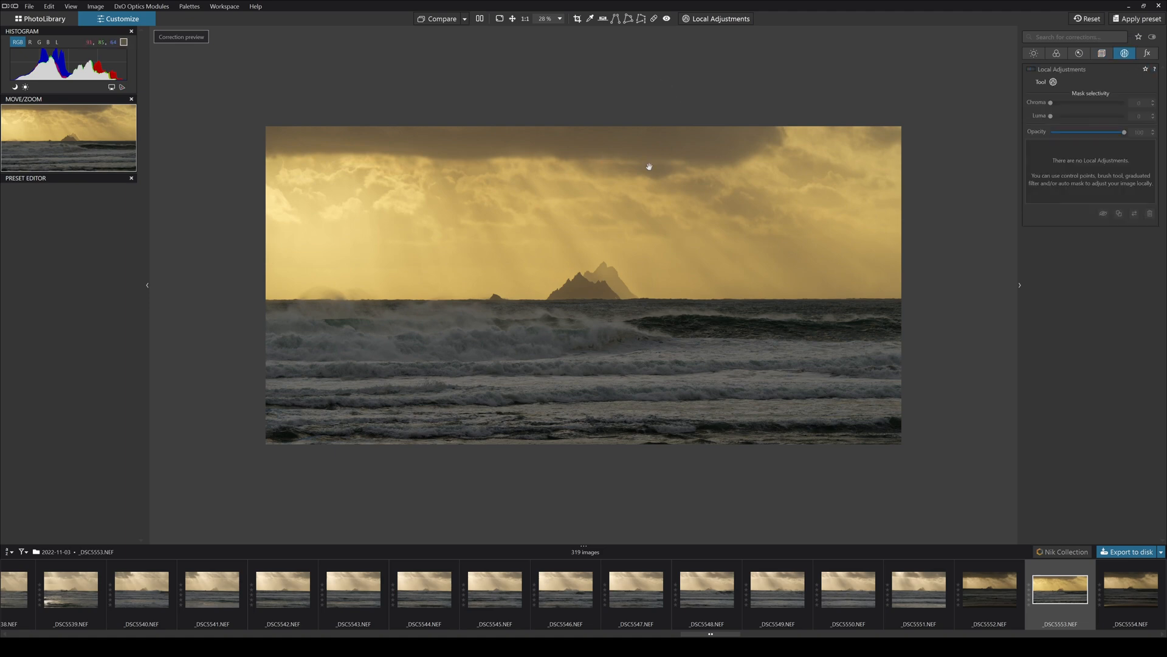
mouse_move(580, 316)
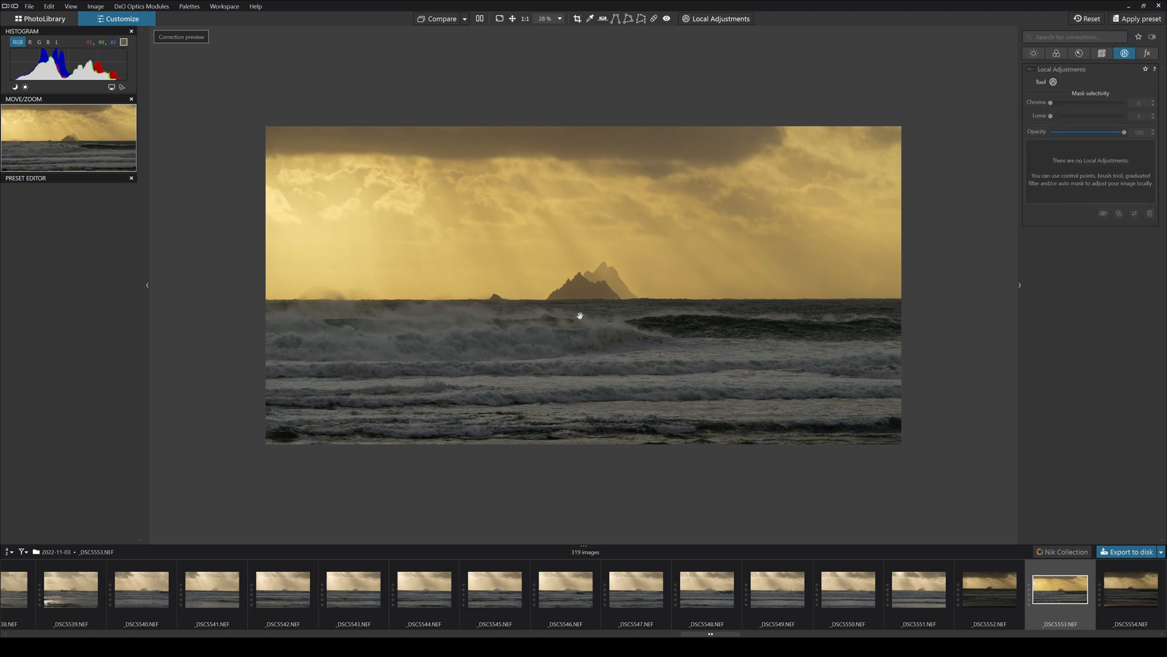
mouse_move(604, 296)
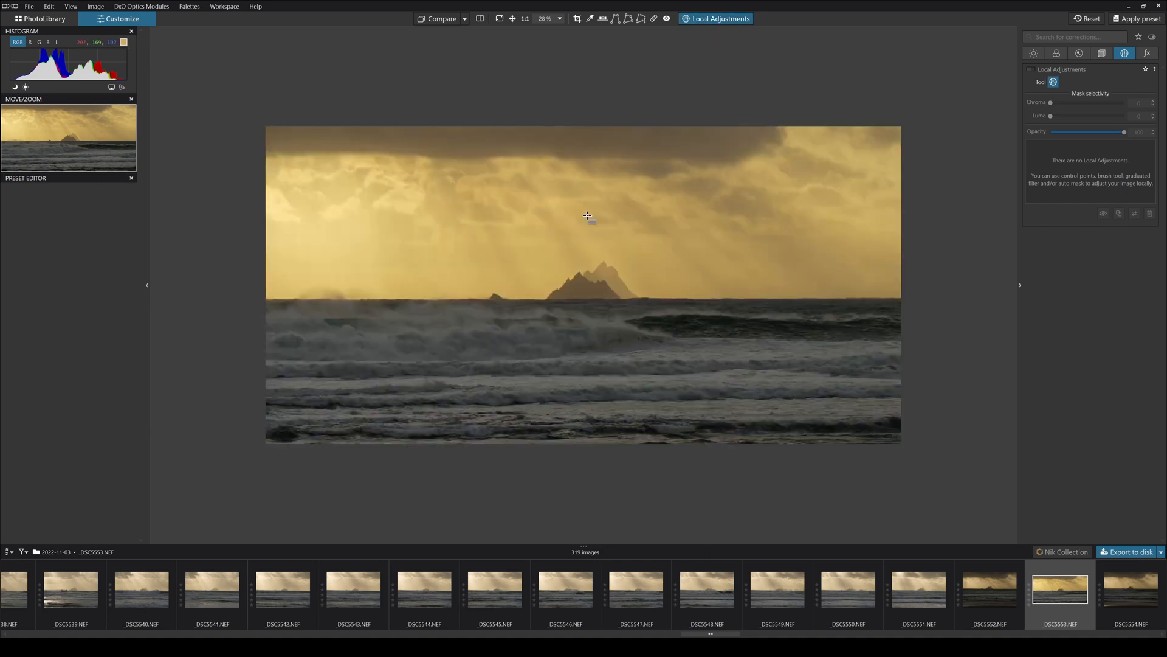
mouse_move(576, 270)
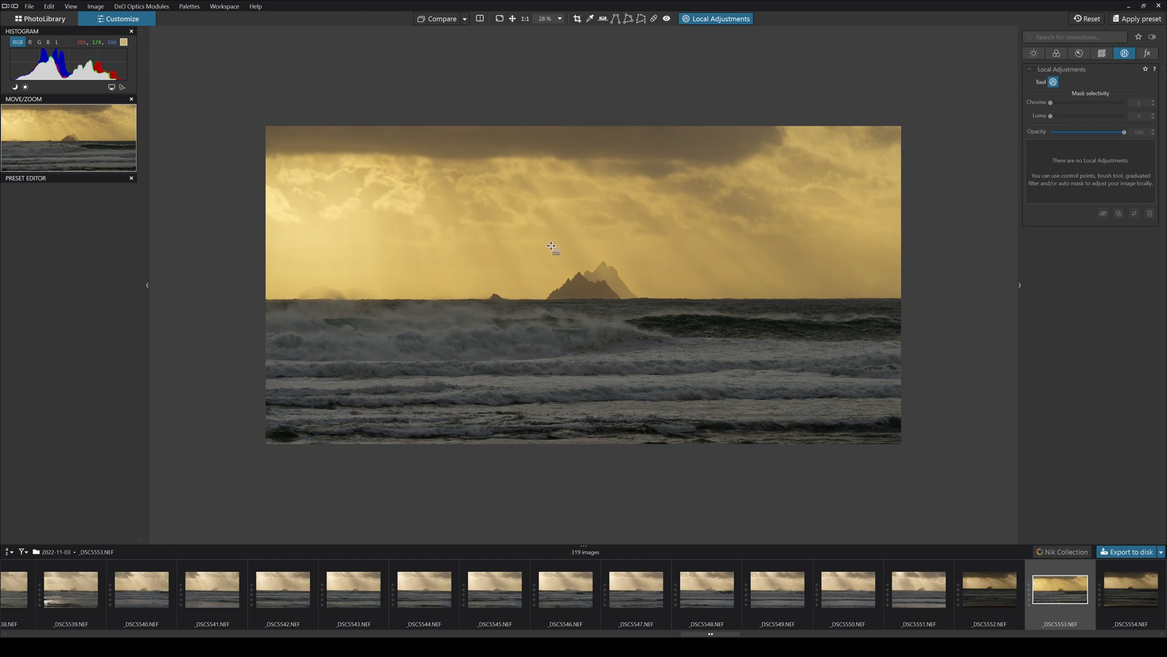
right_click(551, 245)
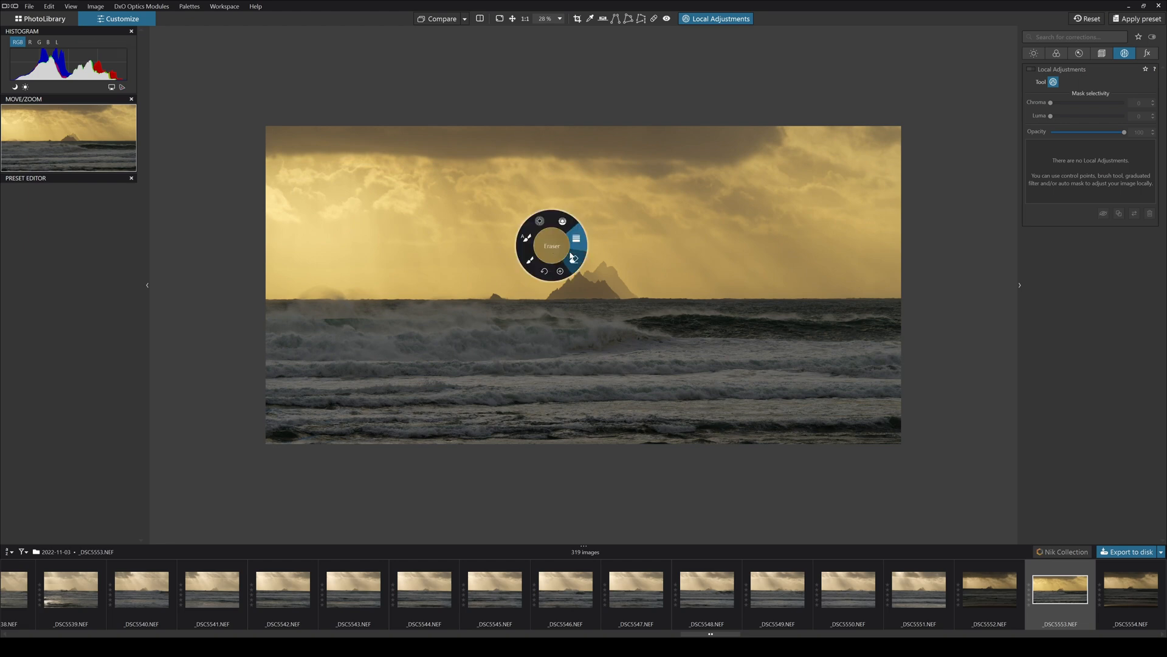
mouse_move(563, 221)
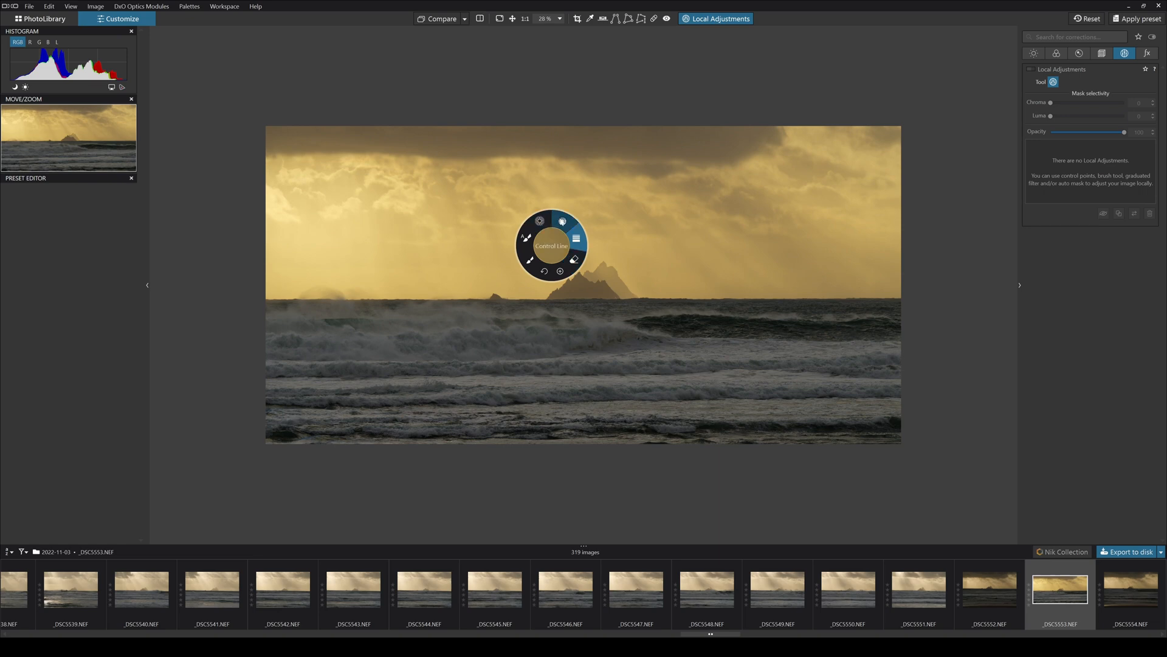
mouse_move(563, 222)
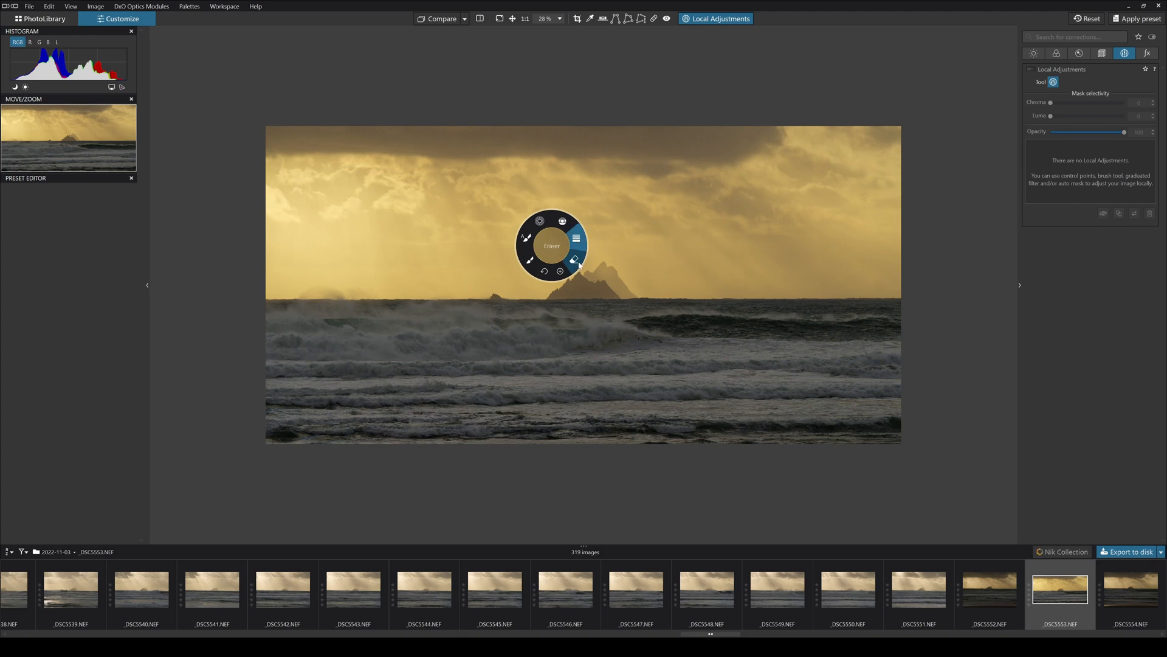
mouse_move(527, 240)
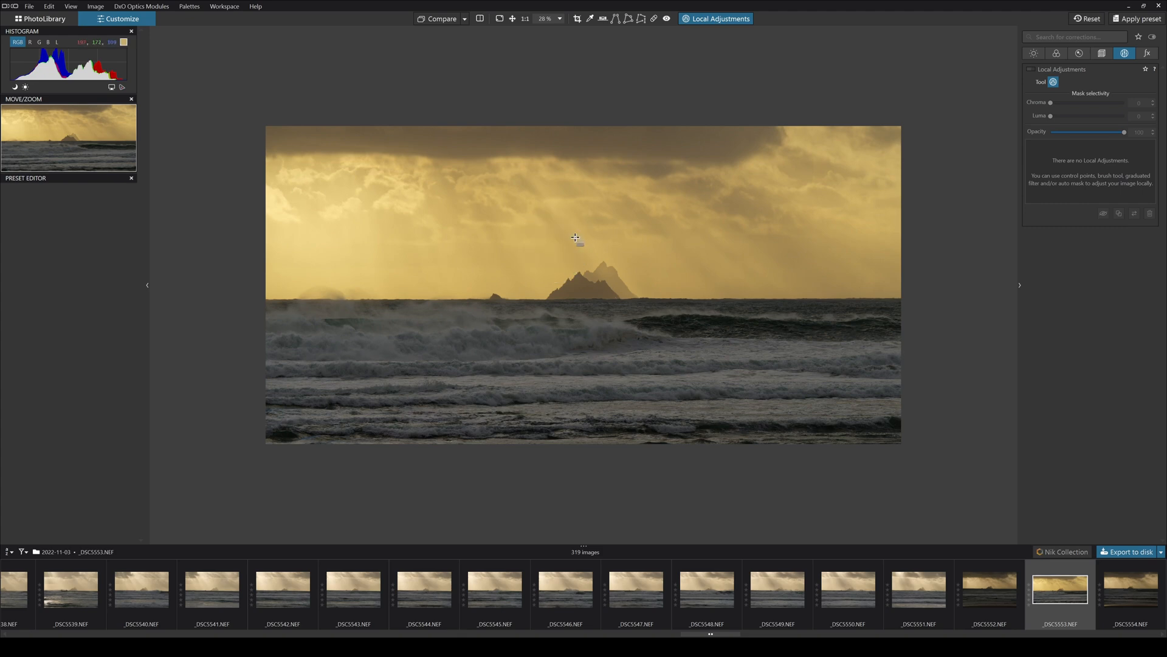
mouse_move(545, 355)
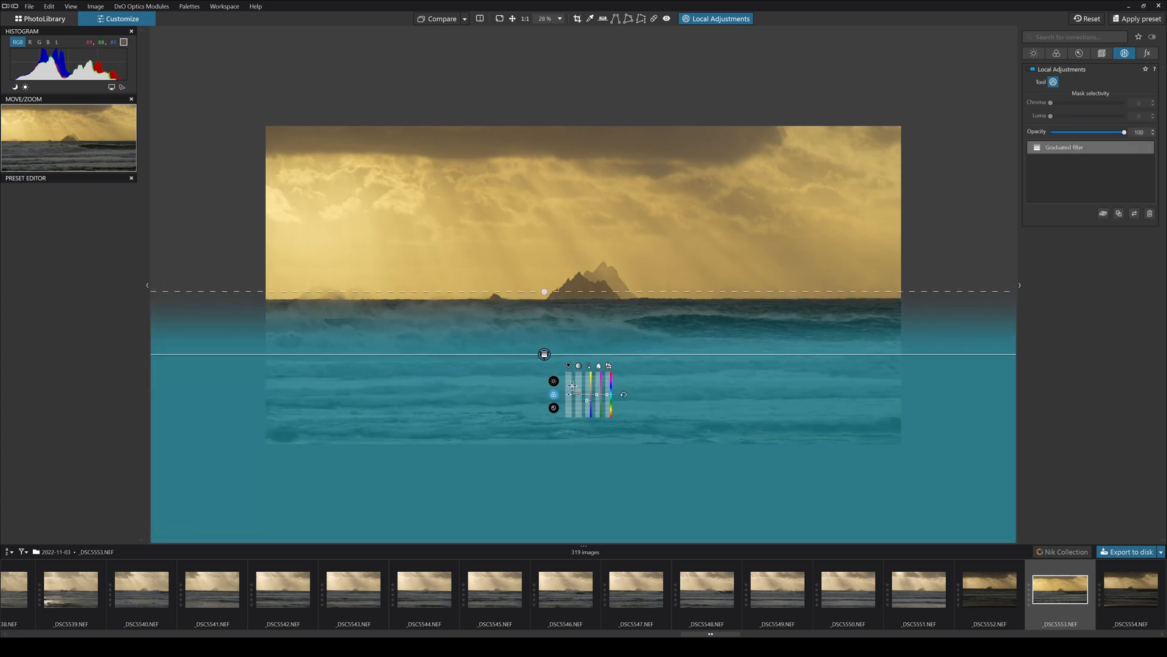
mouse_move(568, 394)
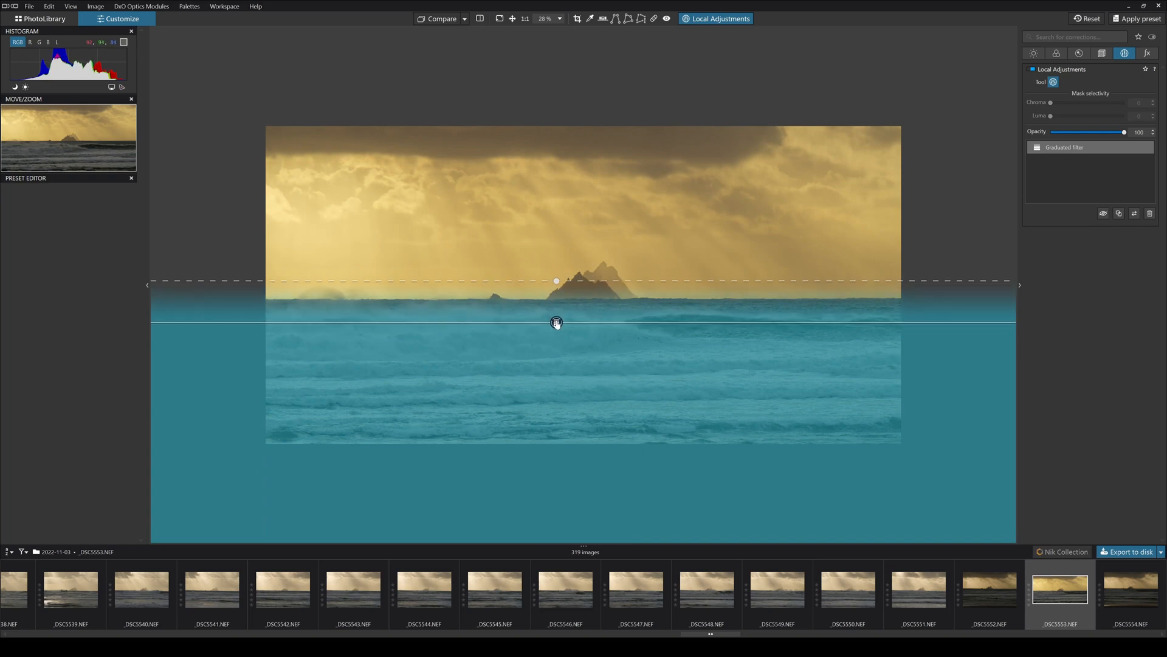
- Fine-tune the second graduated filter so it covers the sea just below the horizon
click(556, 321)
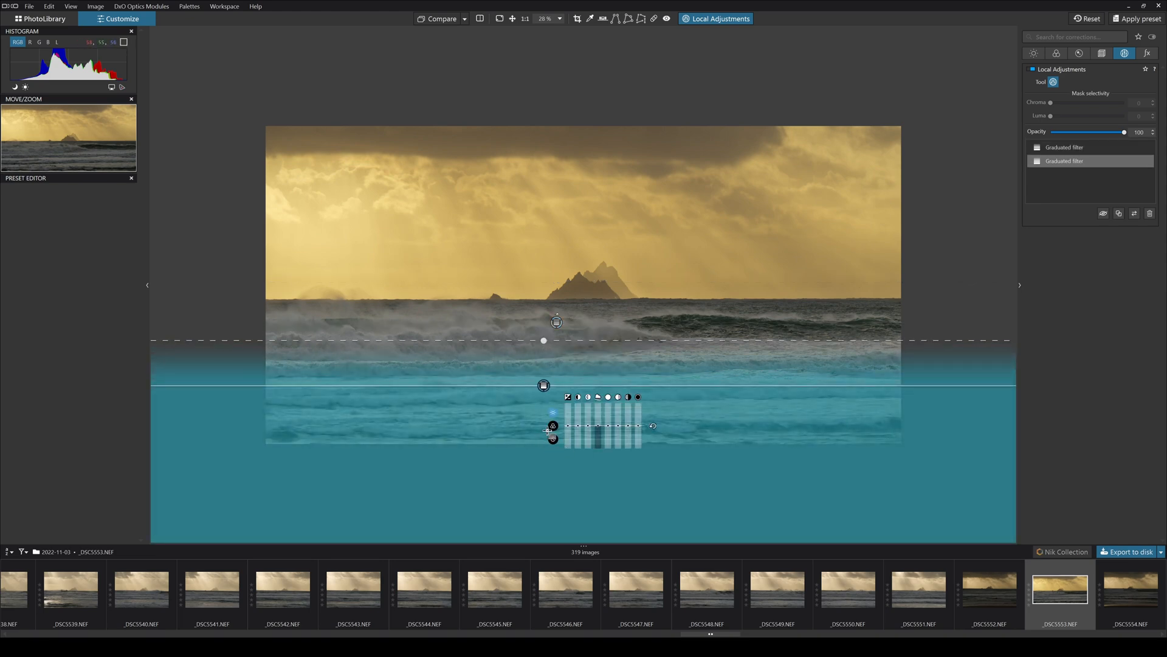
mouse_move(721, 446)
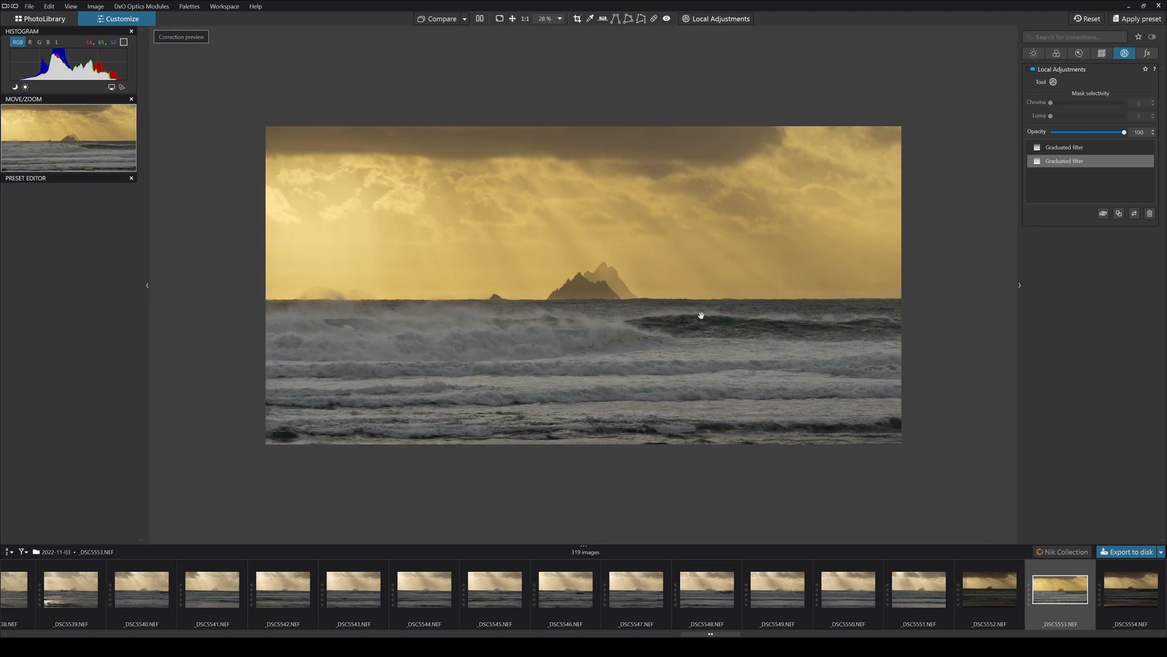
mouse_move(623, 241)
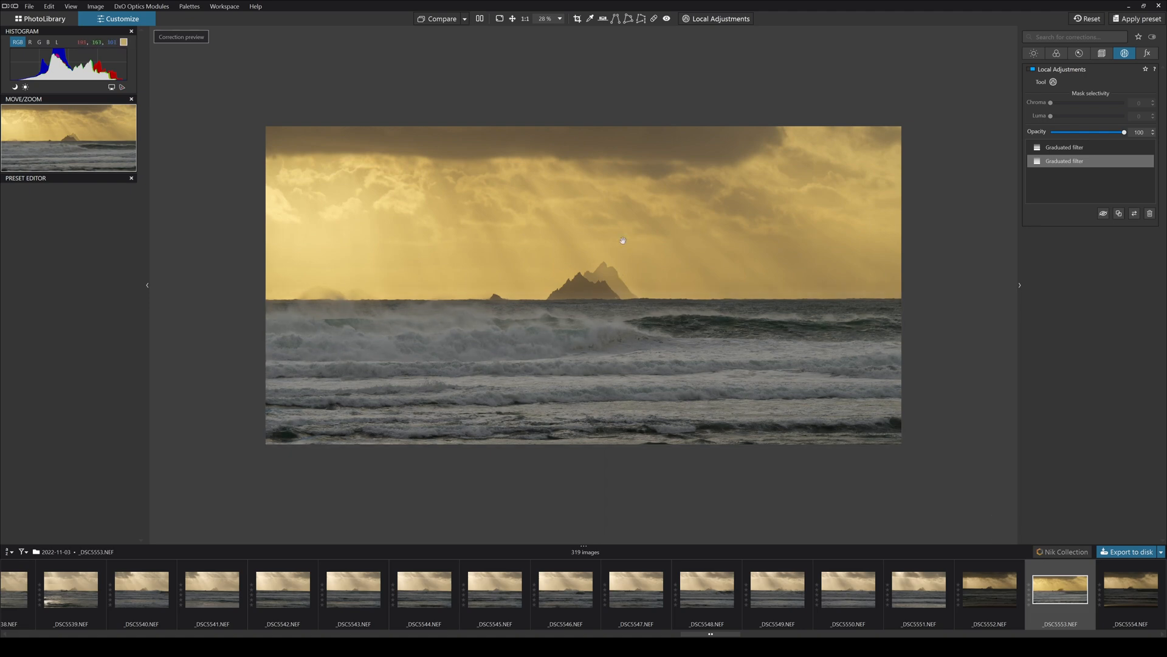
mouse_move(679, 270)
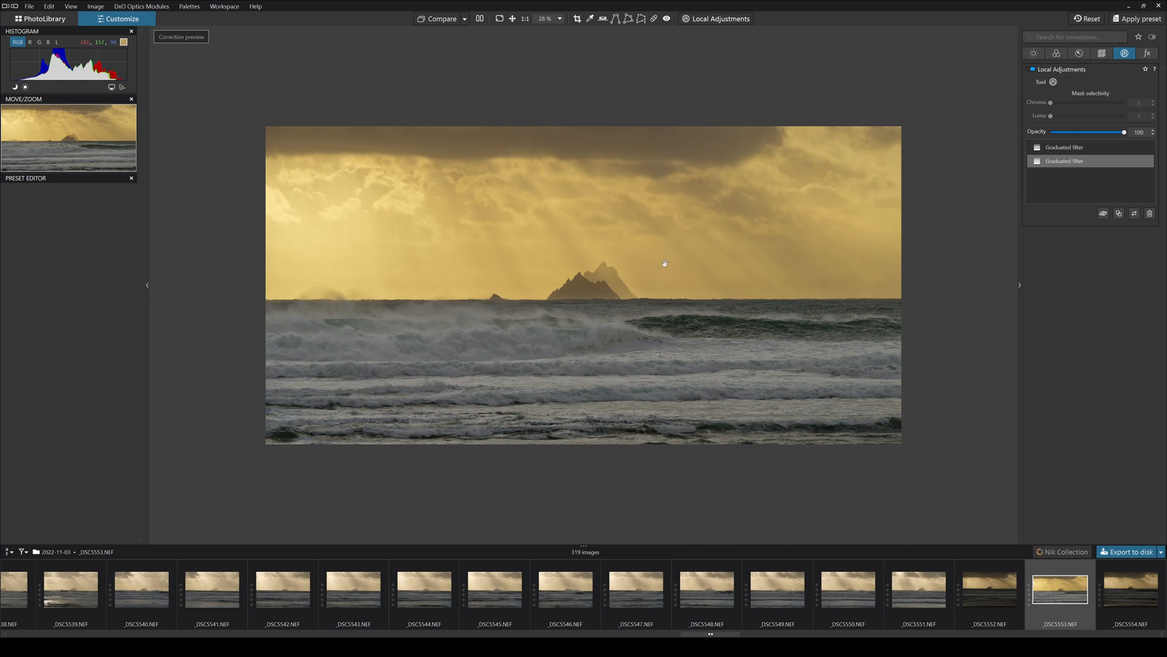
mouse_move(681, 244)
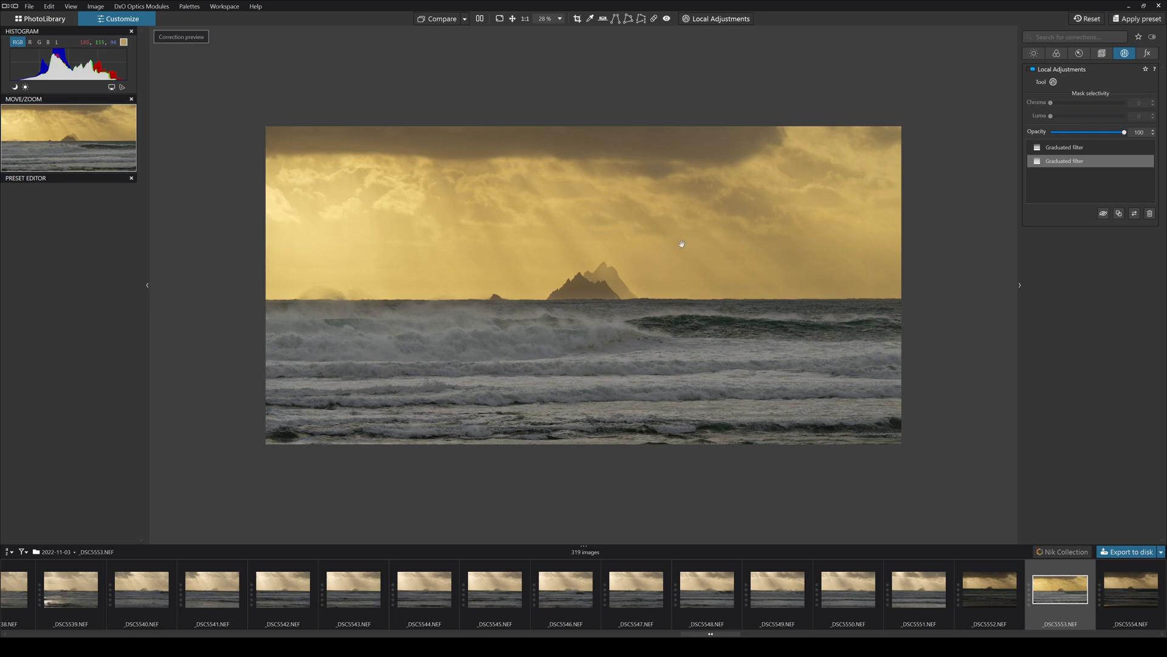
mouse_move(679, 265)
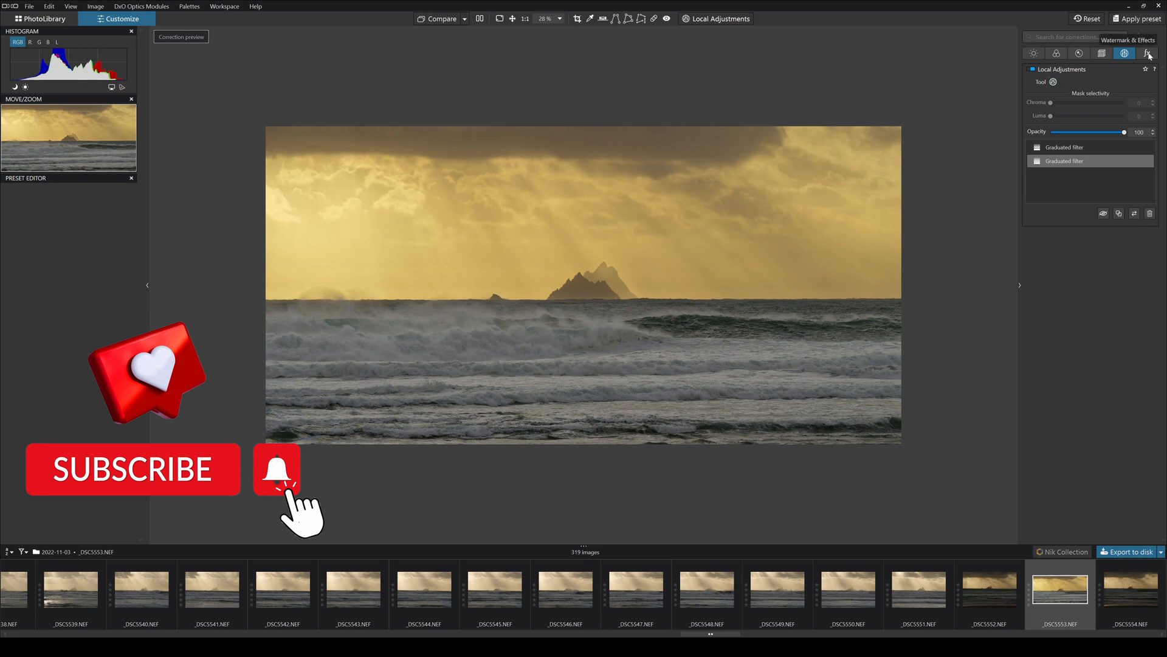
- Choose Text instant watermarking and activate the watermark text field for typing
click(1149, 53)
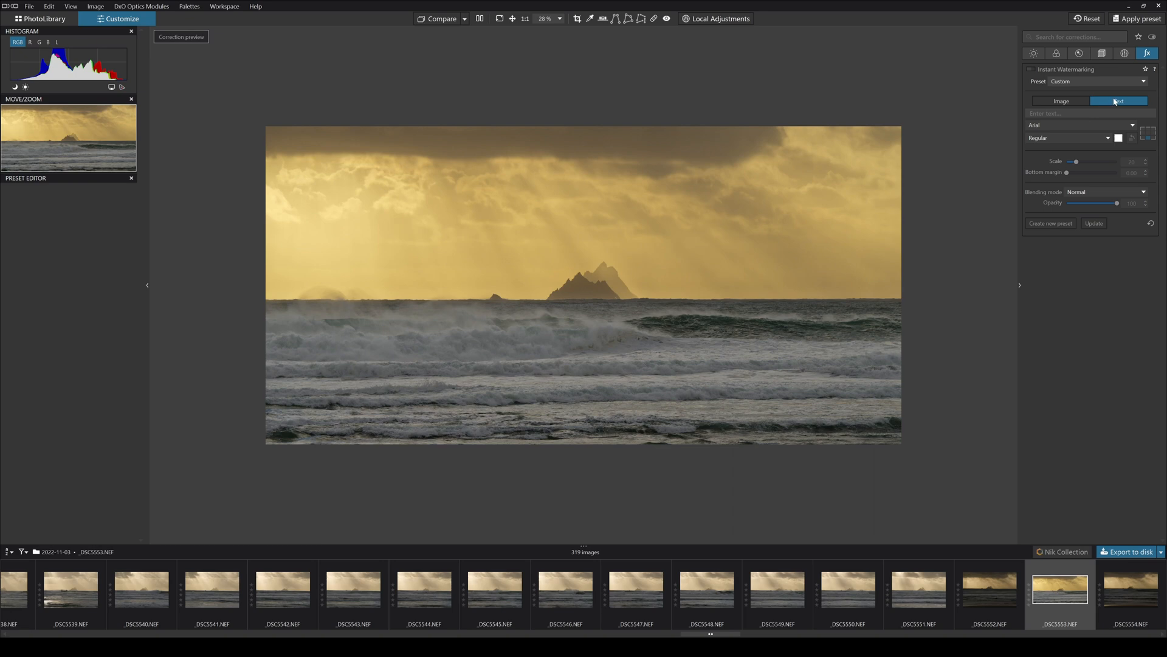
click(1090, 113)
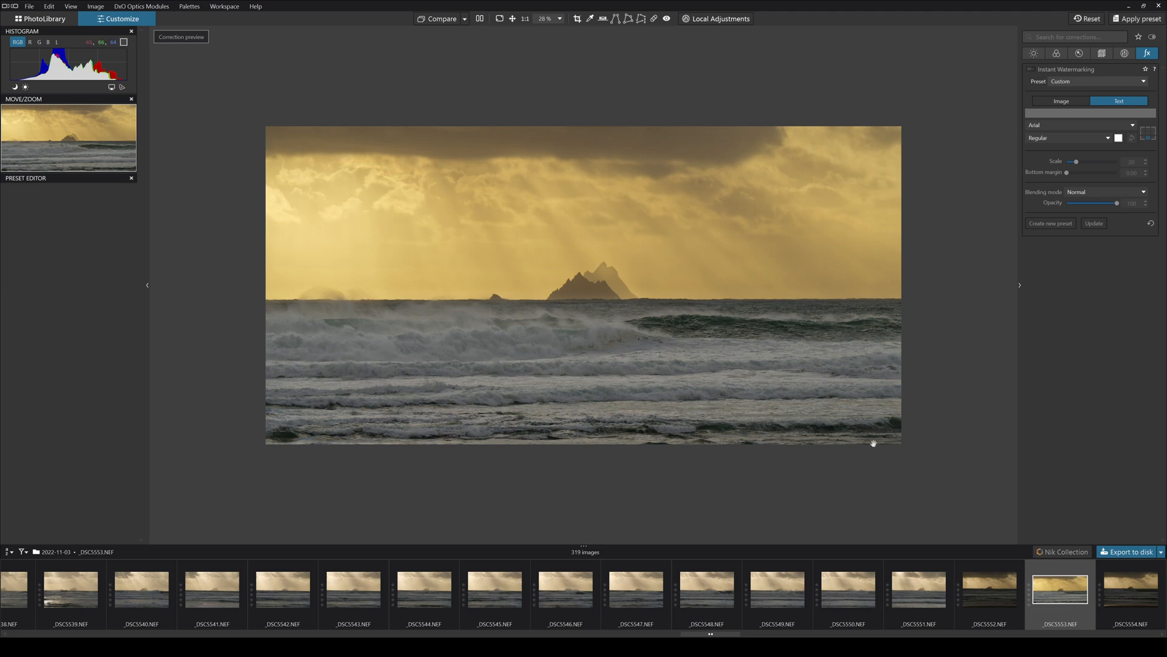
mouse_move(598, 399)
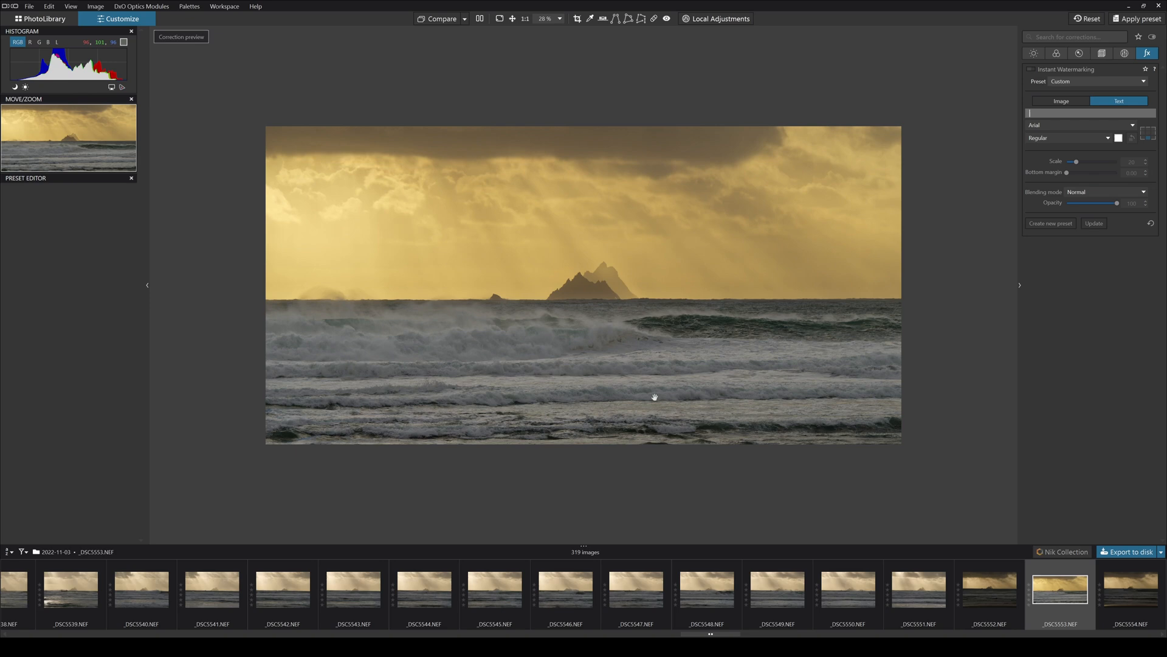
mouse_move(639, 346)
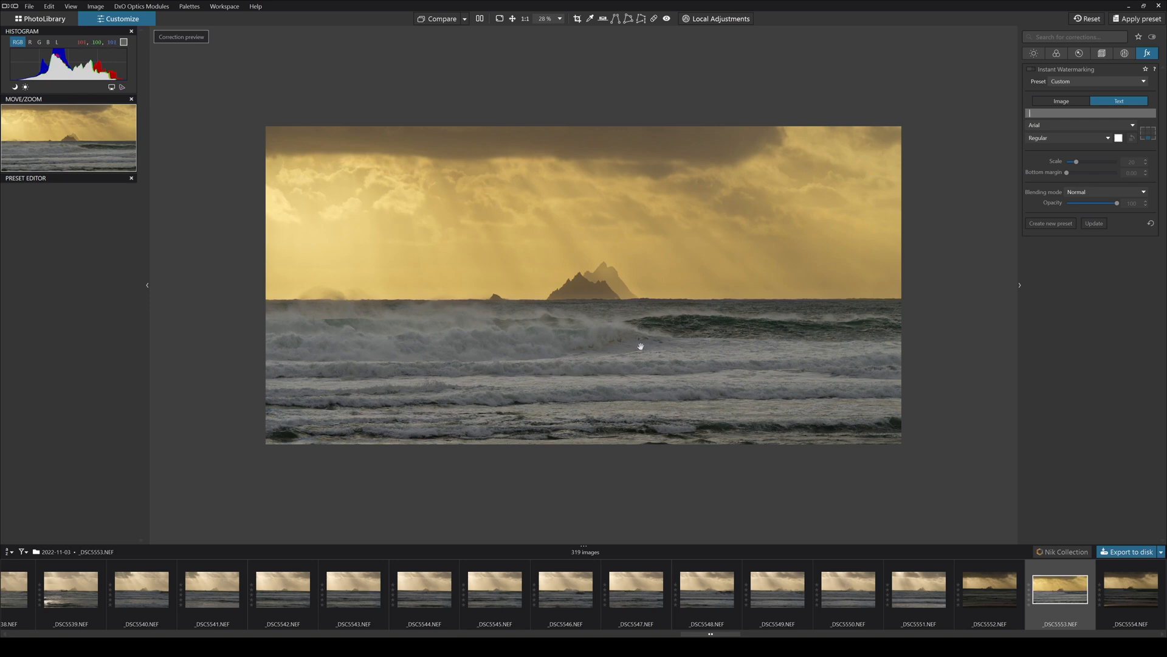